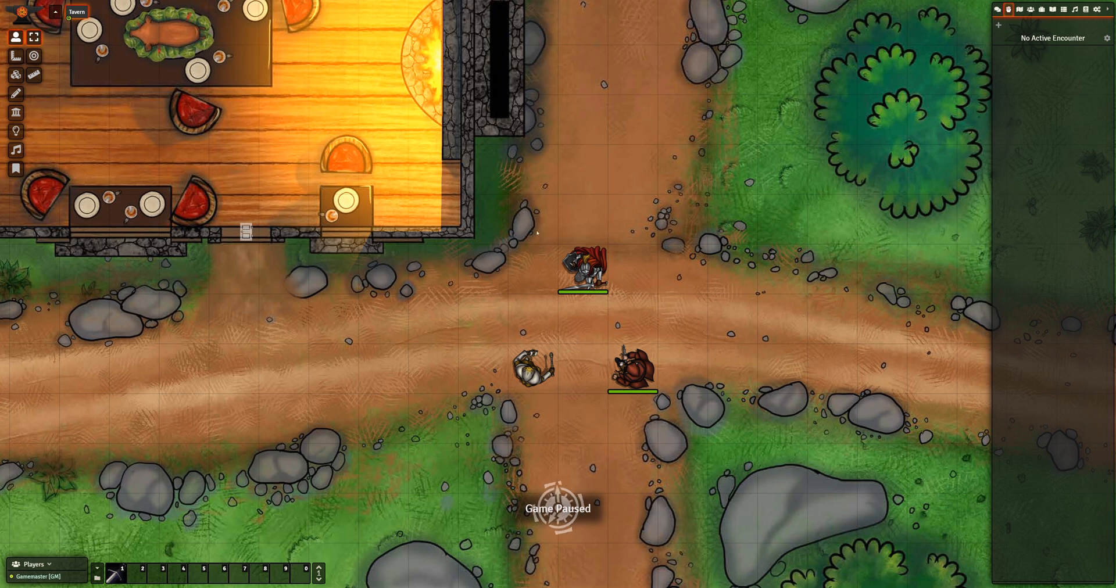
# Add the tokens to an encounter, roll all initiatives, begin combat and advance to round 2
pyautogui.click(629, 372)
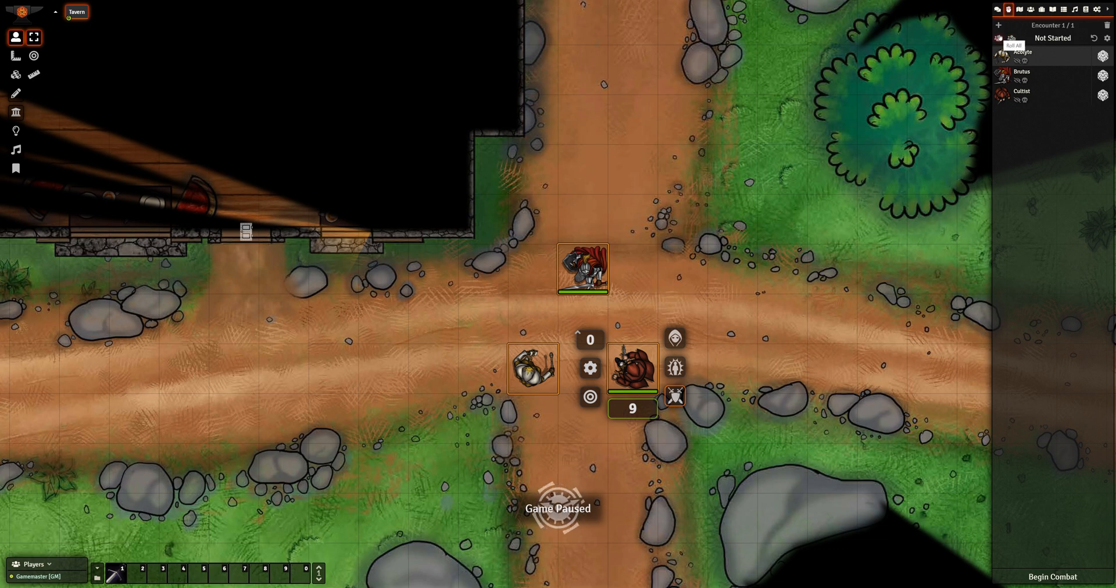
pyautogui.click(1012, 36)
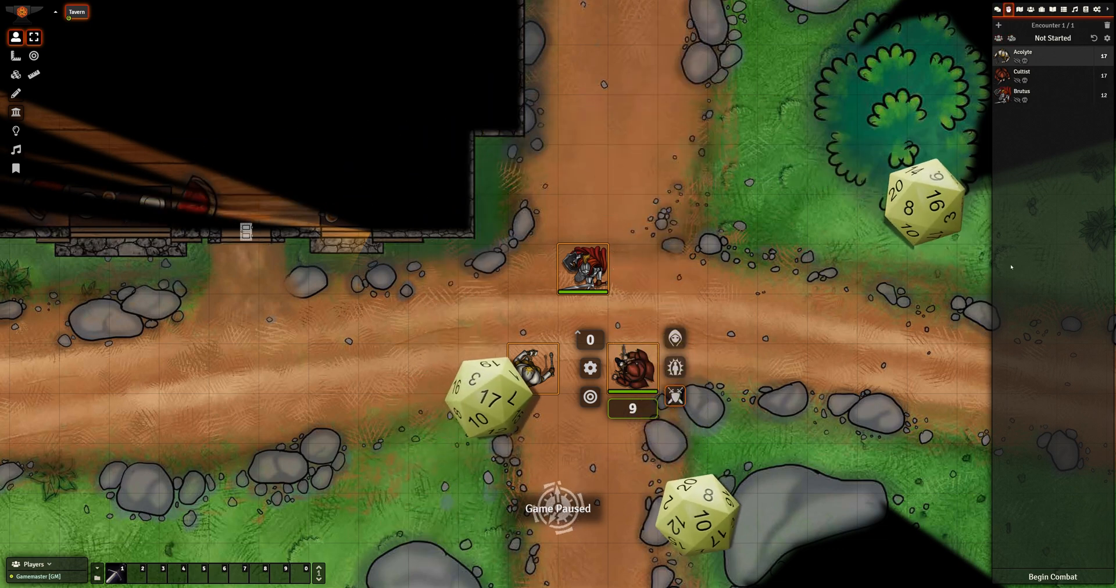
pyautogui.click(1049, 576)
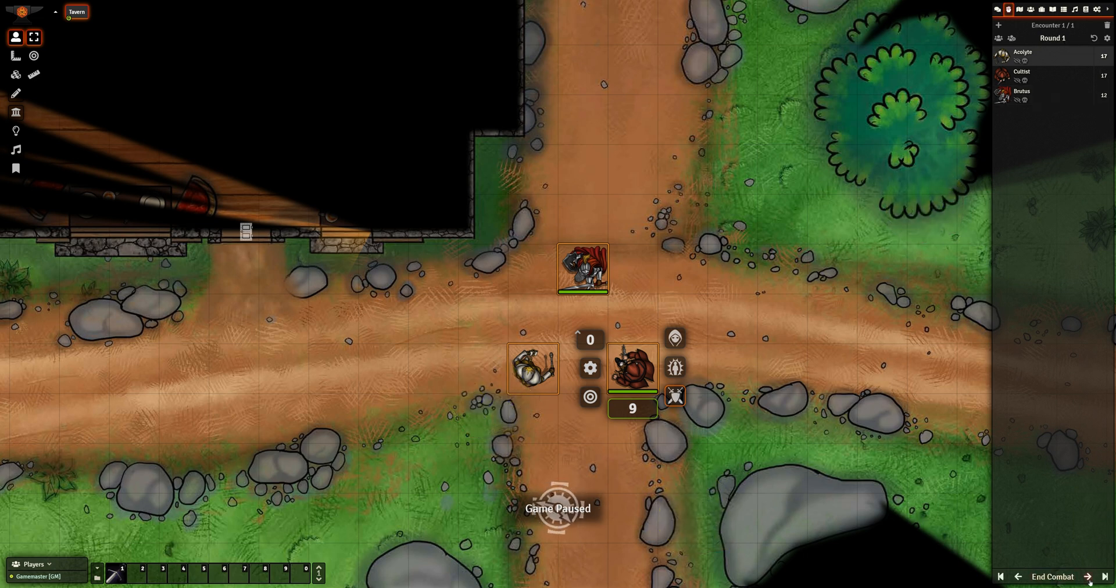
pyautogui.click(1096, 576)
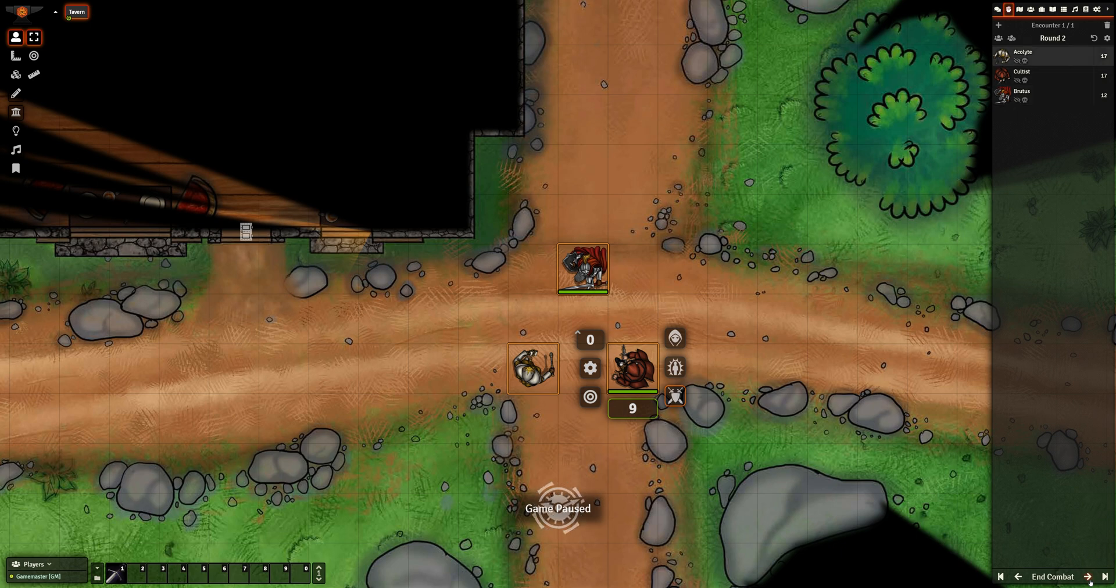
pyautogui.click(1098, 576)
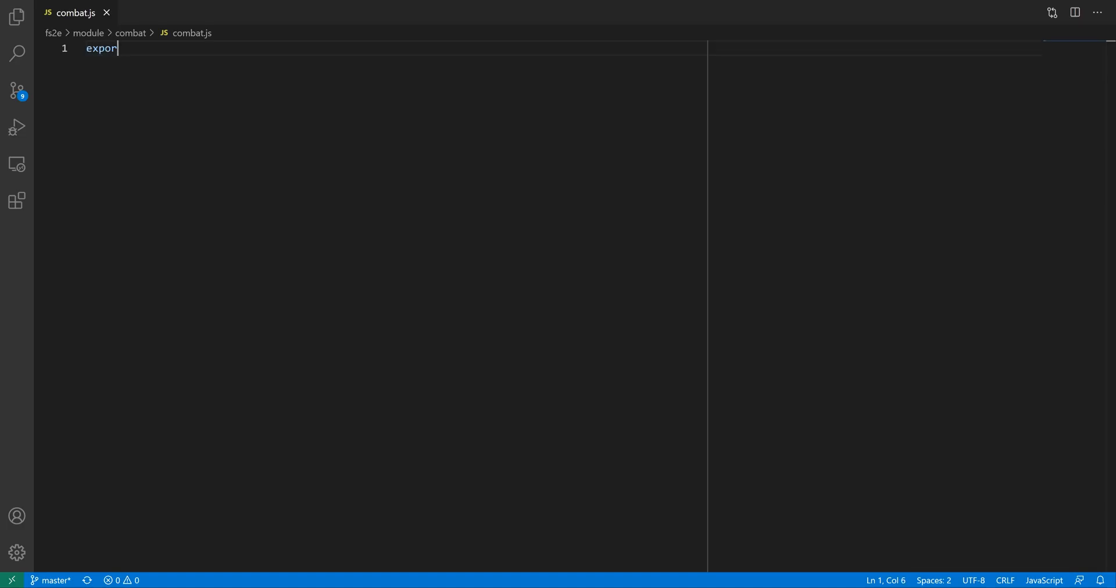
# Write an empty exported FS2Combat class extending Combat in combat.js
pyautogui.write('t default class')
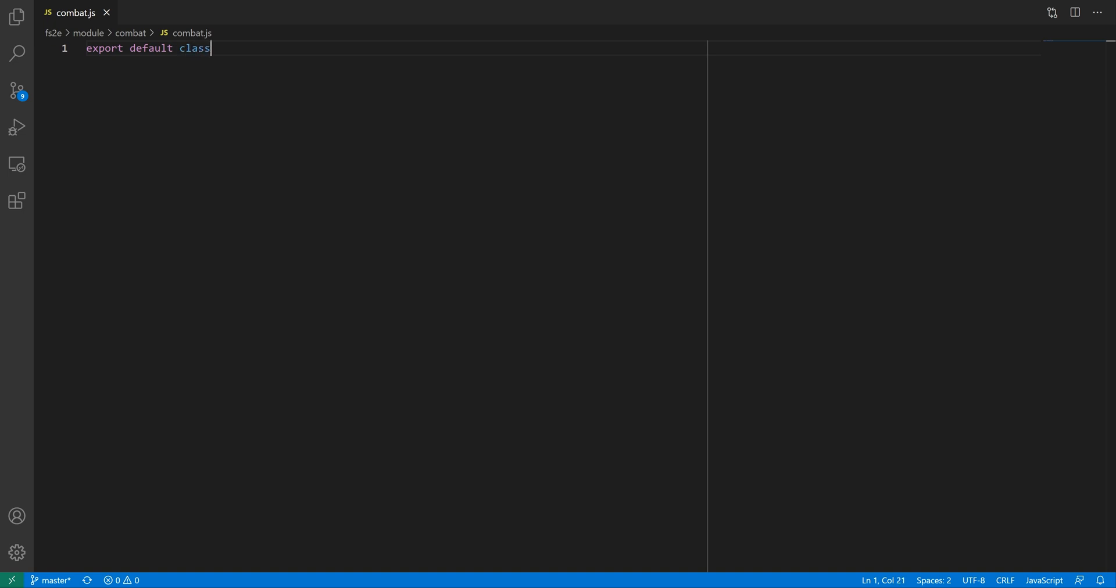
pyautogui.write('FS2Combat exten')
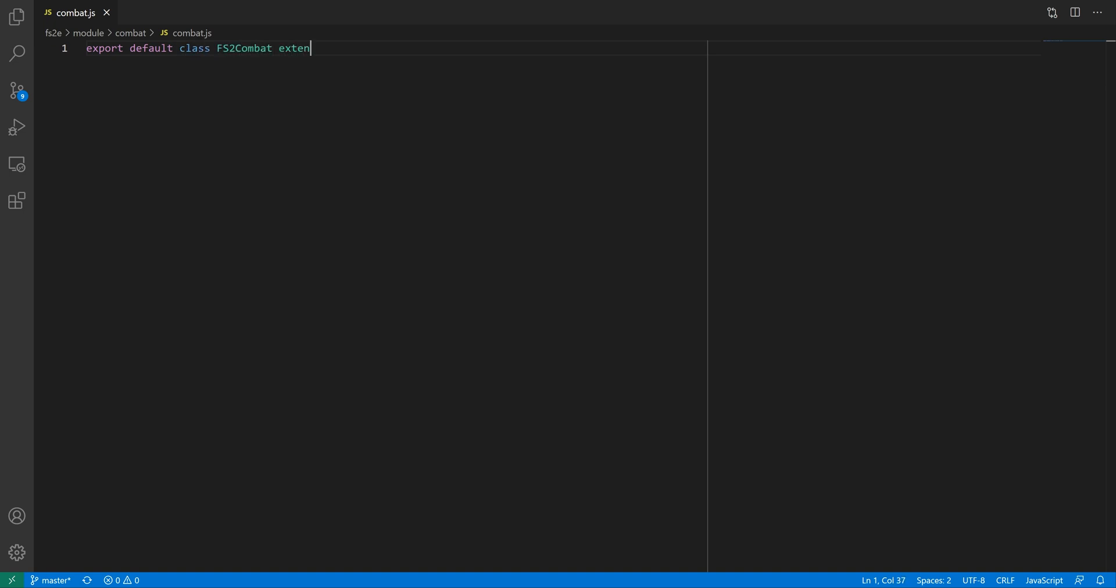
pyautogui.write('ds Combat {')
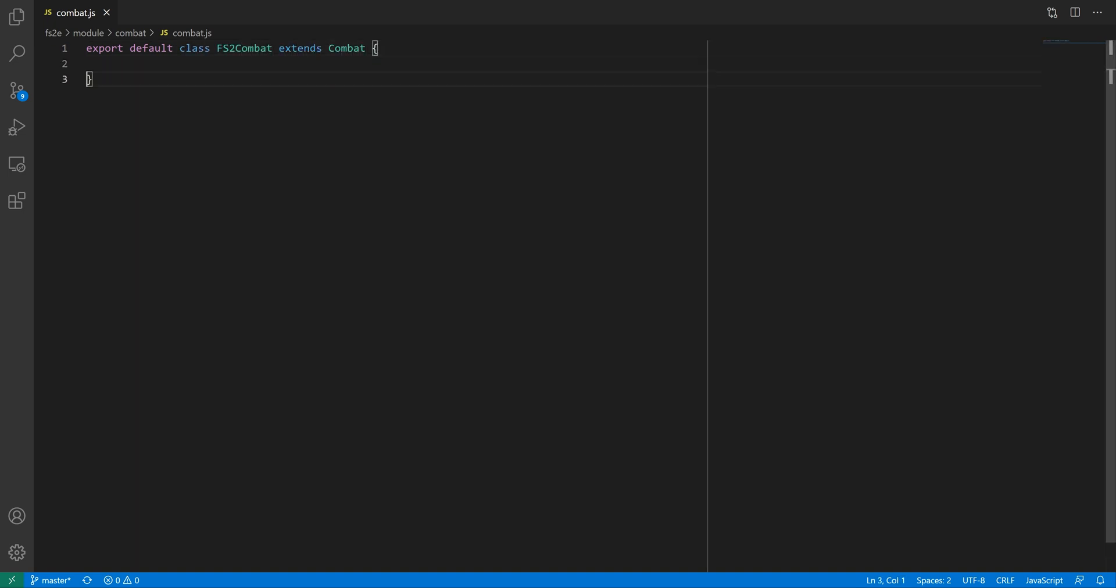
pyautogui.press('Enter')
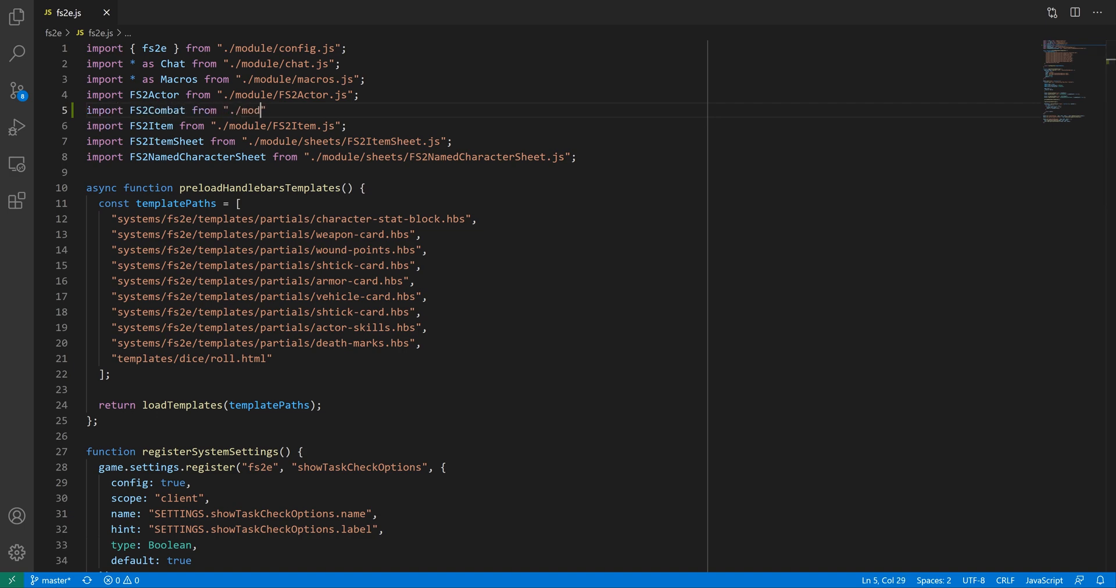
# Import FS2Combat into fs2e.js and assign it to CONFIG.Combat.entityClass
pyautogui.write('ule/combat/combat.js";')
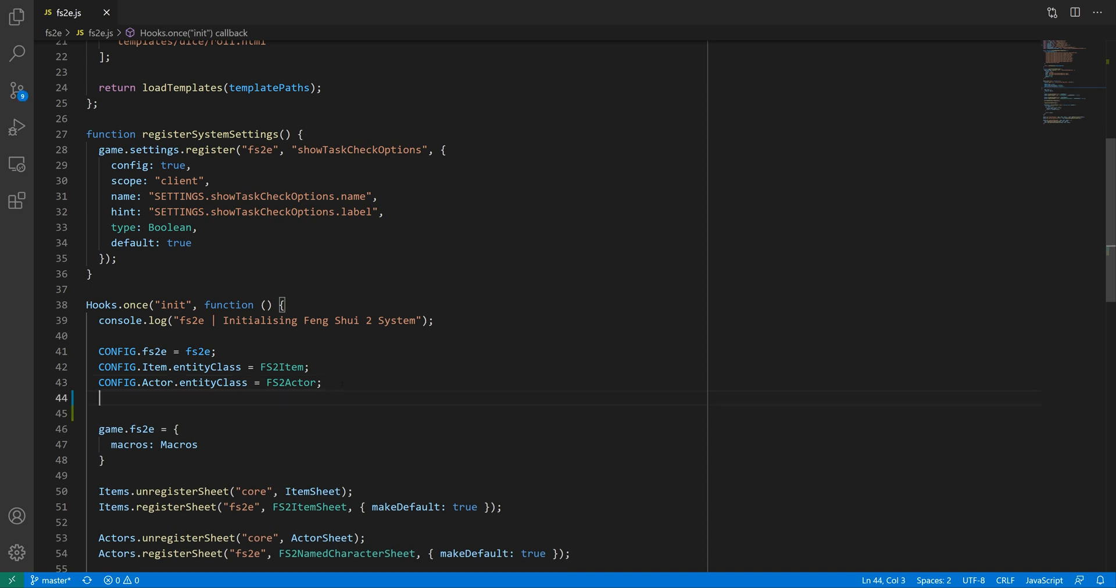
pyautogui.write('CONFIG.Combat.entityClass')
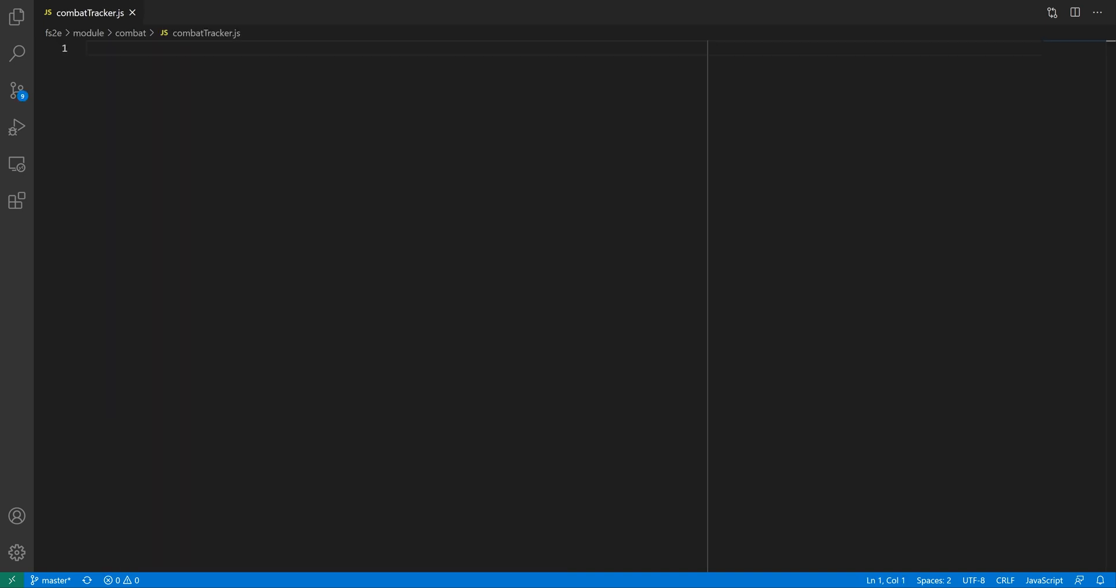
# Write an empty exported FS2CombatTracker class extending CombatTracker in combatTracker.js
pyautogui.write('export default cla')
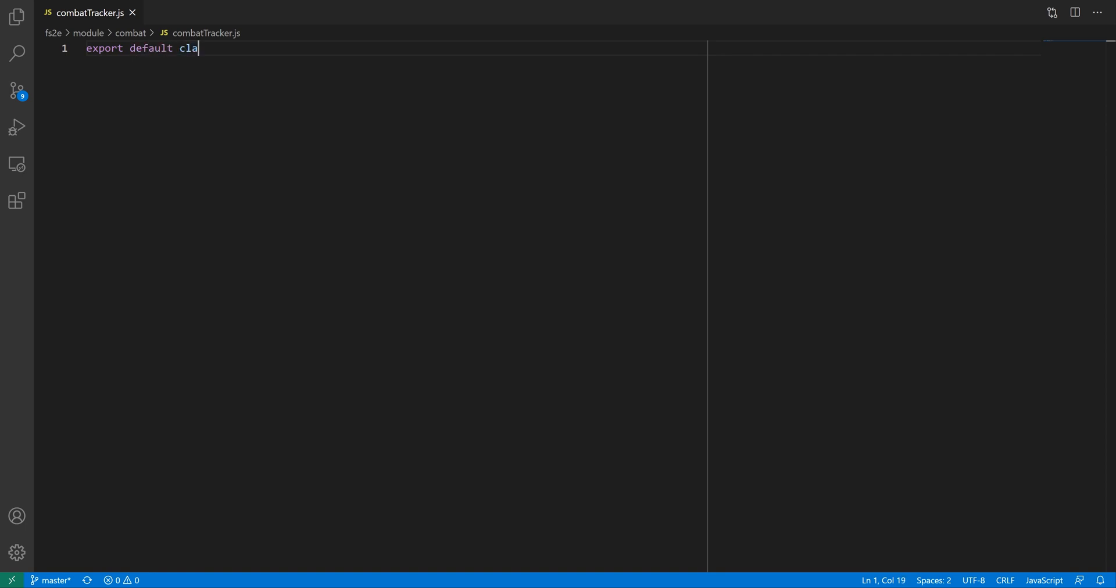
pyautogui.write('ss FS2CombatTr')
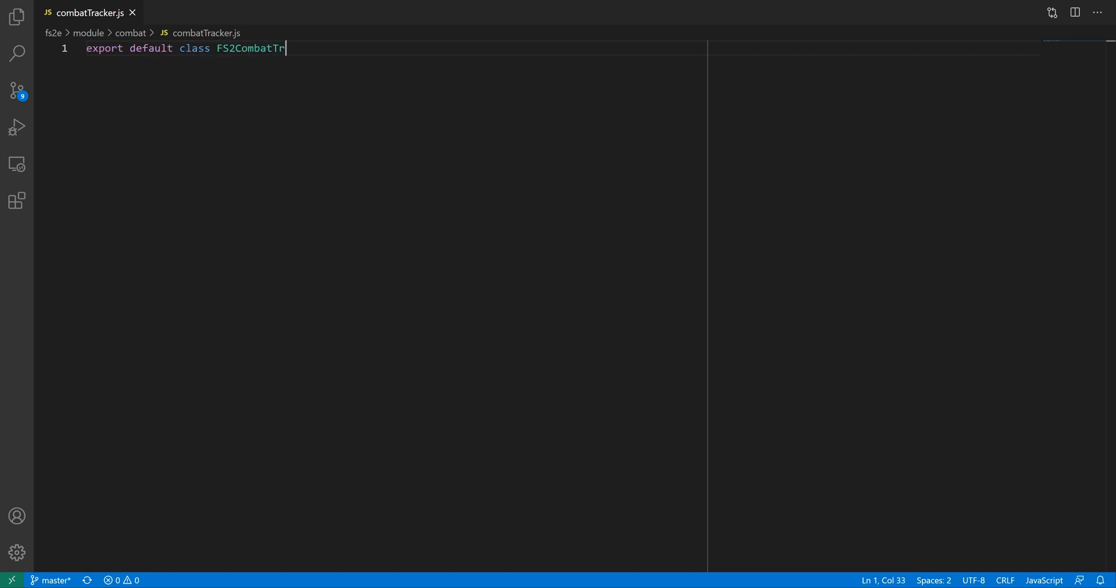
pyautogui.write('acker extends')
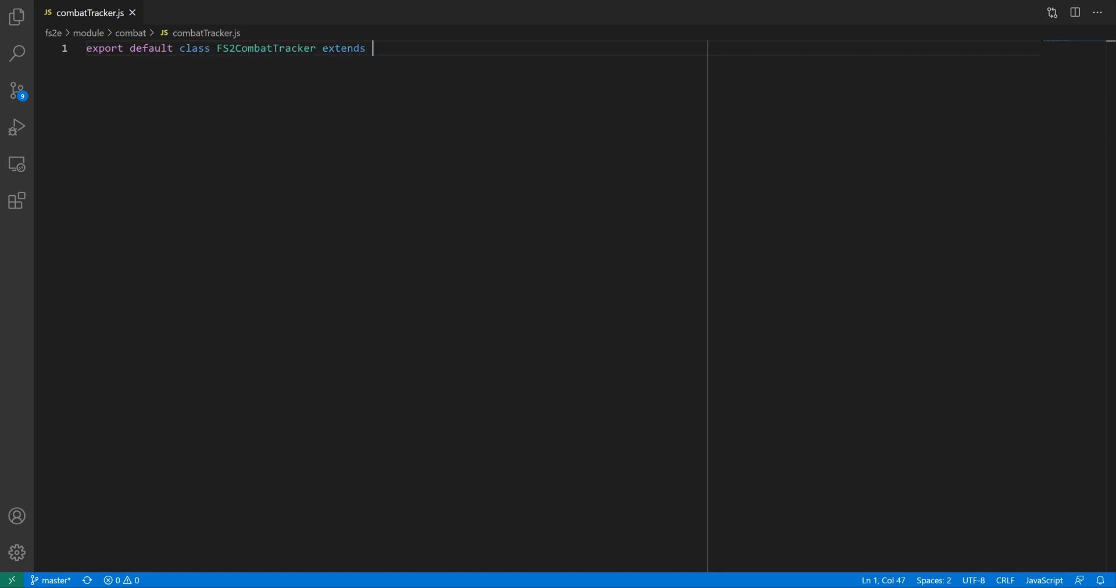
pyautogui.write('CombatTracker {')
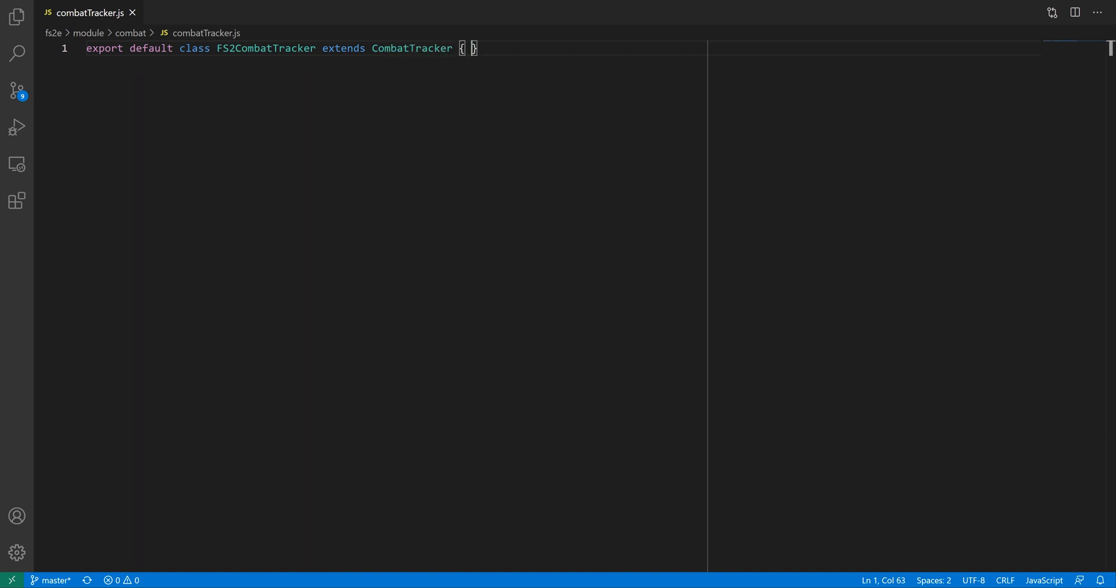
pyautogui.press('Enter')
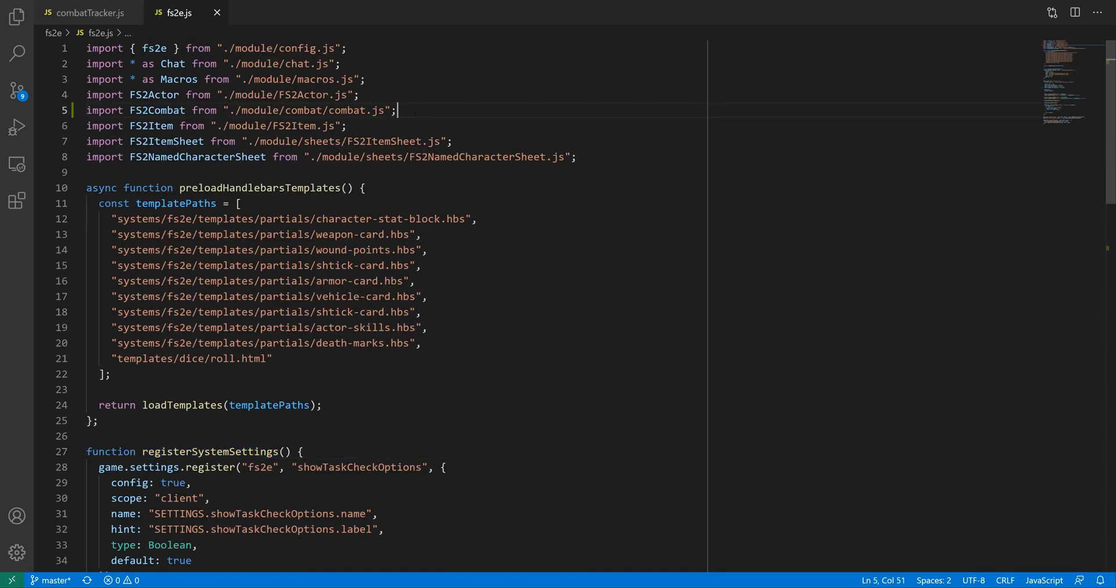
# Import FS2CombatTracker into fs2e.js and assign it to CONFIG.ui.combat
pyautogui.write('import FS2CombatTracker')
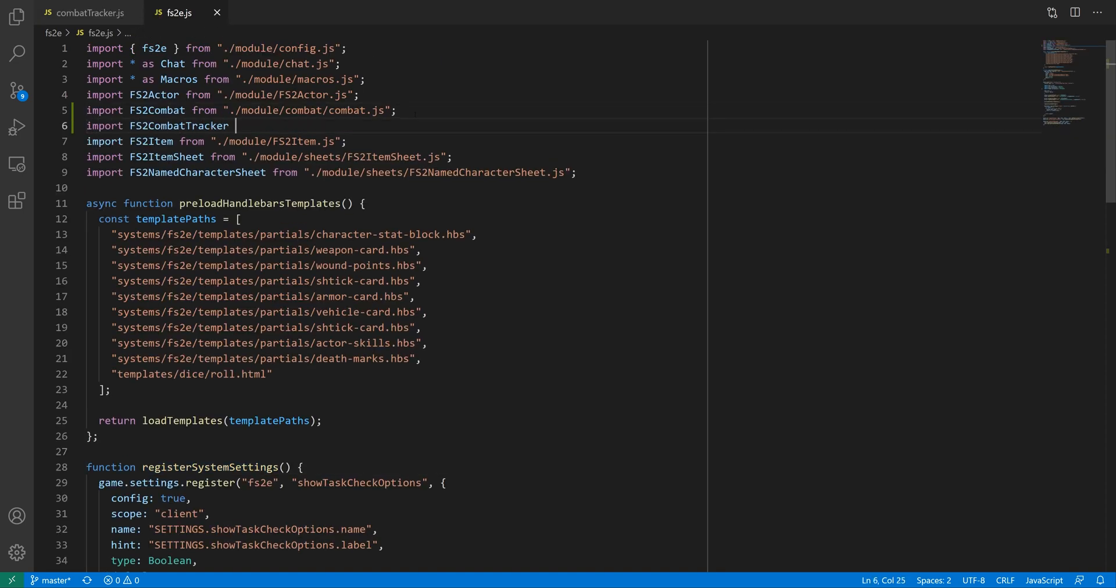
pyautogui.write('from "./module/combat/combatT')
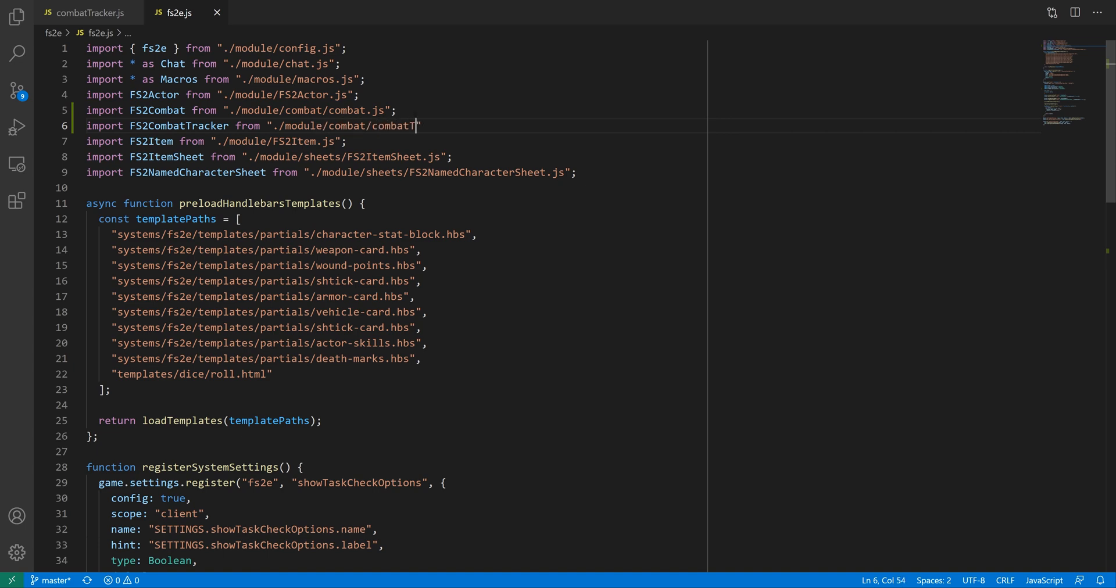
pyautogui.scroll(-3)
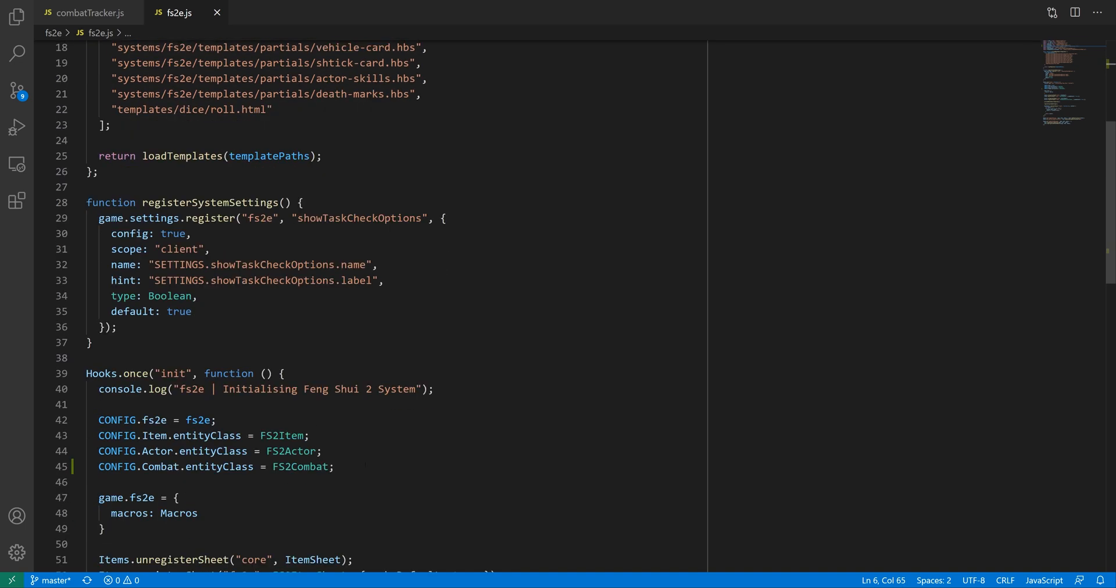
pyautogui.write('CONFIG.ui.combat =')
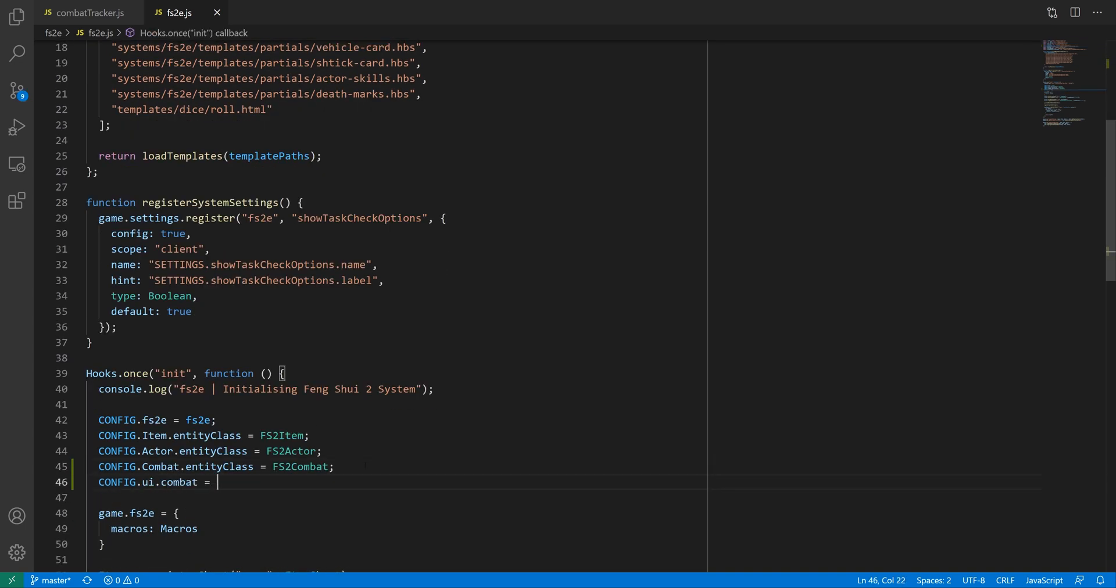
pyautogui.write('FS2CombatTracker;')
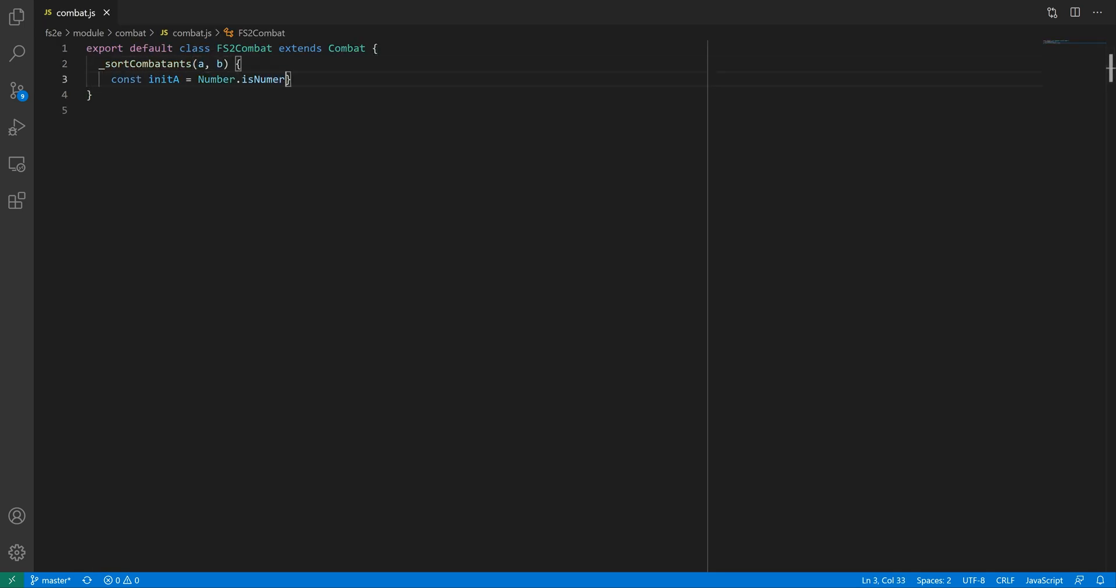
# Compute numeric initiatives for a and b and return initDifference when it is non-zero
pyautogui.write('ic(a.initiative) ? a.initiative : -9999;')
pyautogui.write('const initB = Number.isNumeric(b.i)}')
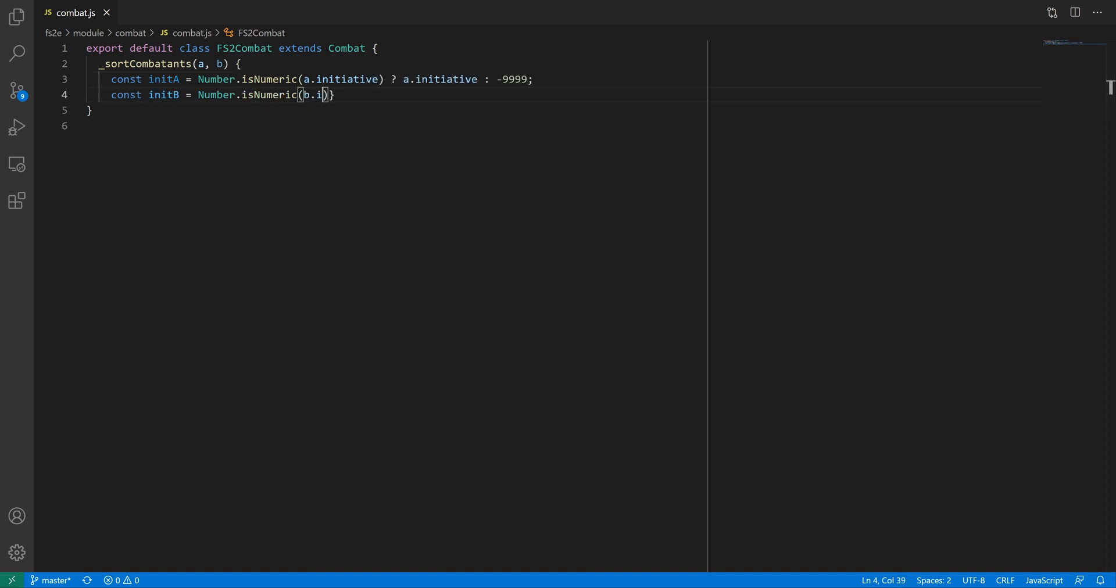
pyautogui.write('nitiative) ? b.initiative : -9999;')
pyautogui.write('if')
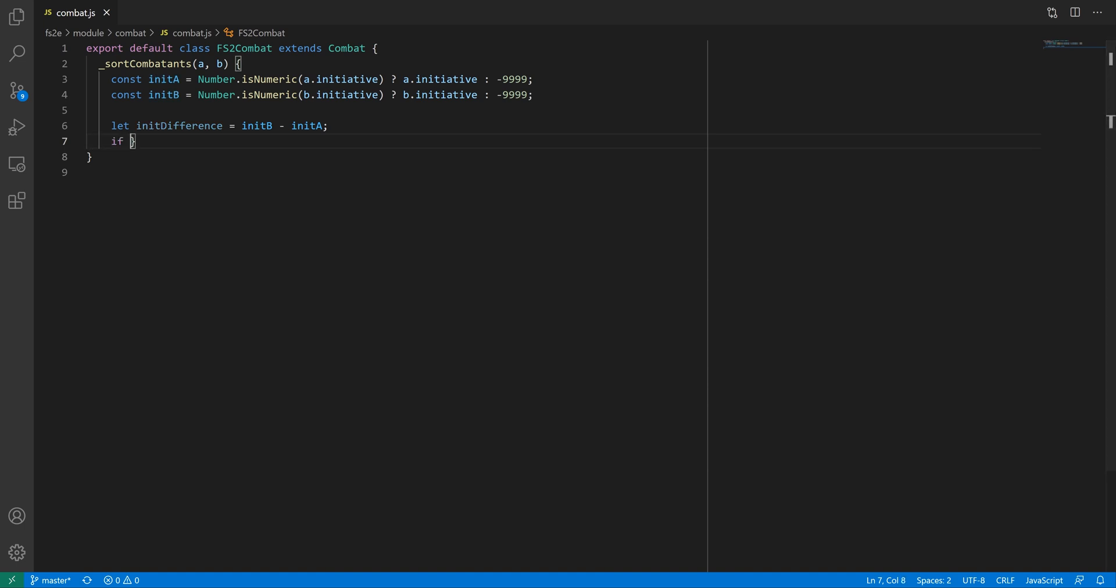
pyautogui.write('(initDifference != 0) {')
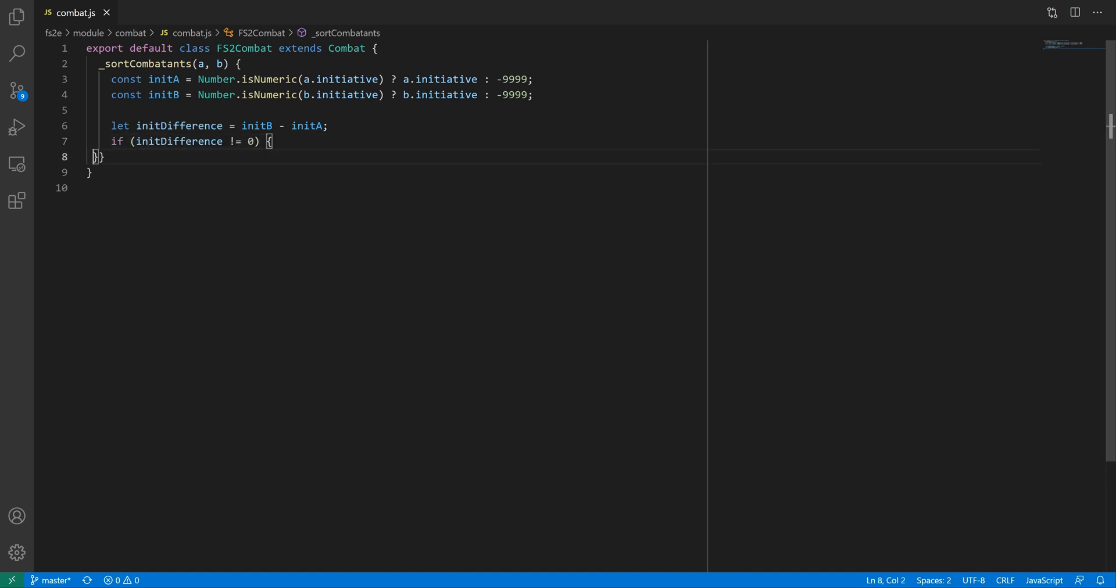
pyautogui.write('return initDifference;')
pyautogui.write('const typeA =')
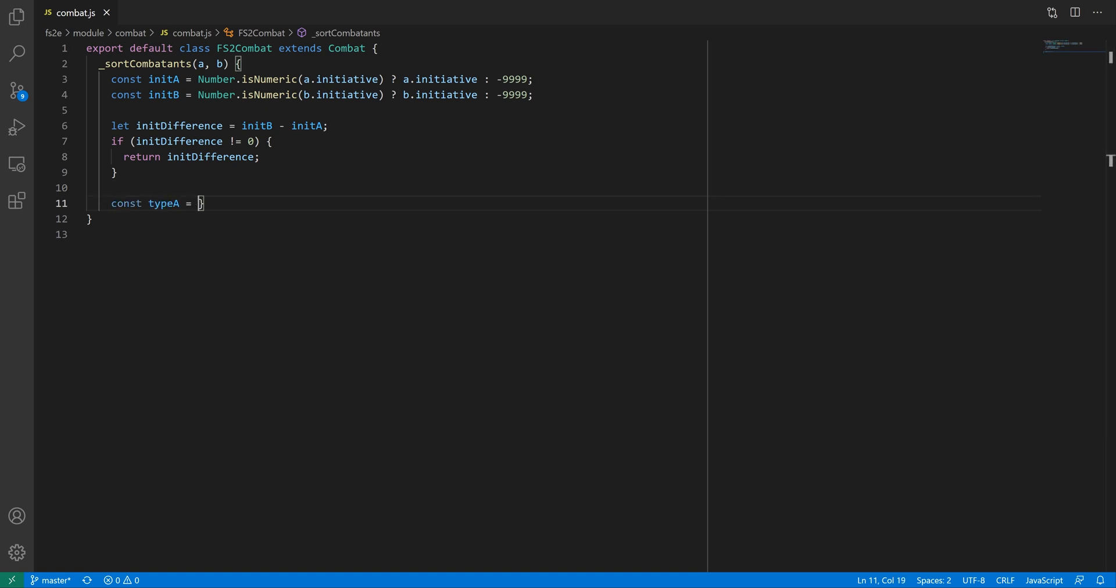
# Read both actor types, return -1/1 so heroes sort first, else return a.tokenId - b.tokenId
pyautogui.write('a.actor.data.type;')
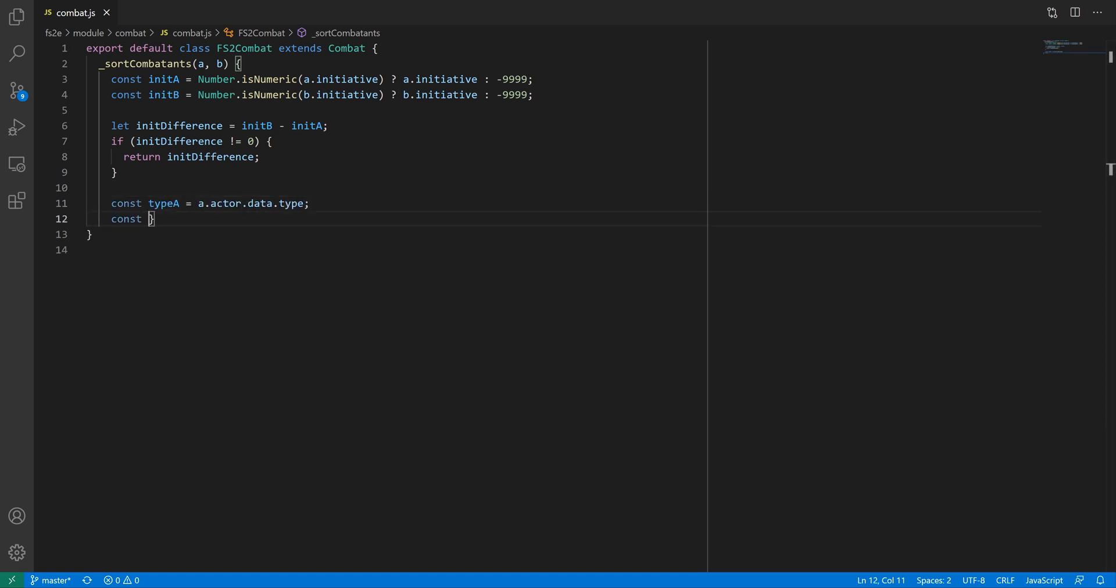
pyautogui.write('typeB = b.actor.data.type;')
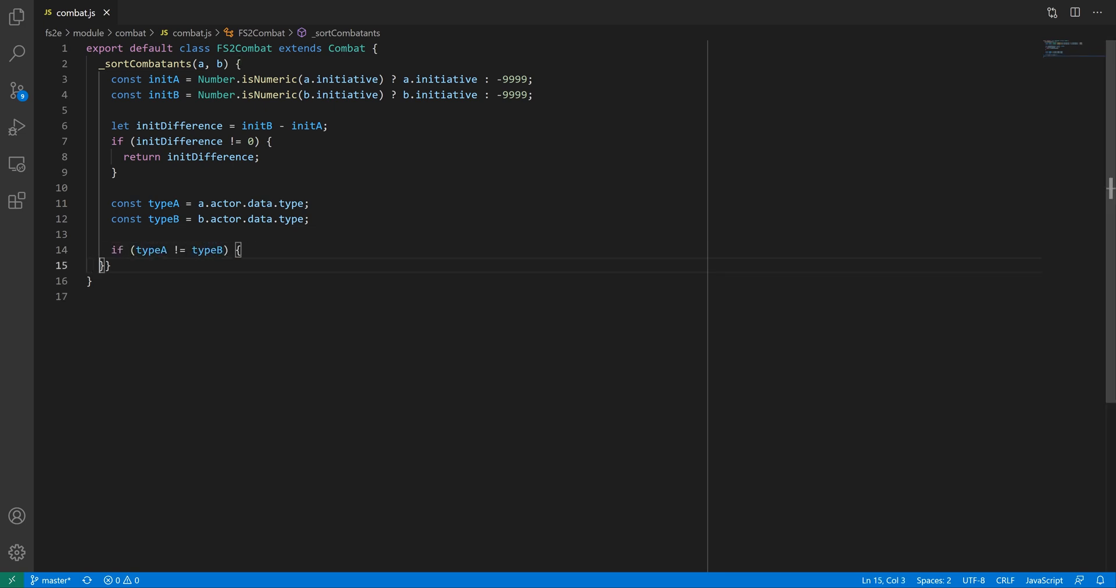
pyautogui.write('if (typeA == "hero") {')
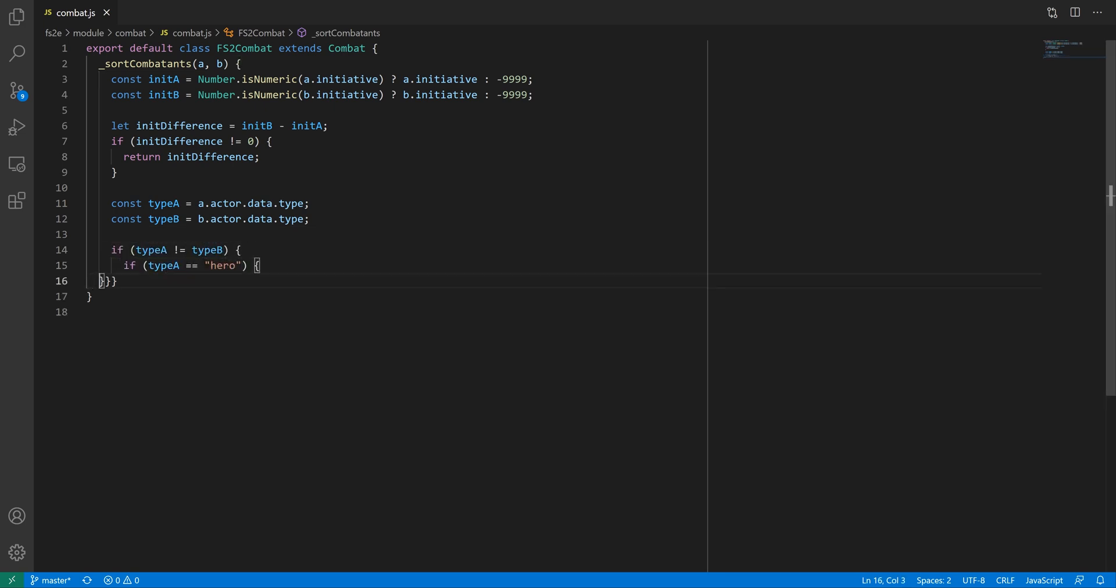
pyautogui.write('return -1;')
pyautogui.write('return a')
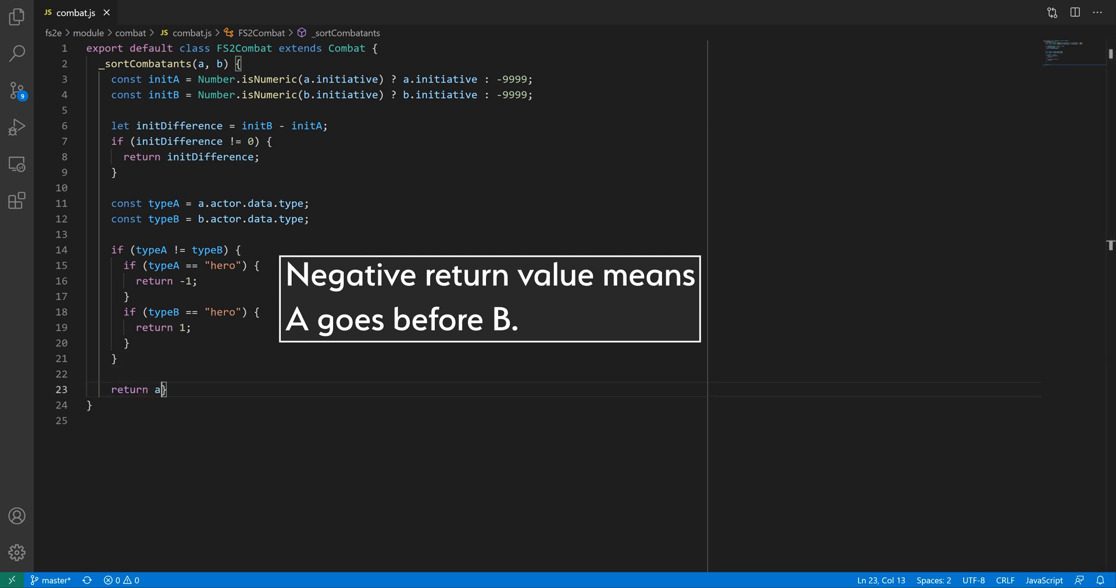
pyautogui.write('.tokenId - b.tokenId;')
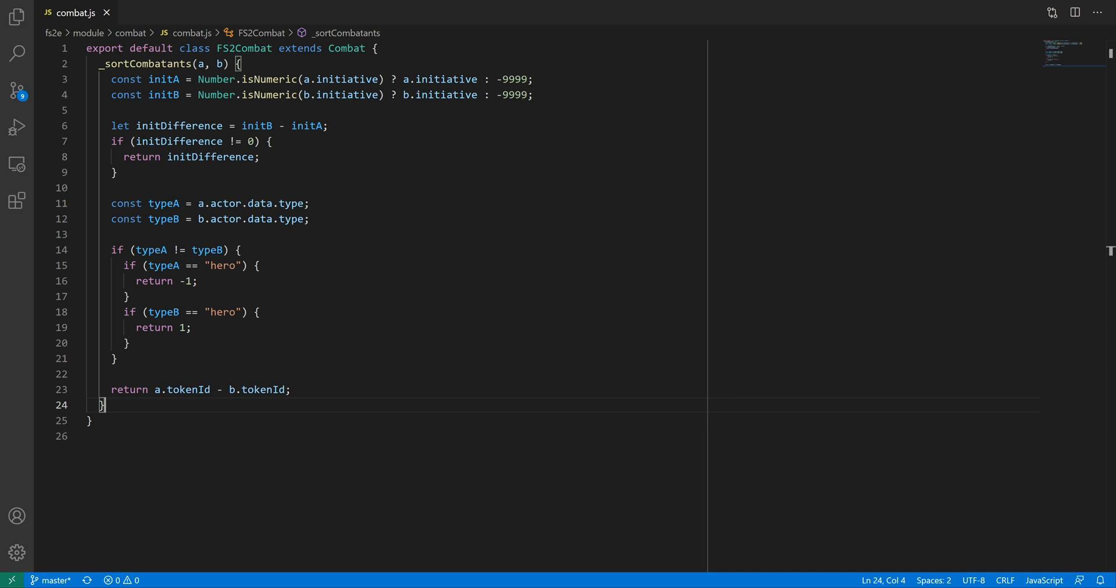
# Start _prepareCombatant(c, scene, players) calling super._prepareCombatant for the combatant
pyautogui.write('_p')
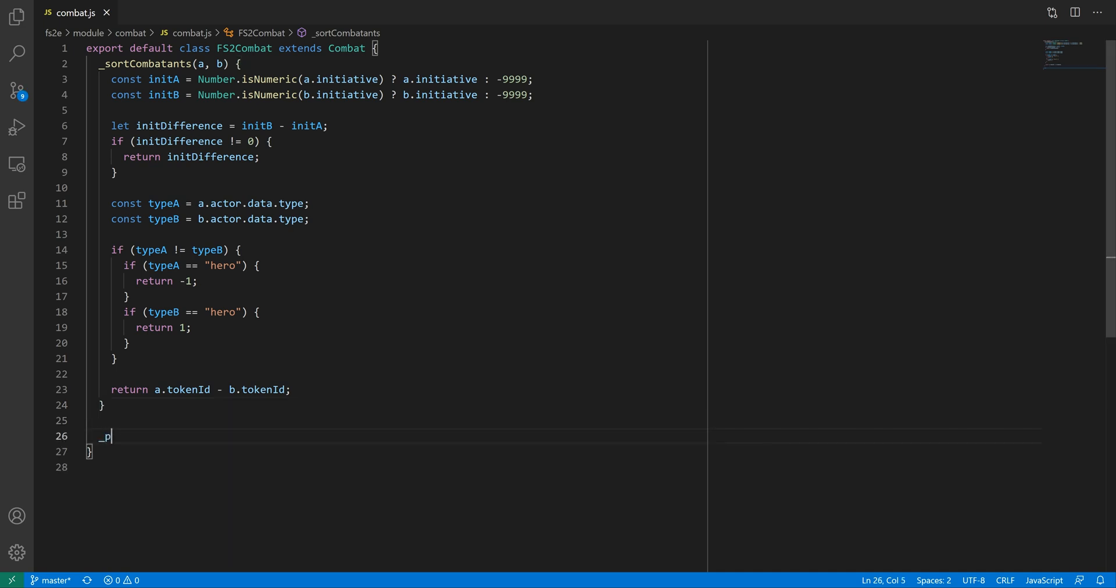
pyautogui.write('repareCombatant')
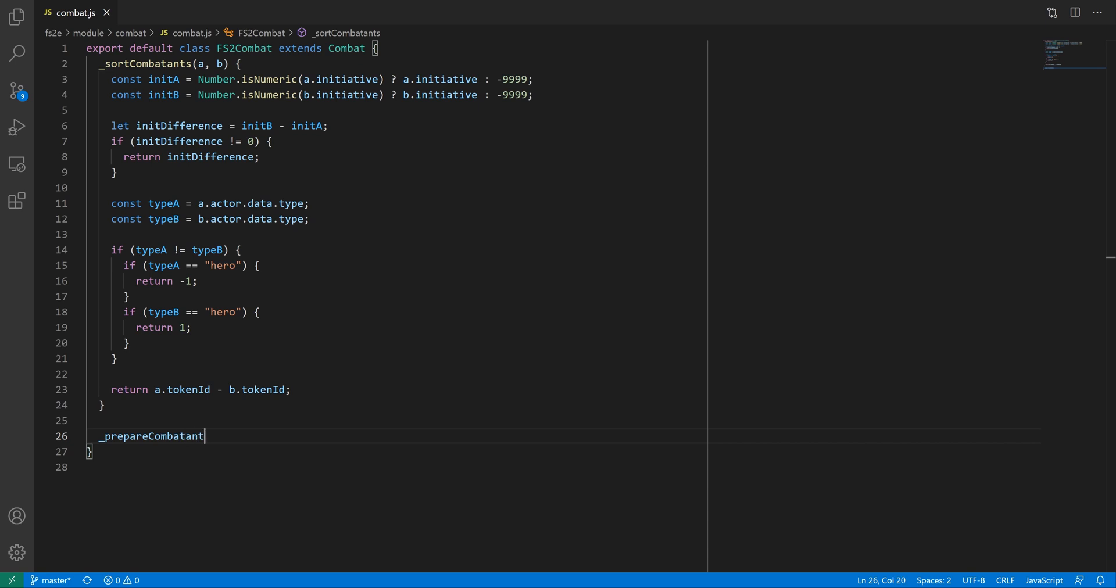
pyautogui.write('(c, scene, play)')
pyautogui.write('let com')
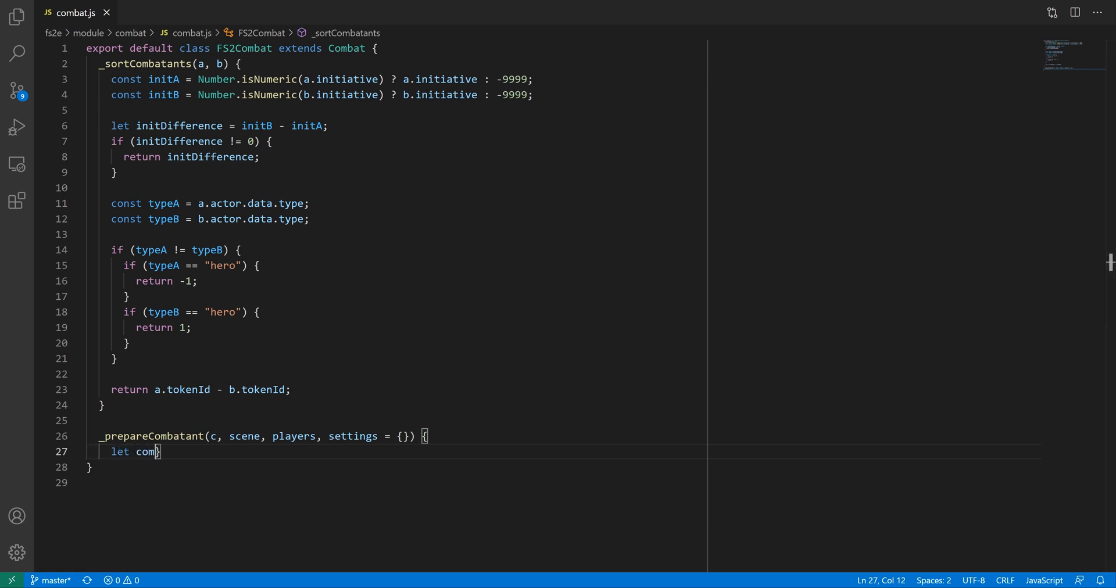
pyautogui.write('batant = super._')
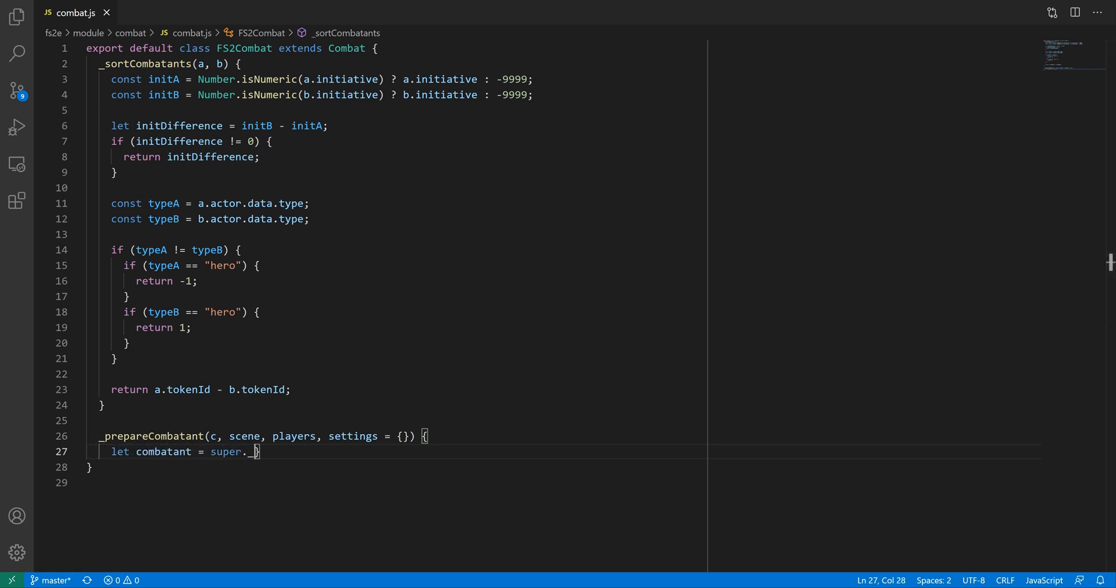
pyautogui.write('_prepareCombatant')
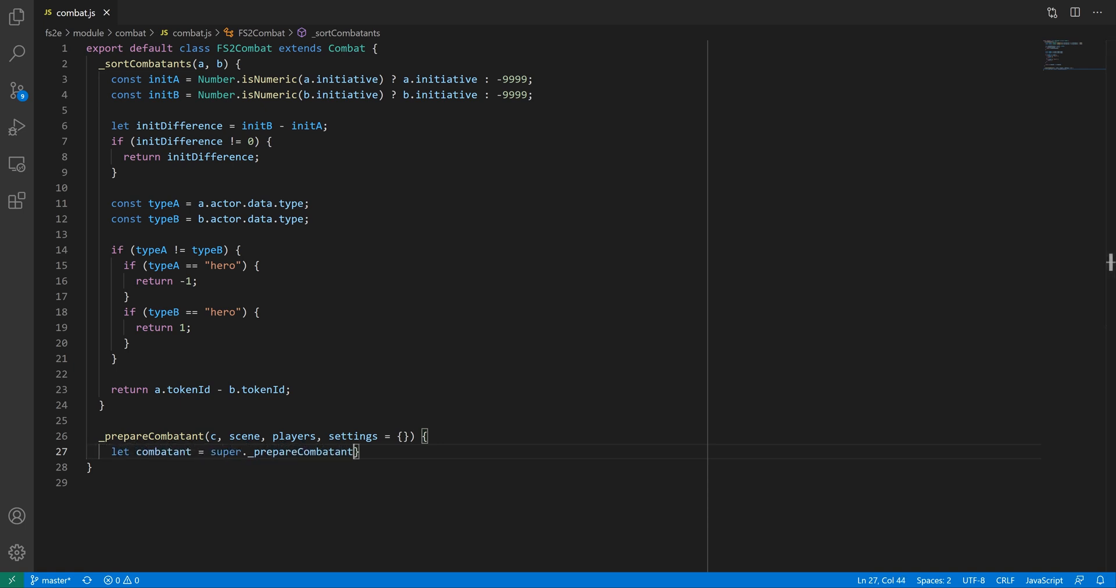
pyautogui.write('(c, scene, players, settings);')
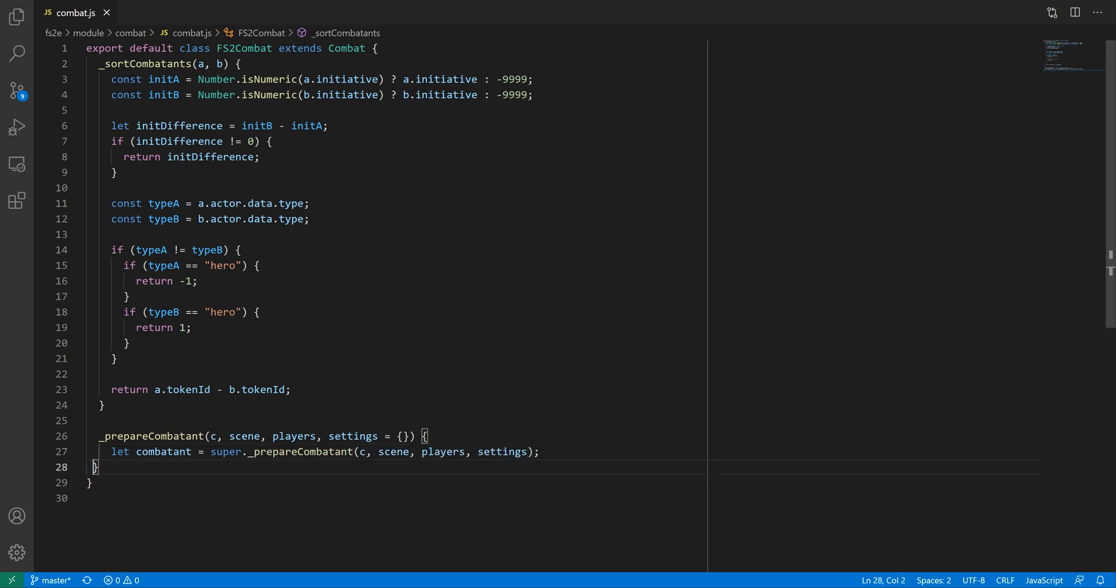
# Default combatant.flags.shotCost to a numeric value and return the combatant
pyautogui.write('combatant.fl')
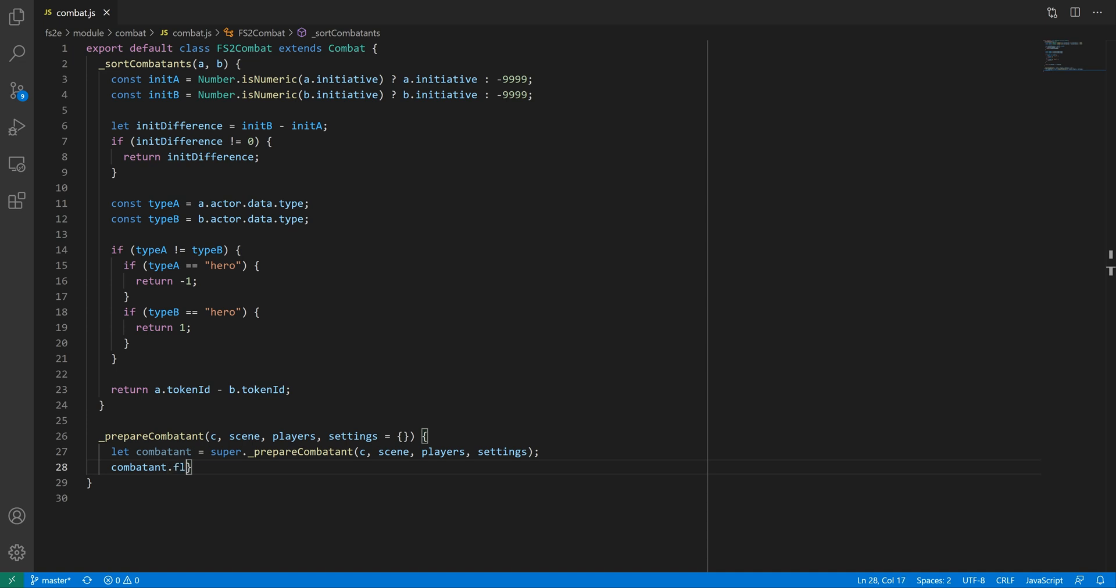
pyautogui.write('ags.shotCost =')
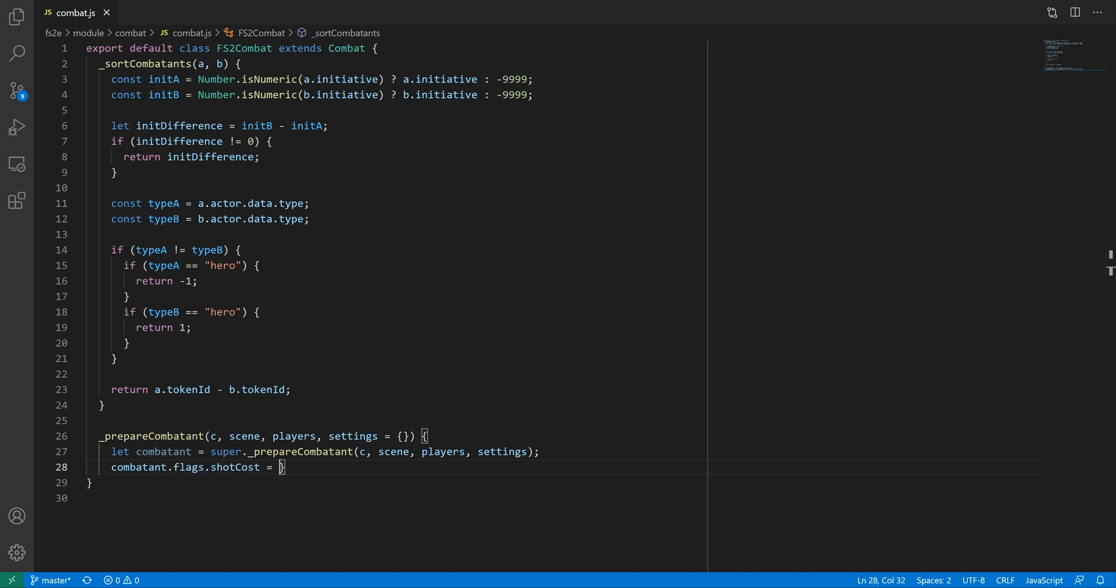
pyautogui.write('Number.isNumeric')
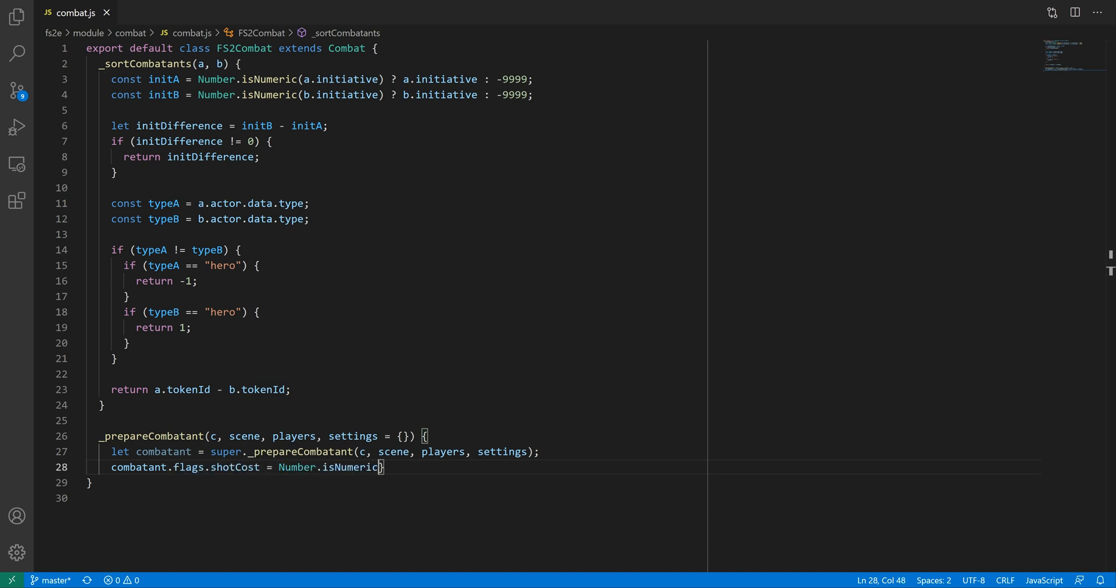
pyautogui.write('(combatant.flags.shotCost) ? Number(combatant.')
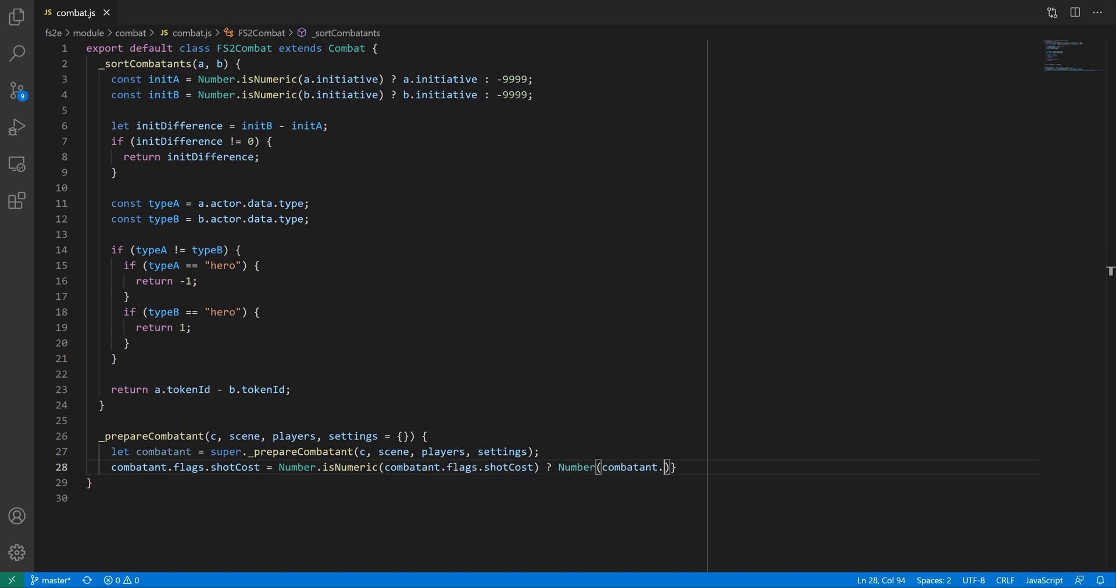
pyautogui.write('flags.shotCost) : fs2e.combat.defaul')
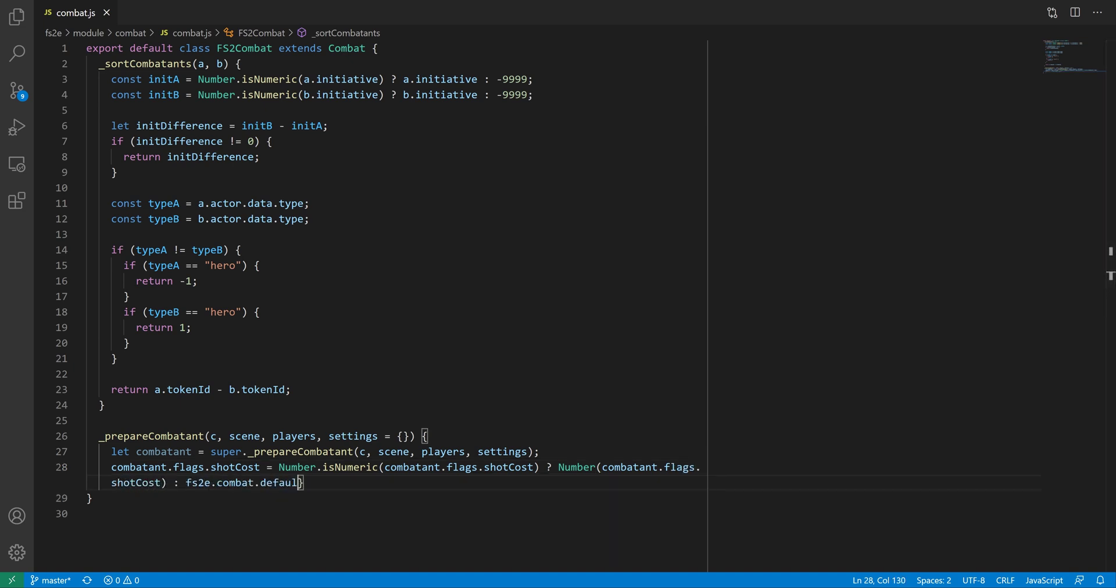
pyautogui.write('ShotCost;')
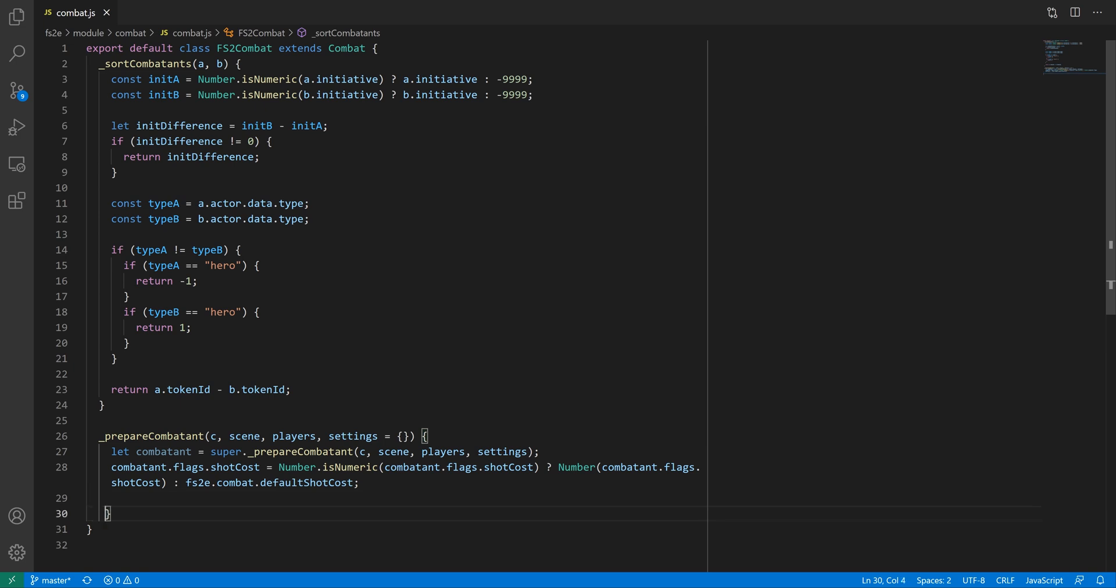
pyautogui.write('return combata')
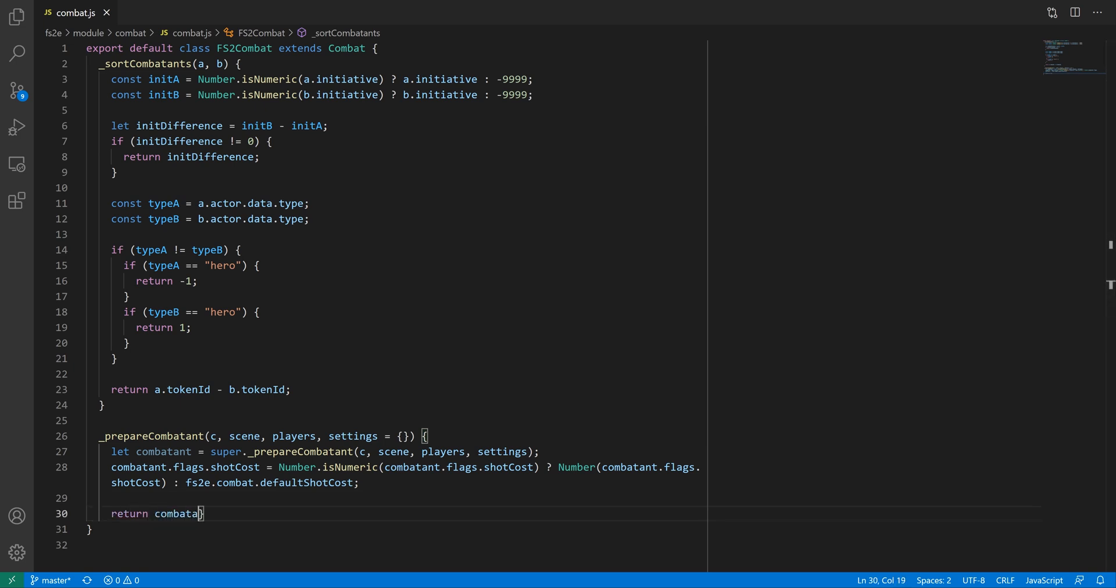
pyautogui.write('nt;')
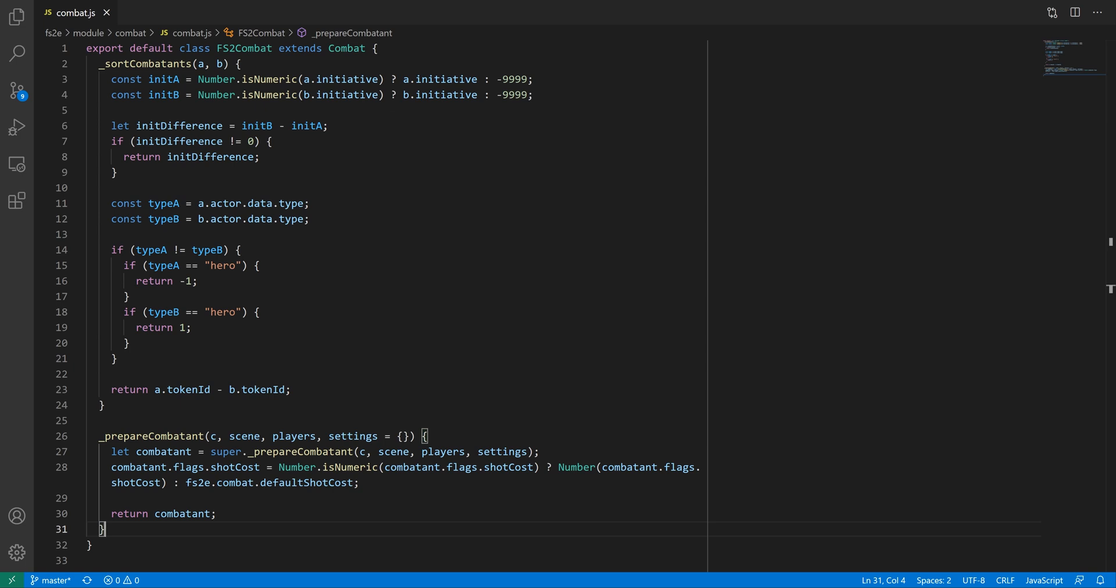
# Add async rollInitiative that awaits super.rollInitiative then updates turn to 0
pyautogui.write('async rollInitiative(ids, formulaopt, updateTurnopt, messageOptionsopt) {')
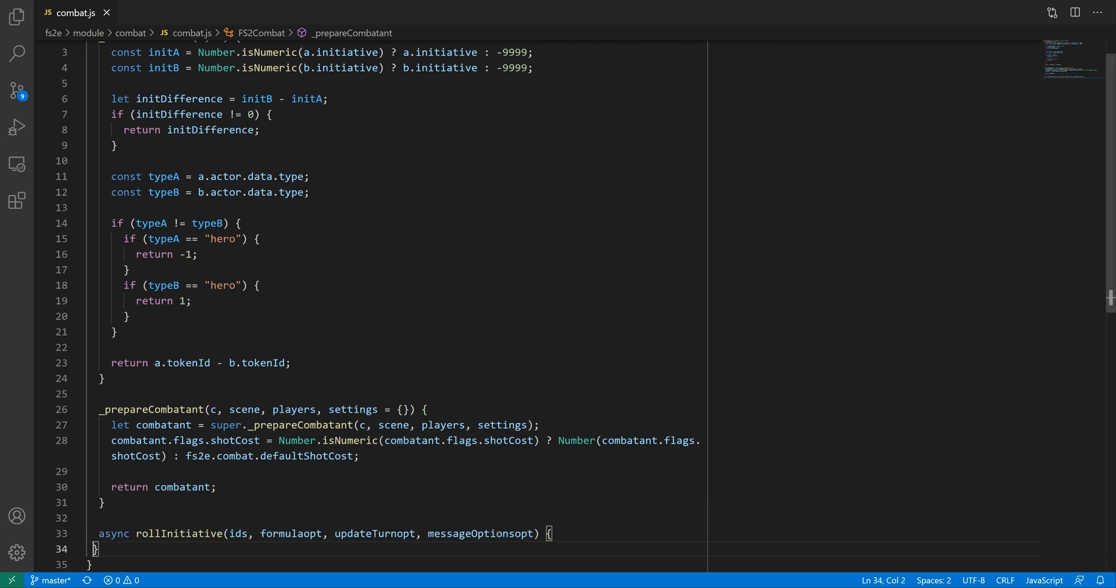
pyautogui.write('await super.rollInitiative(ids, formulaopt, updateTurnopt, messageOptionsopt);')
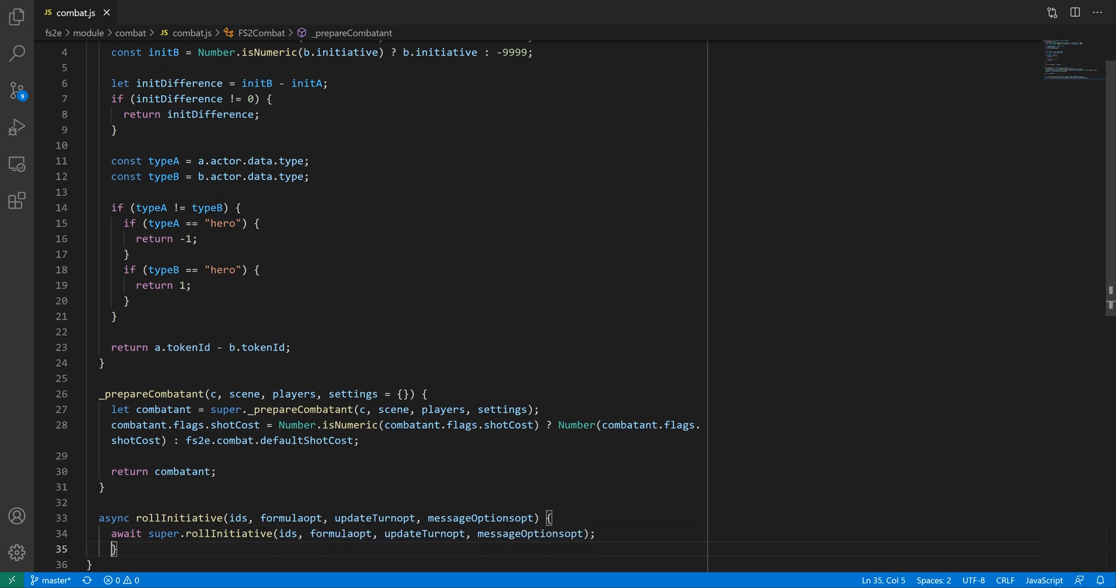
pyautogui.write('return this.update({ turn: 0 });')
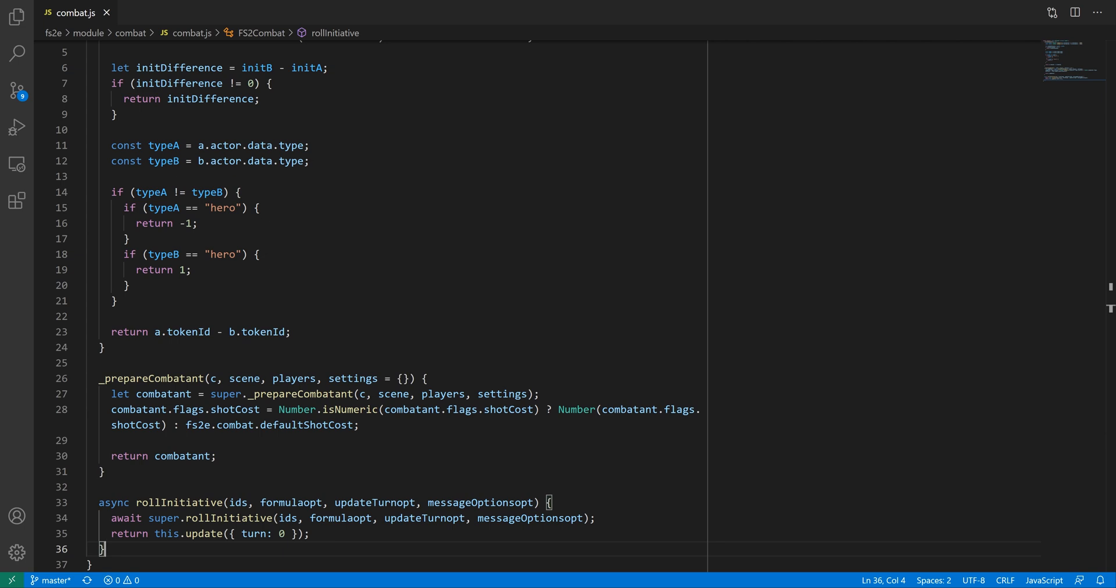
# Add async startCombat that calls this.setupTurns() and super.startCombat()
pyautogui.write('async startCombat(')
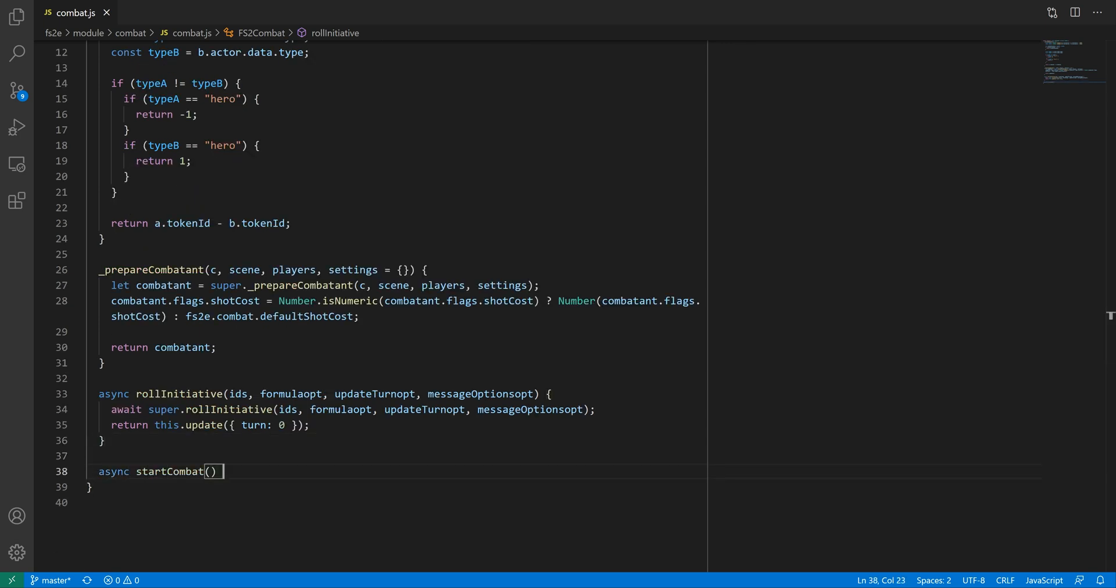
pyautogui.write('{')
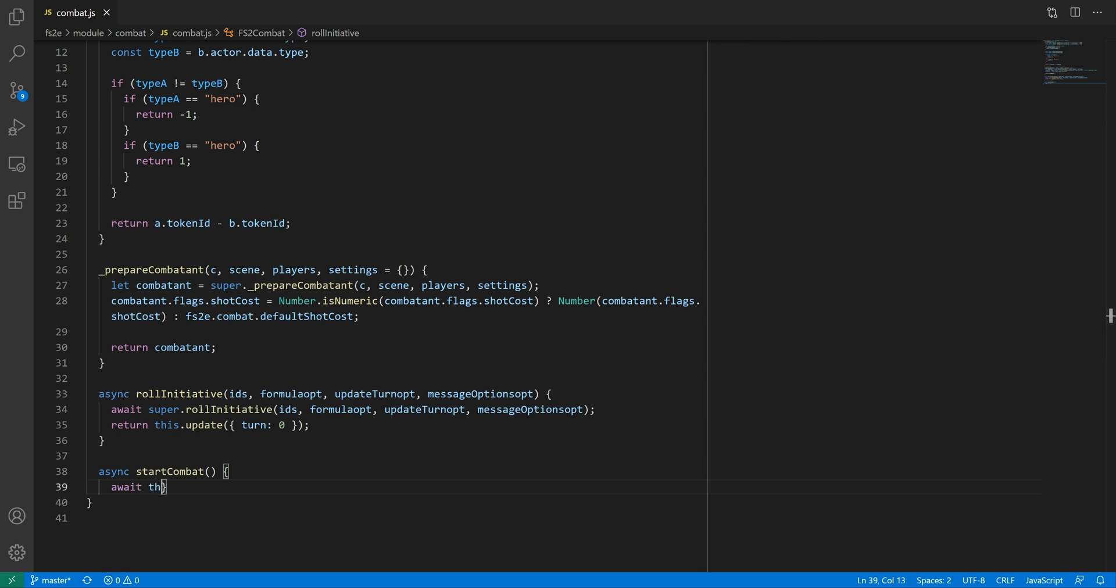
pyautogui.write('is.setupTurns();')
pyautogui.write('return super')
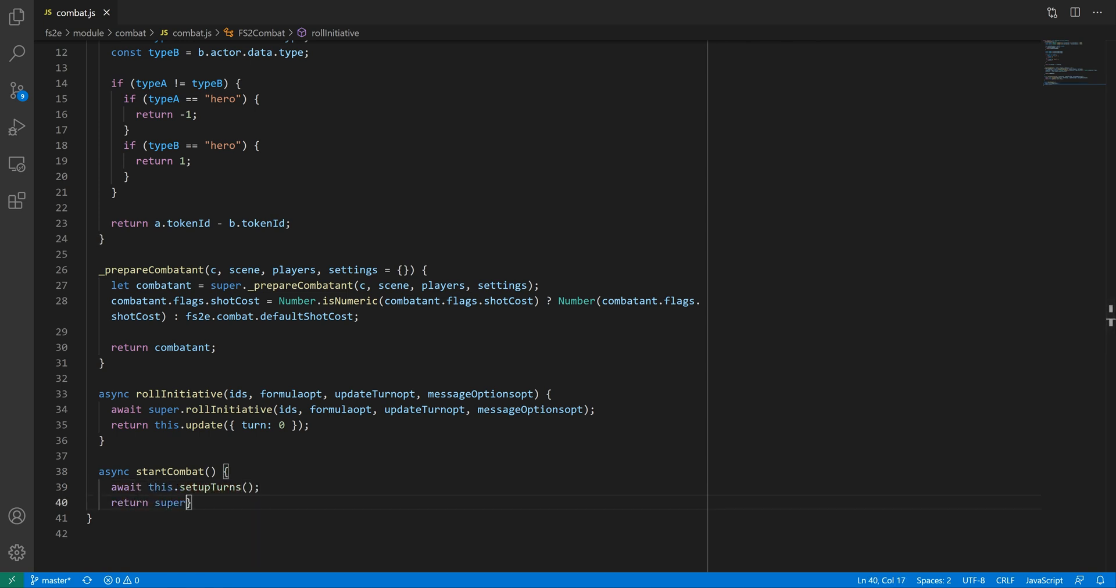
pyautogui.write('.startCombat()')
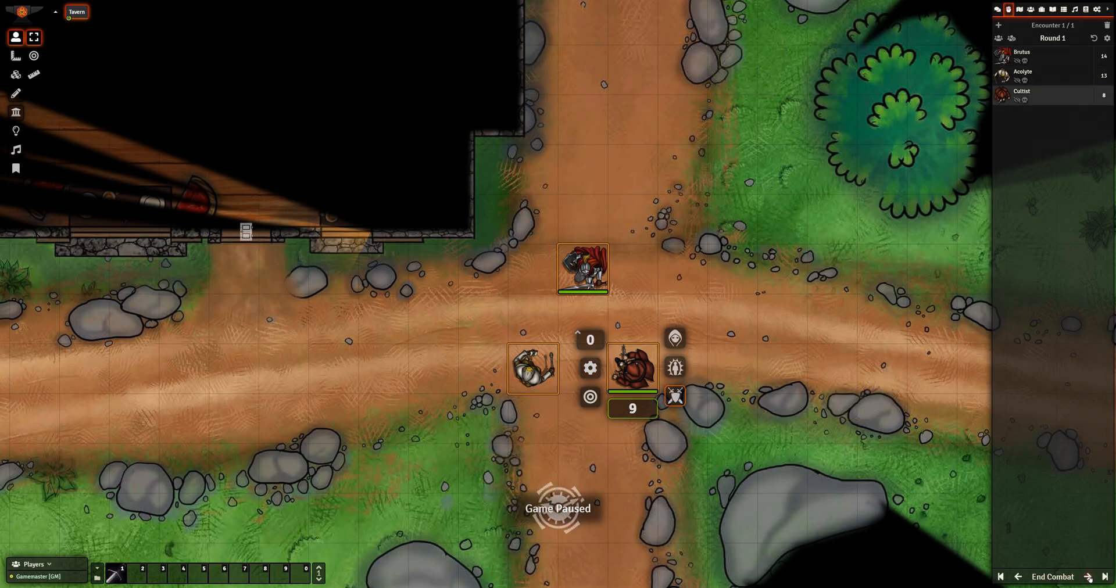
# Advance the encounter in the Combat Tracker showing Brutus, Acolyte and Cultist in order
pyautogui.click(1095, 577)
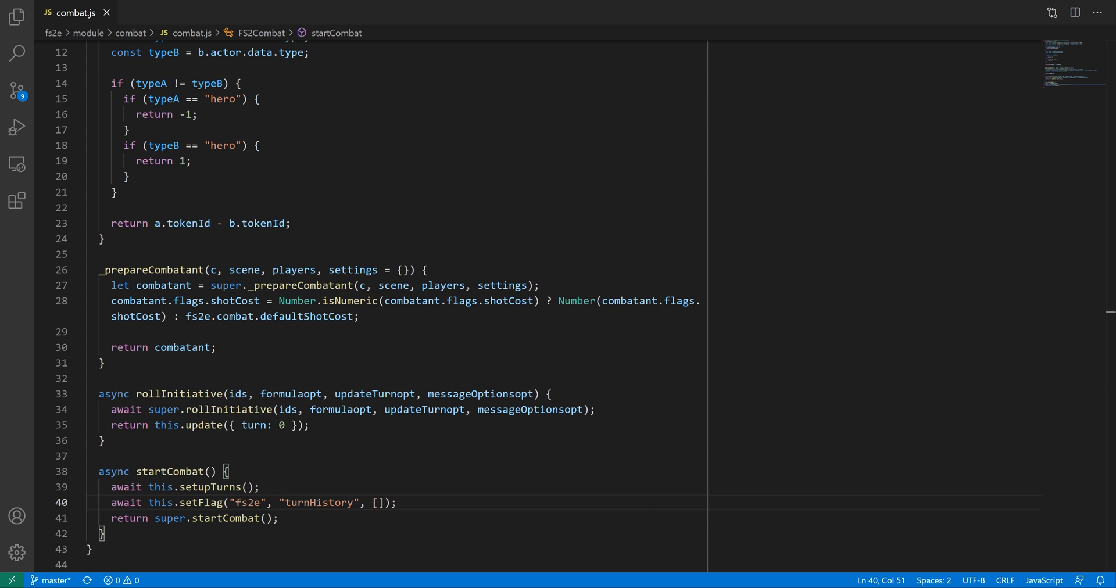
# Begin the async _pushHistory method for storing turnHistory flag entries
pyautogui.write('async _pushHistory(data) {')
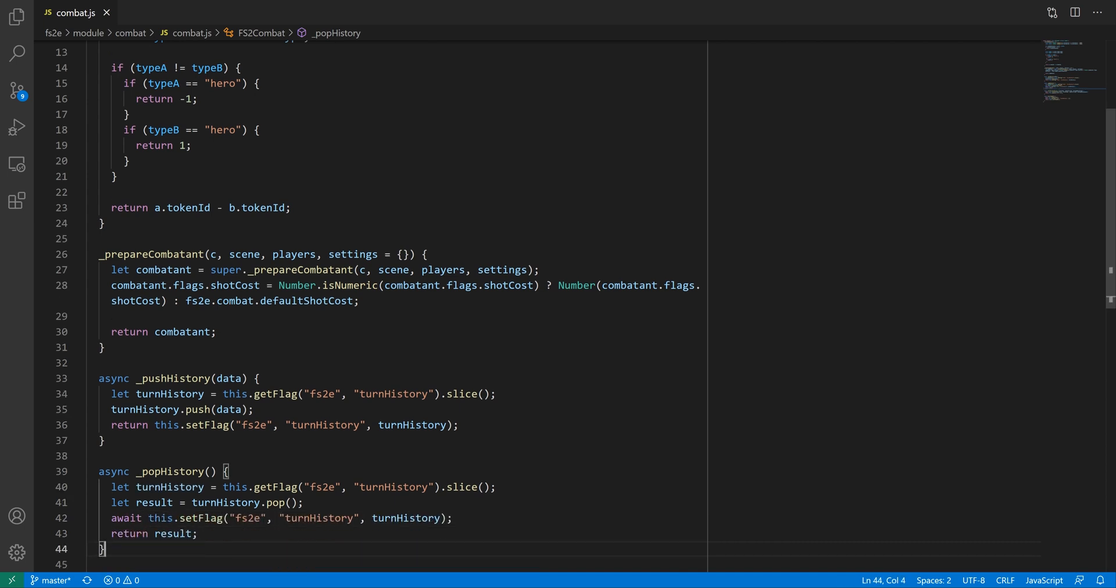
# Write spendShots(combatant, shots) pushing the combatant's _id and initiative into history
pyautogui.write('async spen')
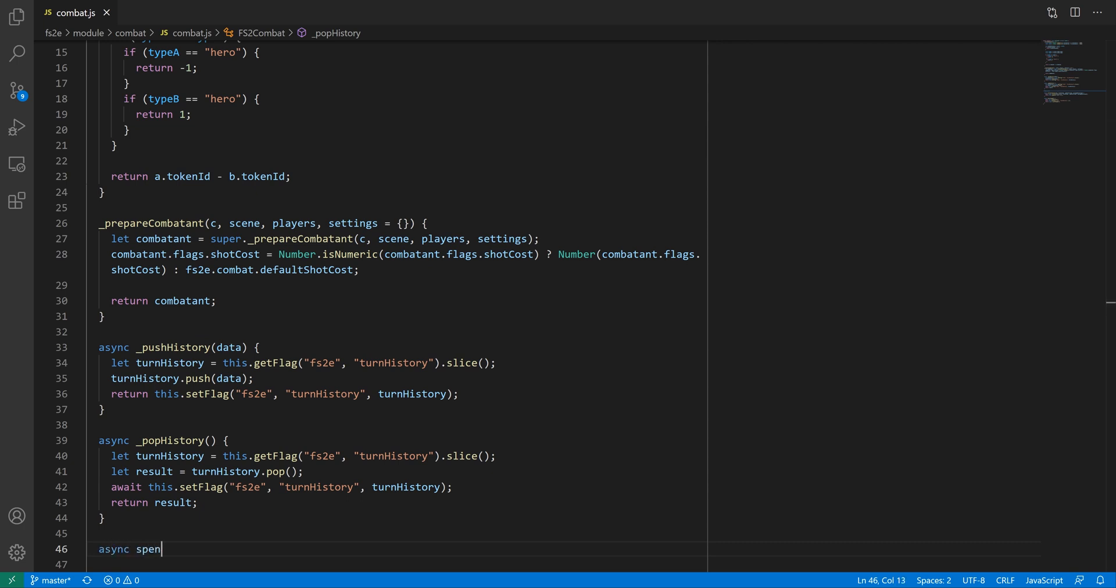
pyautogui.write('dShots(combatant, shots) {')
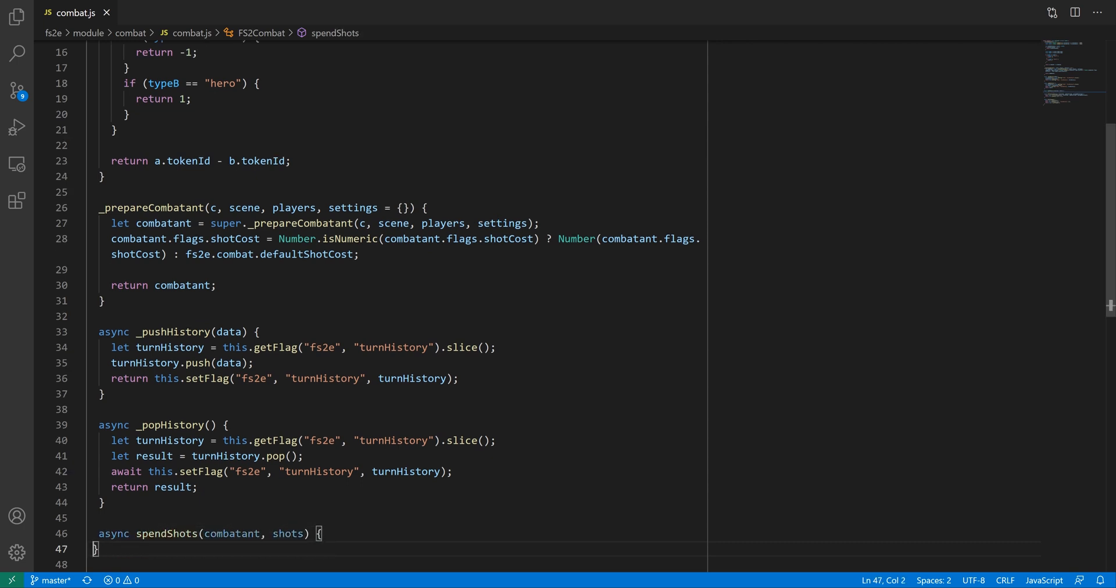
pyautogui.write('this._pushHistory({')
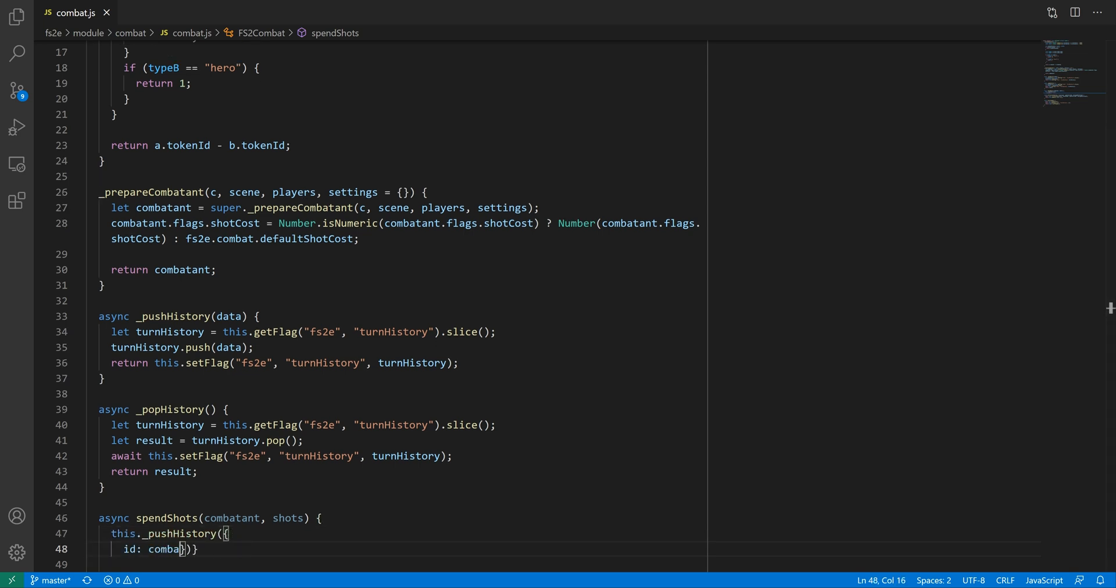
pyautogui.write('tant._id,')
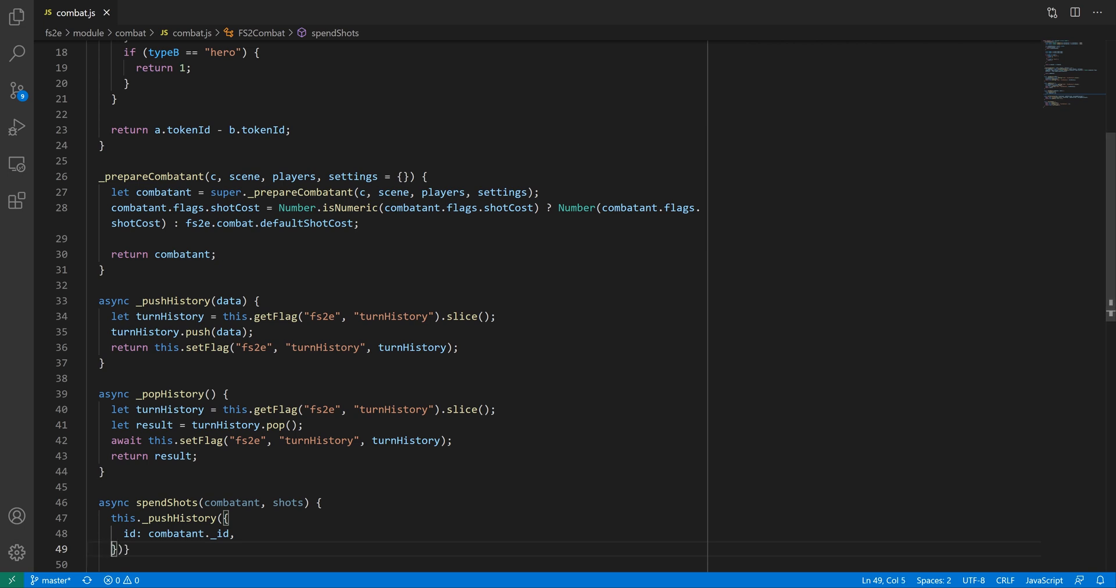
pyautogui.write('initiative: comb')
pyautogui.write('import')
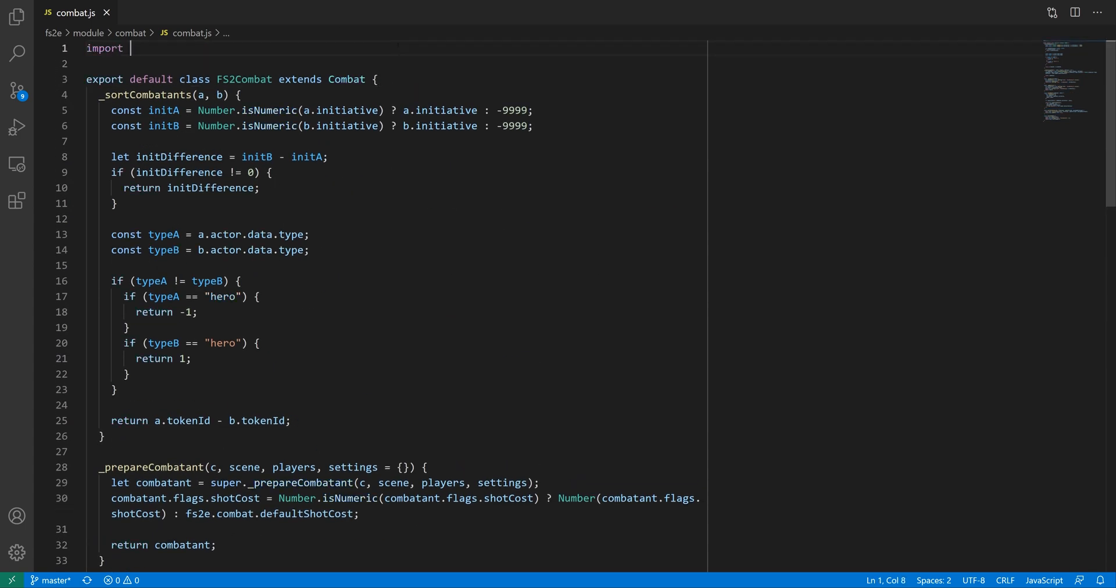
# Import { fs2e } from "./config.js" at the top of combat.js
pyautogui.write('{ fs2e } from "."')
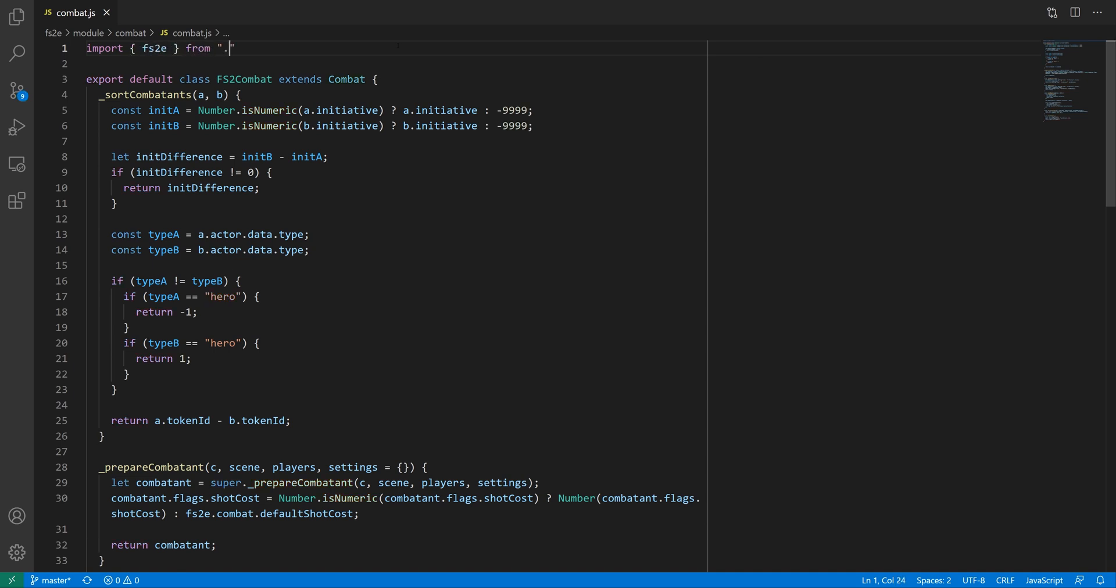
pyautogui.write('./config.js";')
pyautogui.write('if (c')
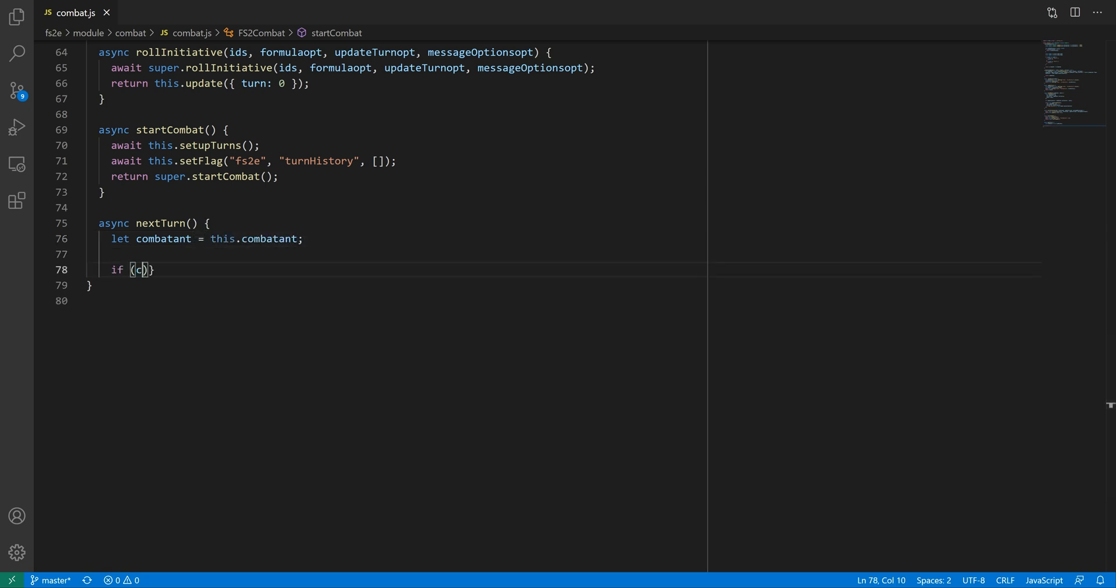
# Return this.nextRound() when combatant.initiative is 0 or below
pyautogui.write('ombatant.initiative <= 0')
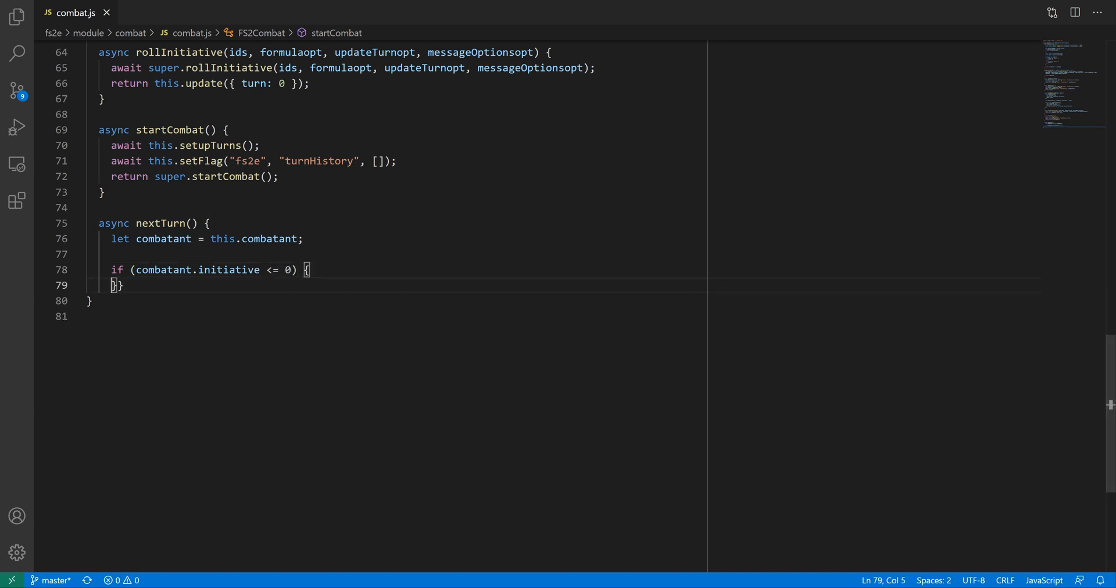
pyautogui.write('return this.ne')
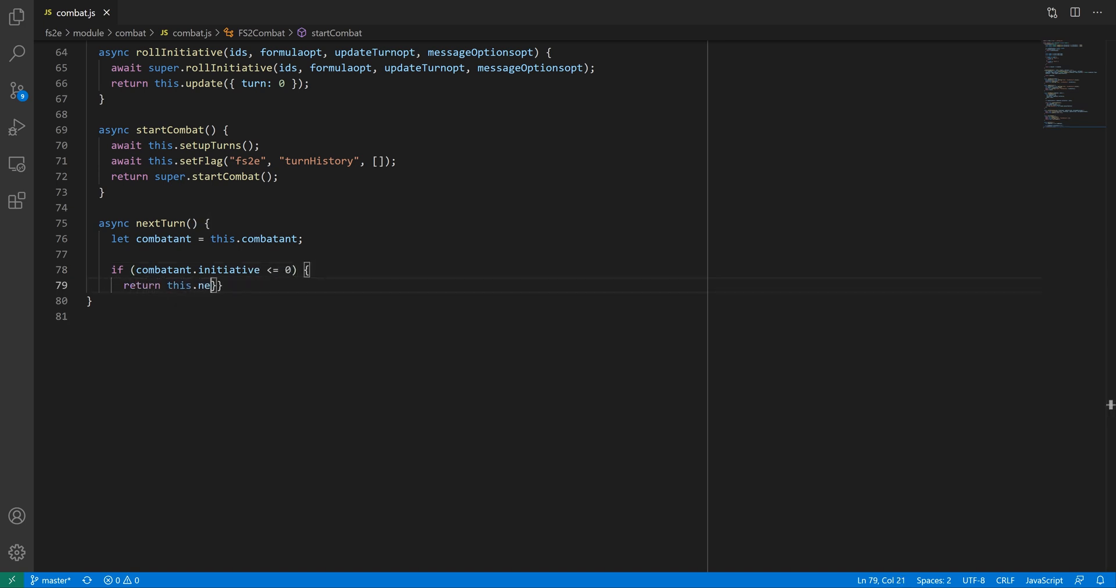
pyautogui.write('xtRound();')
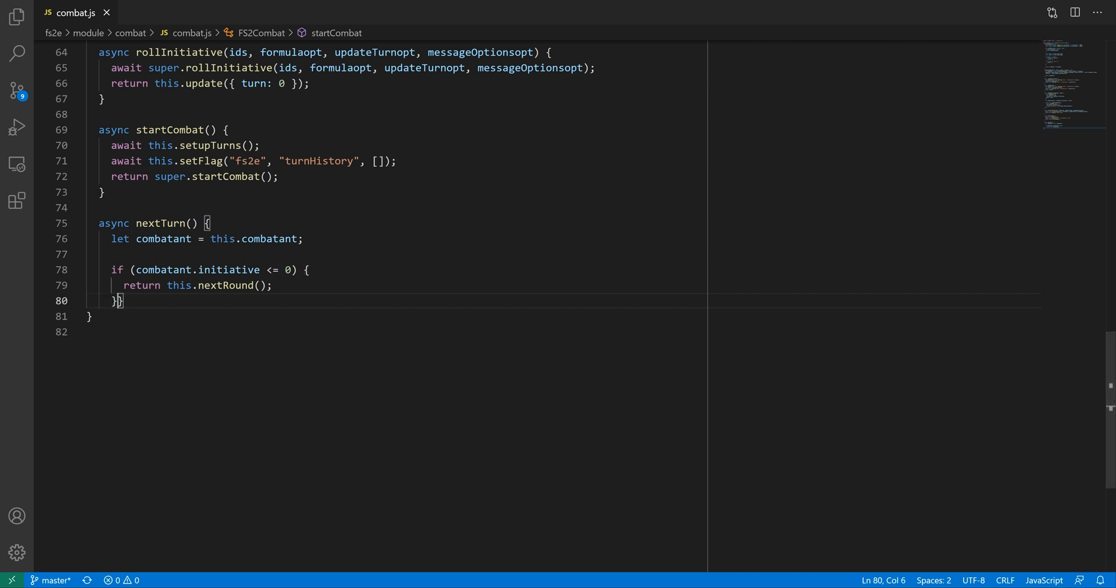
# Compute shotsSpent, await spendShots(combatant, shotsSpent) and update turn to 0
pyautogui.write('const shot')
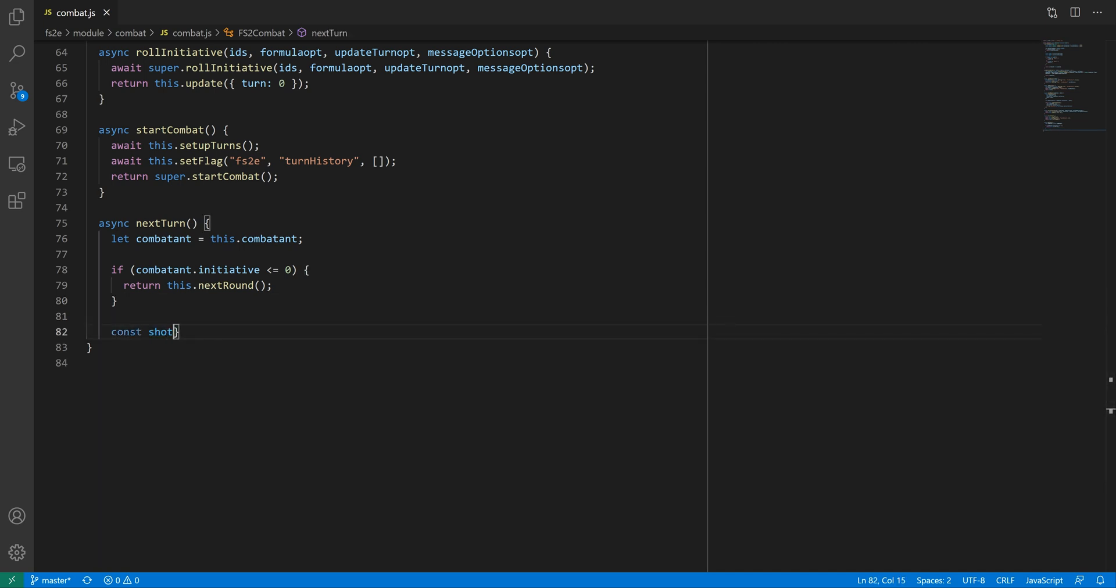
pyautogui.write('sSpent = combatant.flags.shotCost;')
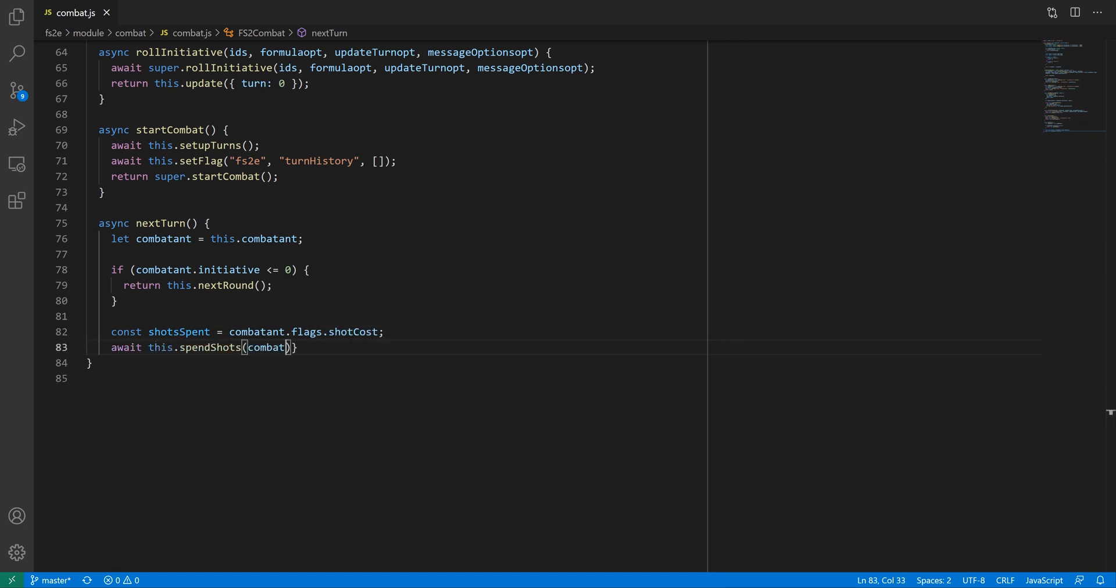
pyautogui.write(', shotsSpent);')
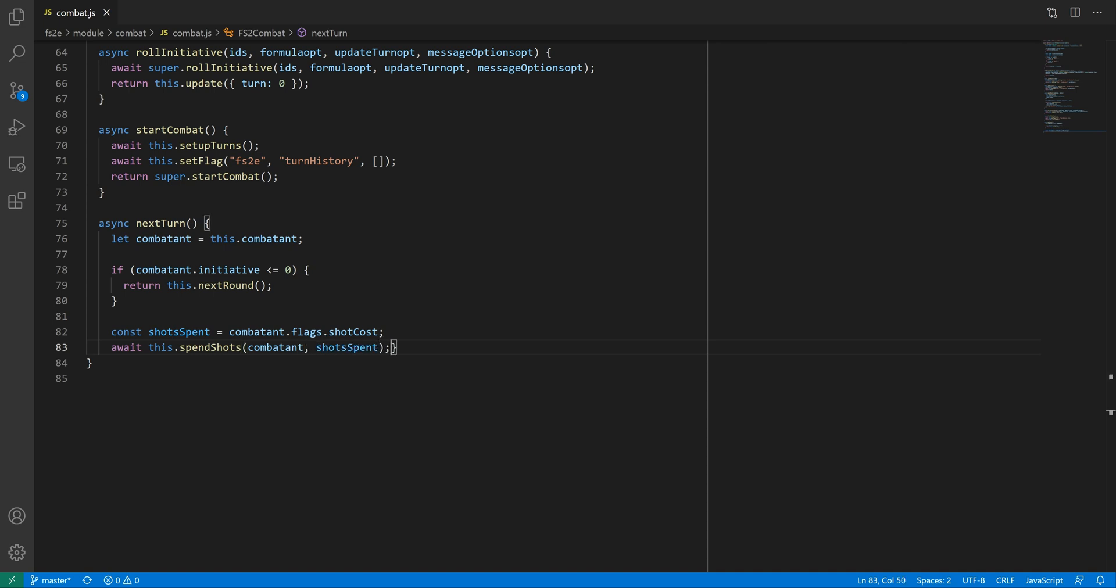
pyautogui.write('return this.update({ turn:})}')
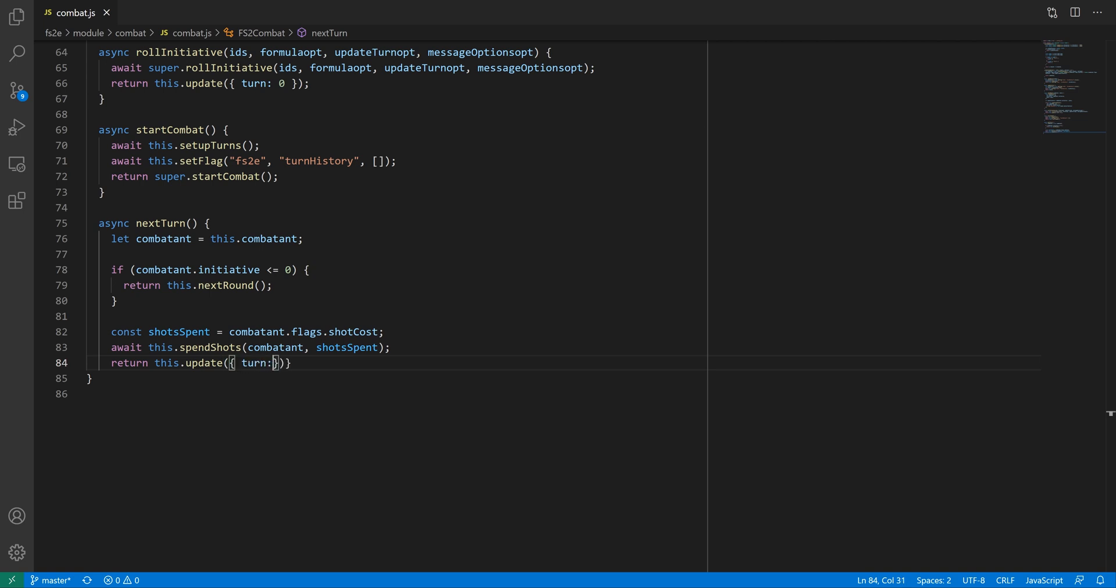
pyautogui.write('0 });')
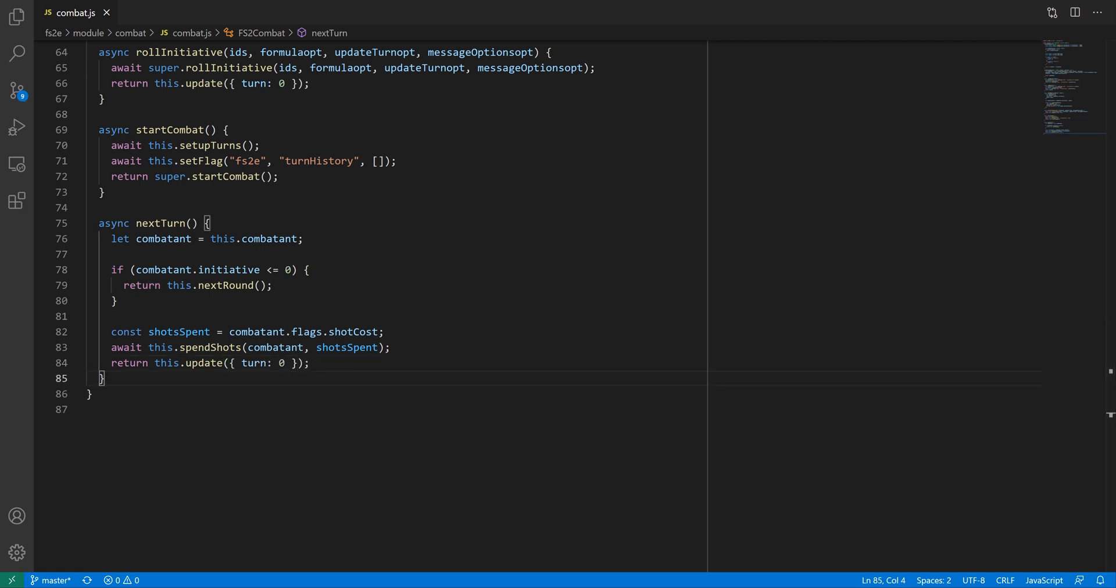
# Begin nextRound by pushing a "newRound" history entry and looping updateCombatant penalties over combatants
pyautogui.write('async n')
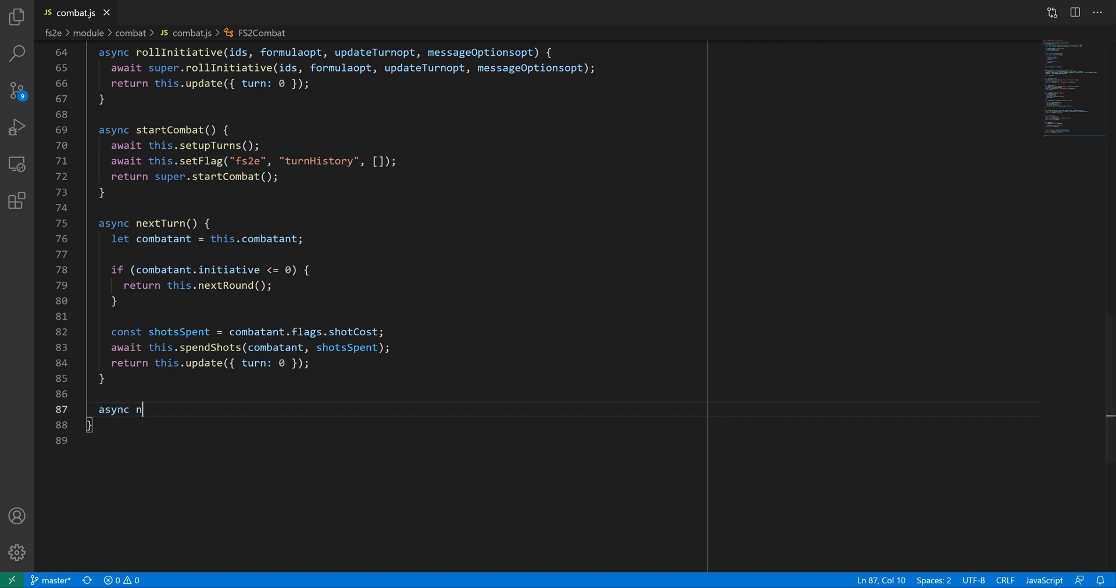
pyautogui.write('extRound() {')
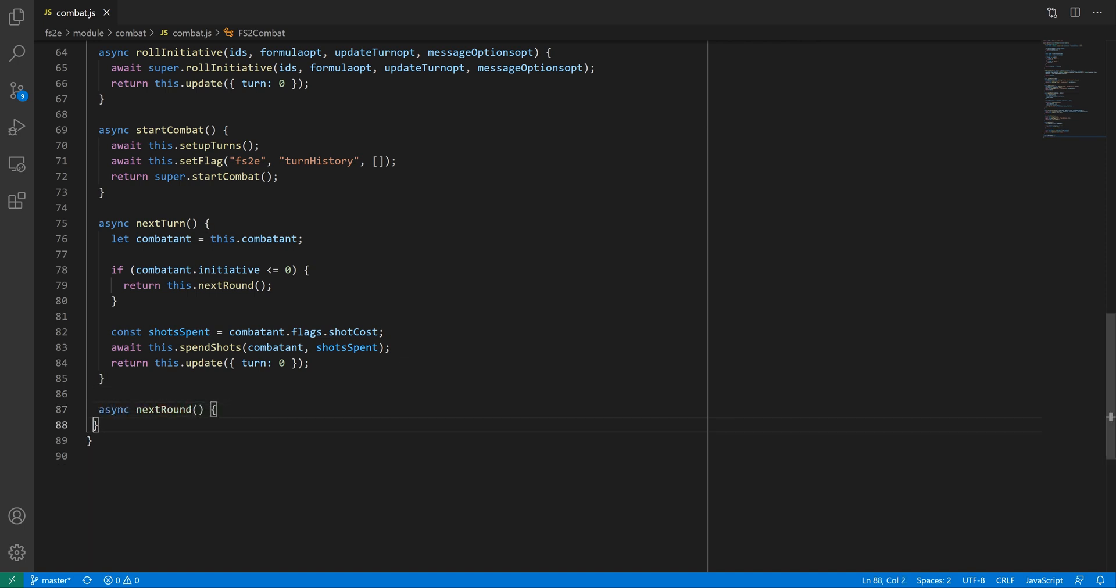
pyautogui.press('Enter')
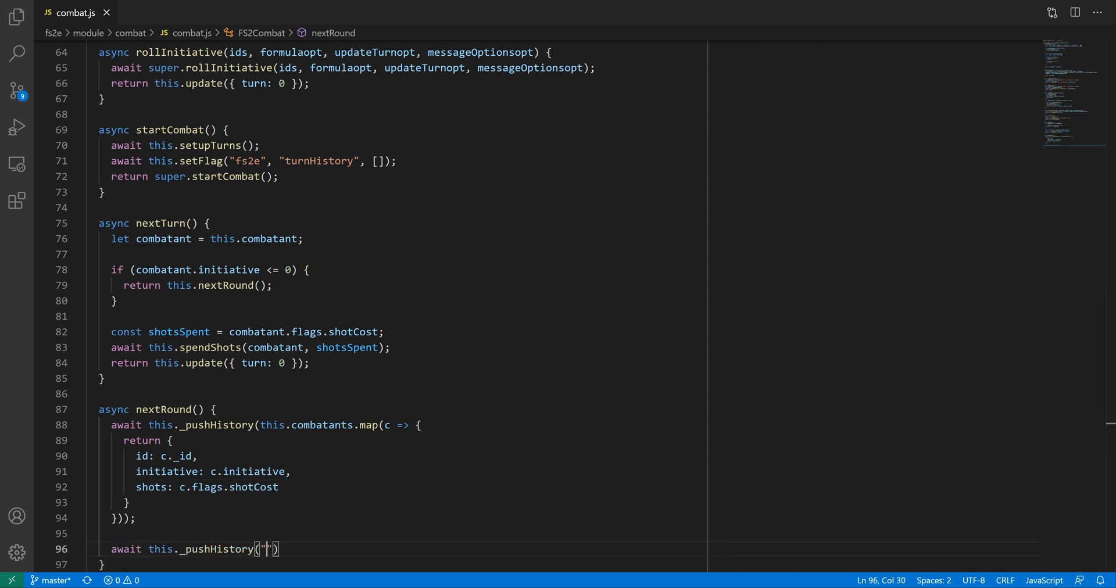
pyautogui.write('newRound')
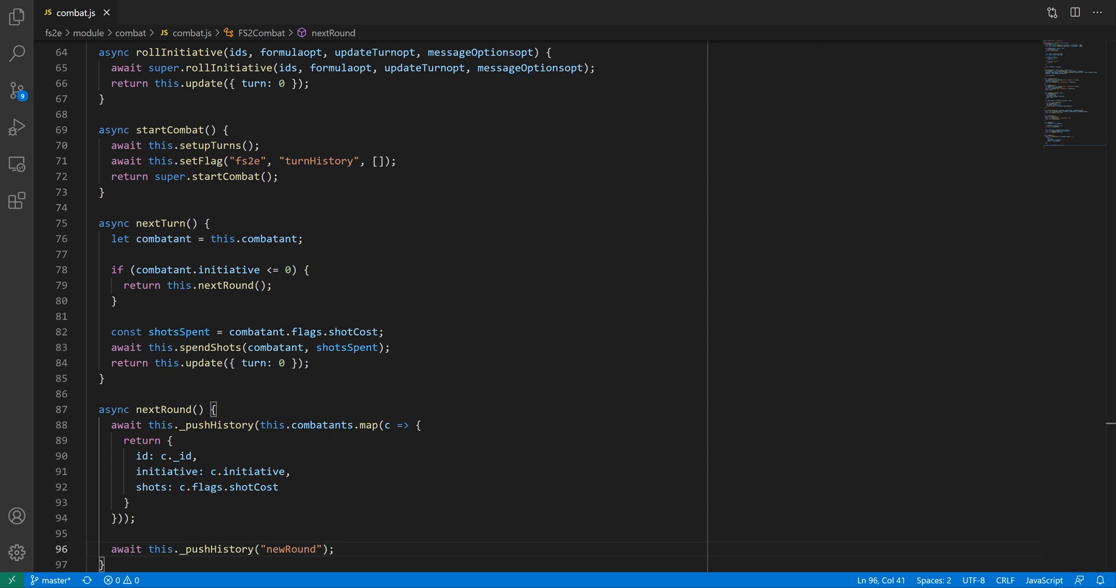
pyautogui.write('this.combatants.f')
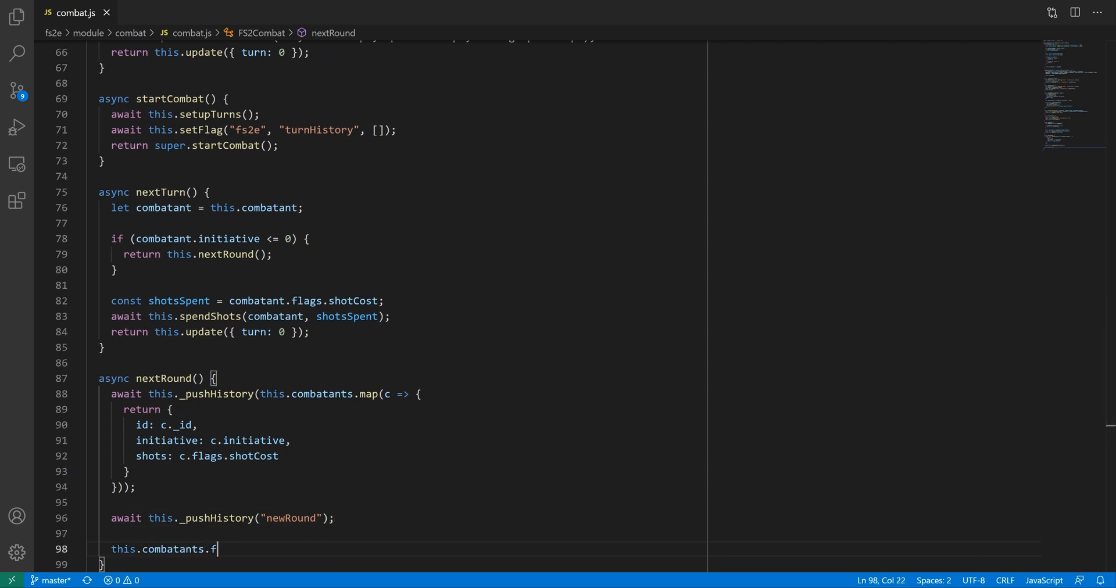
pyautogui.write('orEach(c => this.updateCombatant({')
pyautogui.write('["flags.initiativePenalty"]: Math.min(c.initiative, 0')
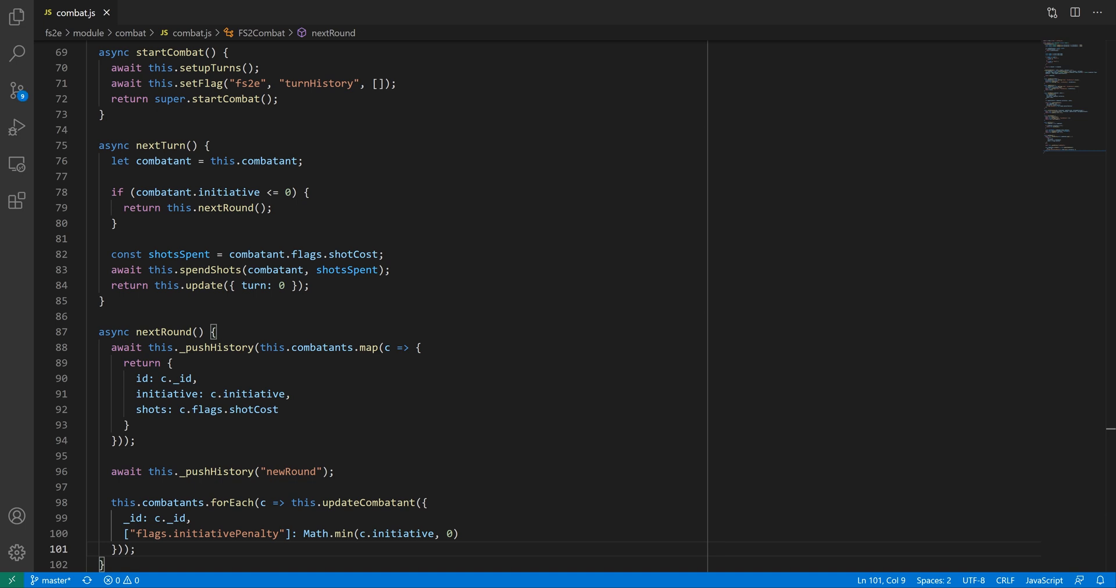
# Finish nextRound: await resetAll, then return this.update with round + 1, turn 0 and advanceTime from CONFIG.time
pyautogui.write('await th')
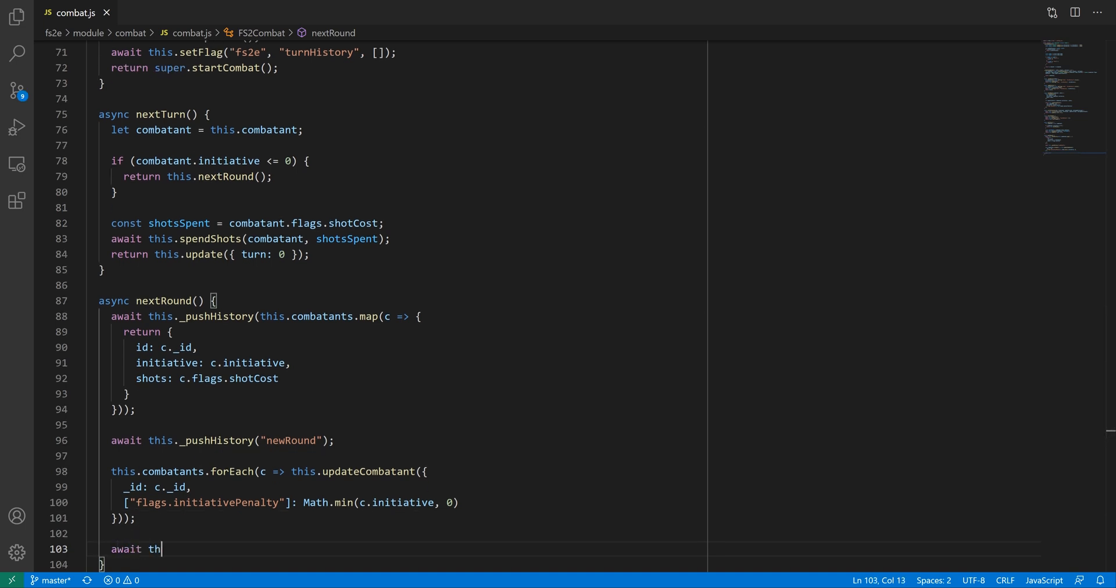
pyautogui.write('is.resetAll();')
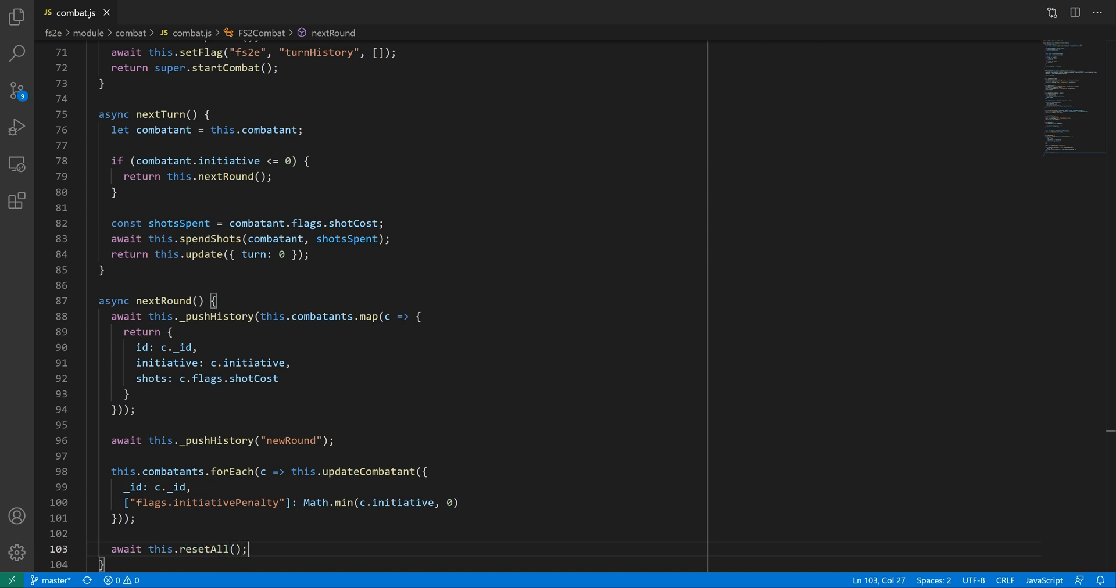
pyautogui.press('Enter')
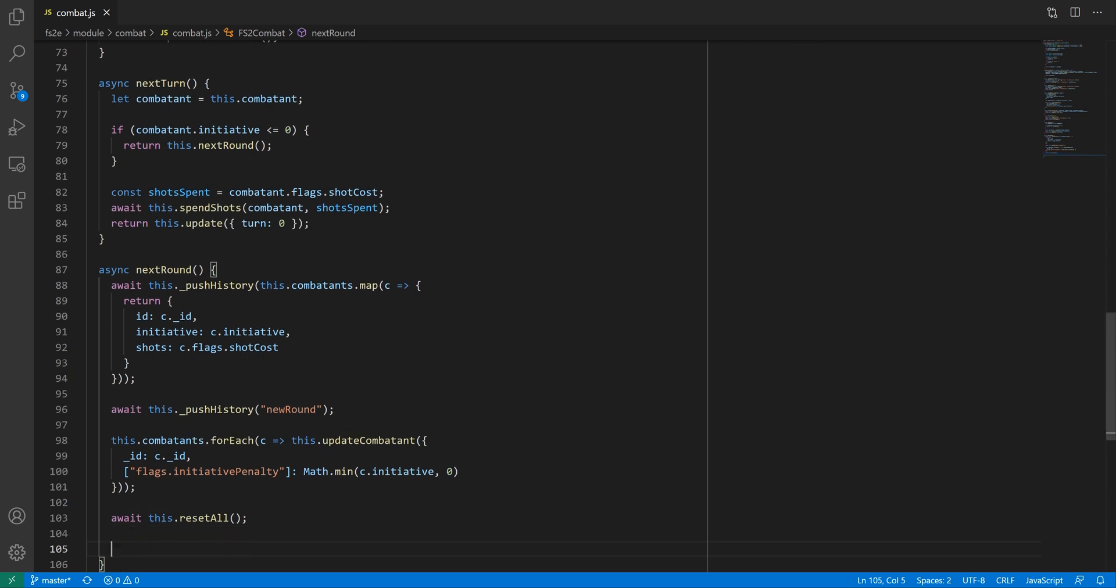
pyautogui.write('return this.update({ round: th })')
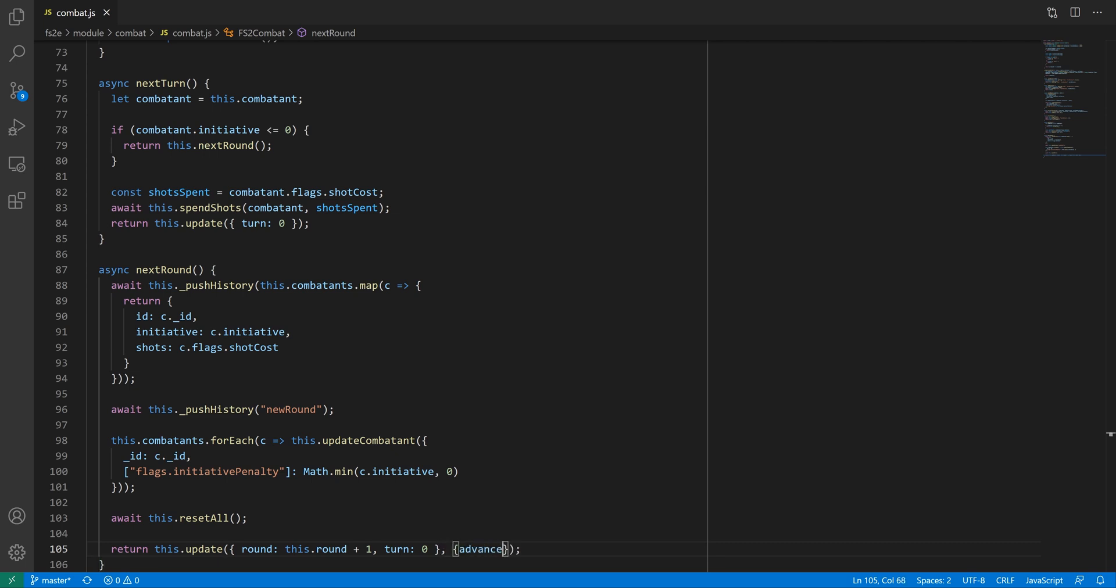
pyautogui.write('Time: CONFIG.time.')
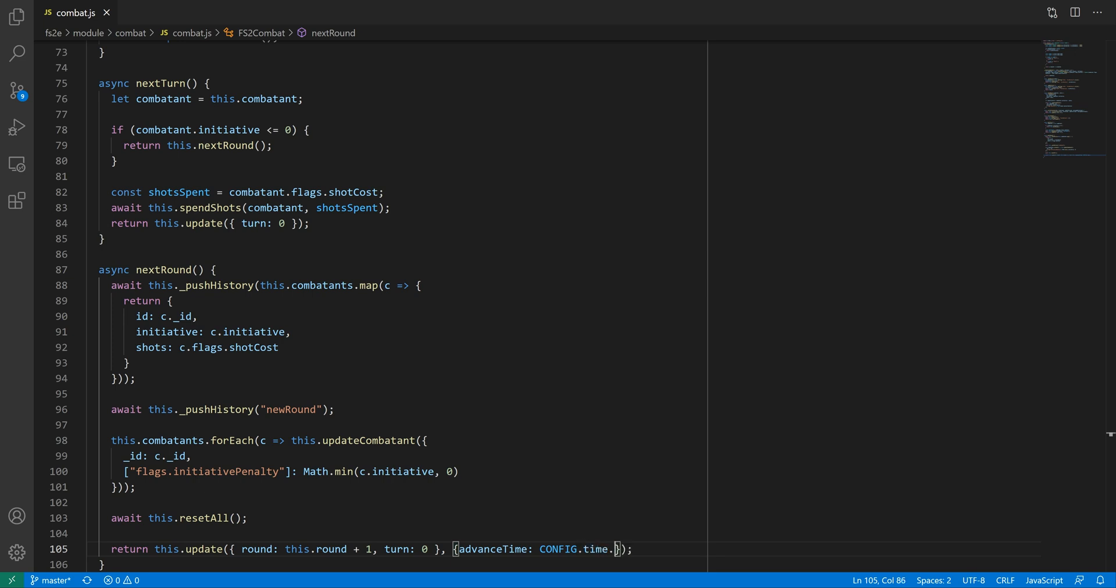
pyautogui.click(150, 12)
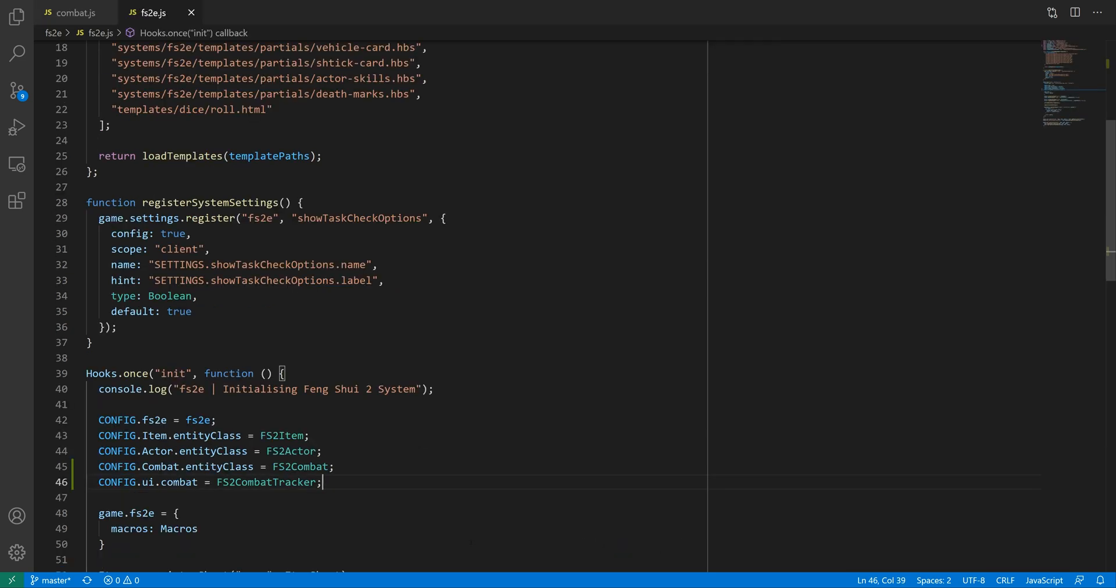
# Set CONFIG.ui.combat to FS2CombatTracker and CONFIG.time.roundTime to 80 in the init hook, then jump to another file
pyautogui.write('CONFIG.time.roundTime = 80;')
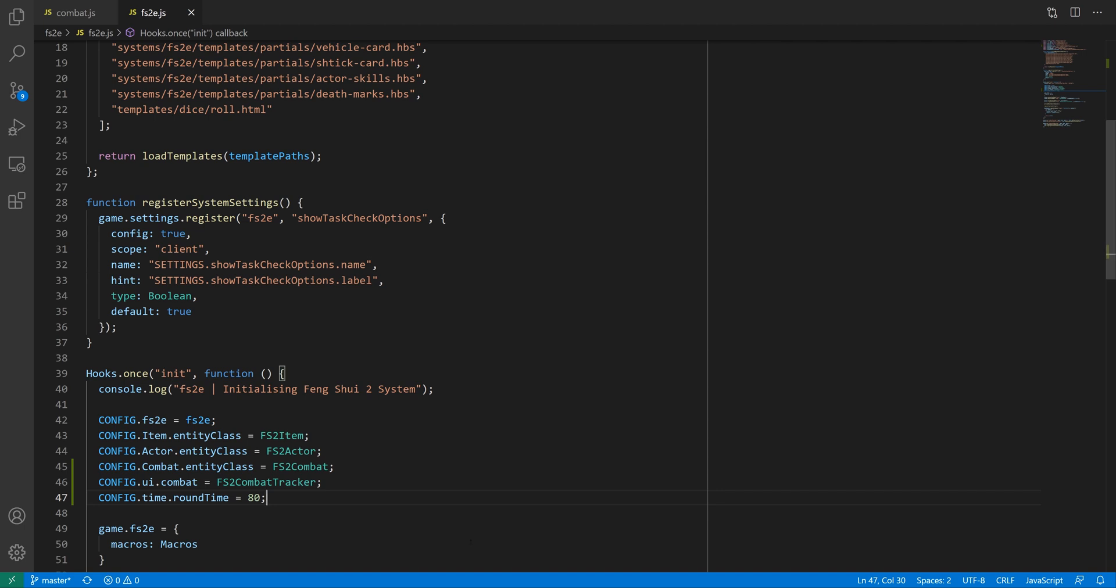
pyautogui.write('syt')
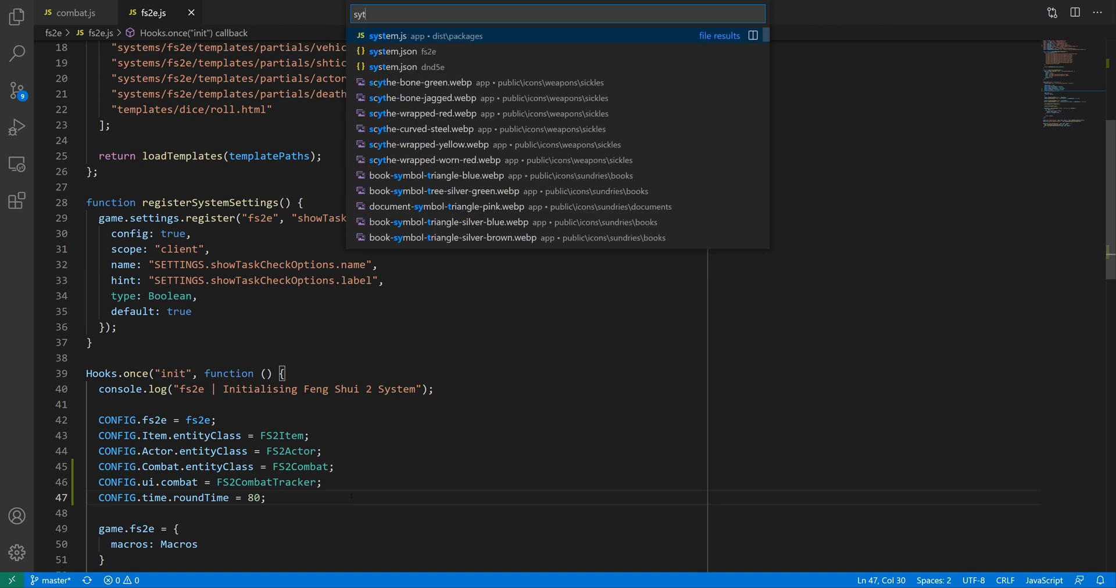
pyautogui.click(396, 52)
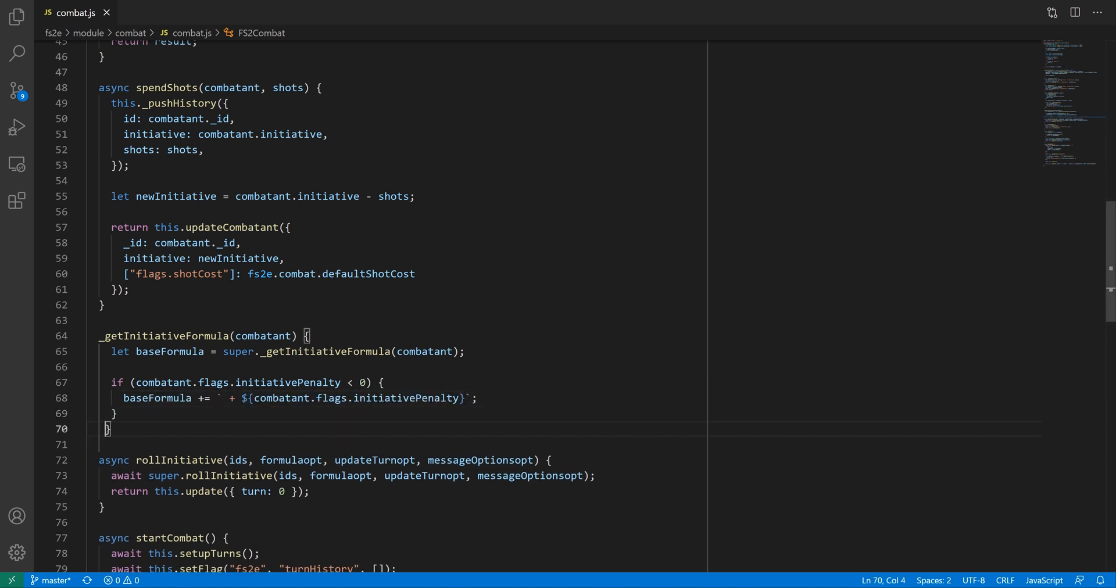
# End _getInitiativeFormula with 'return baseFormula;'
pyautogui.write('return baseFormula;')
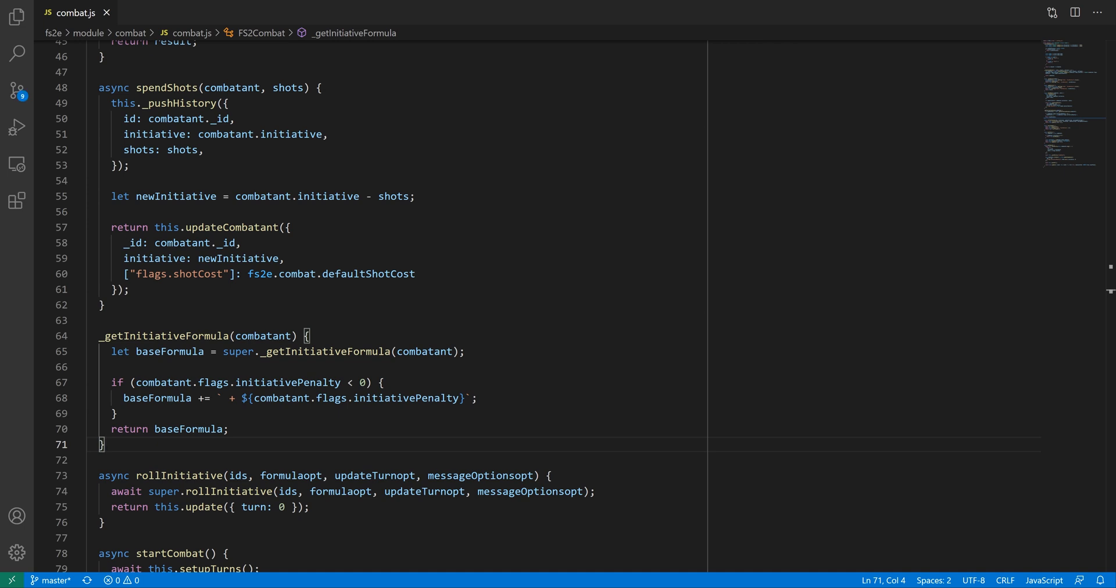
pyautogui.scroll(-3)
pyautogui.write('async previousRound() {')
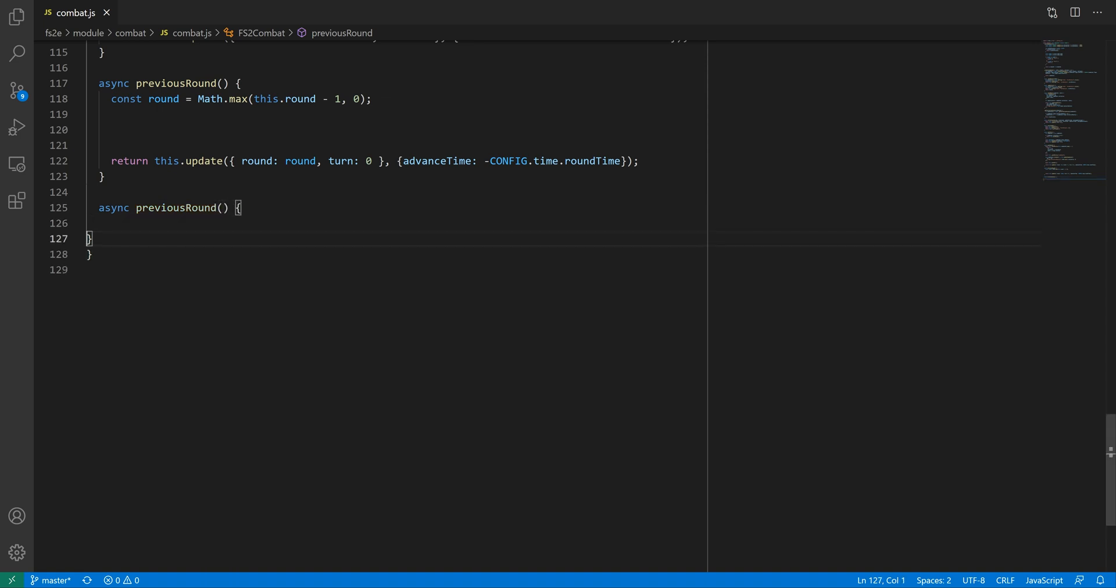
# In previousRound compute the clamped previous round, read the fs2e turnHistory flag and branch on Array.isArray(data)
pyautogui.write('const round = Math.max(this.round - 1, 0);')
pyautogui.write('if (round > 0) {')
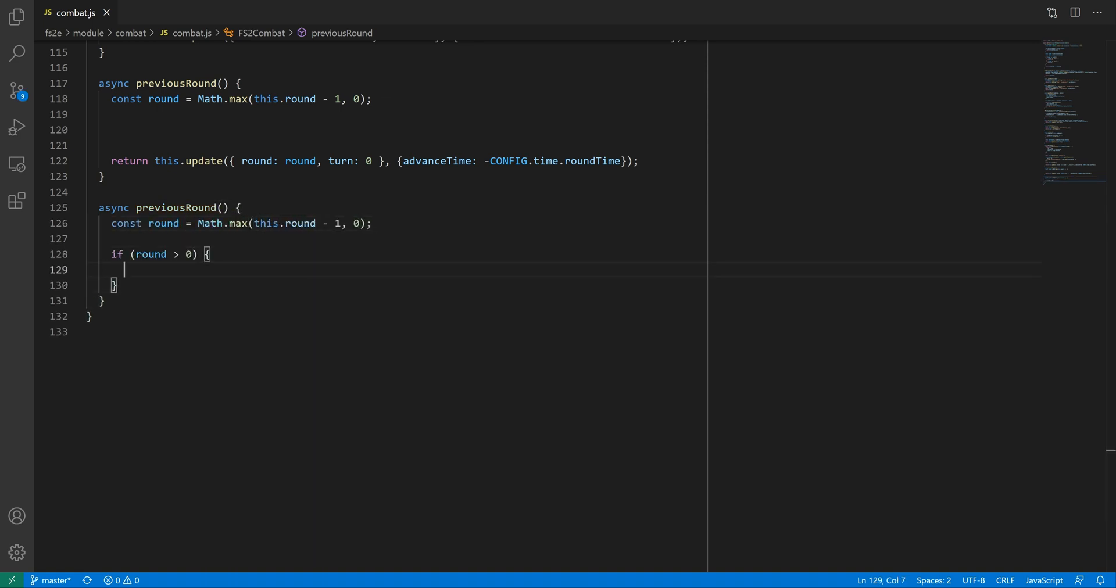
pyautogui.write('let turnHistory = this.getFlag("fs2e", )')
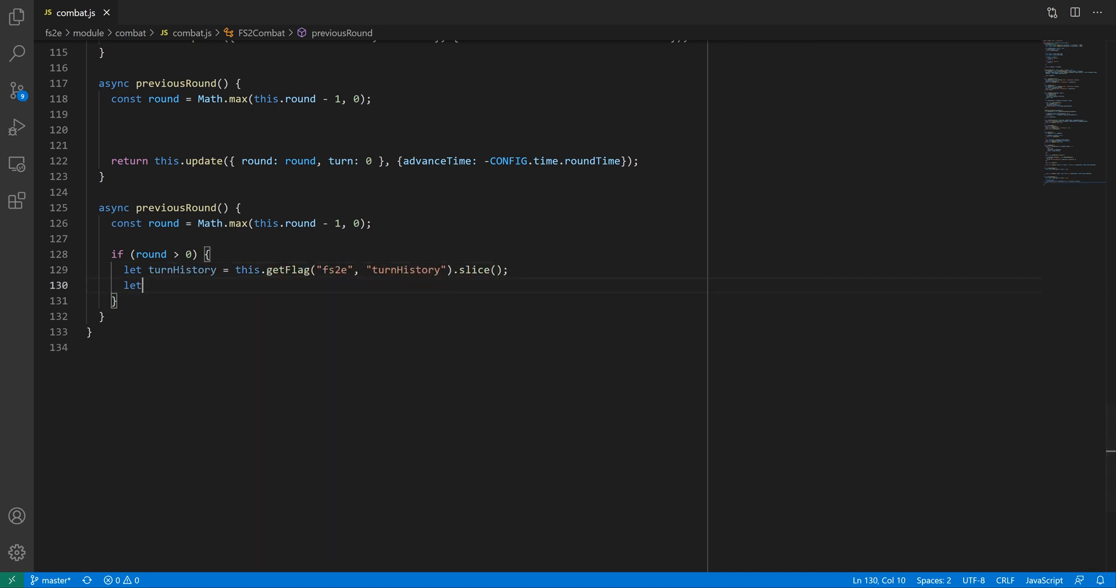
pyautogui.write('data = turnHistory.pop();')
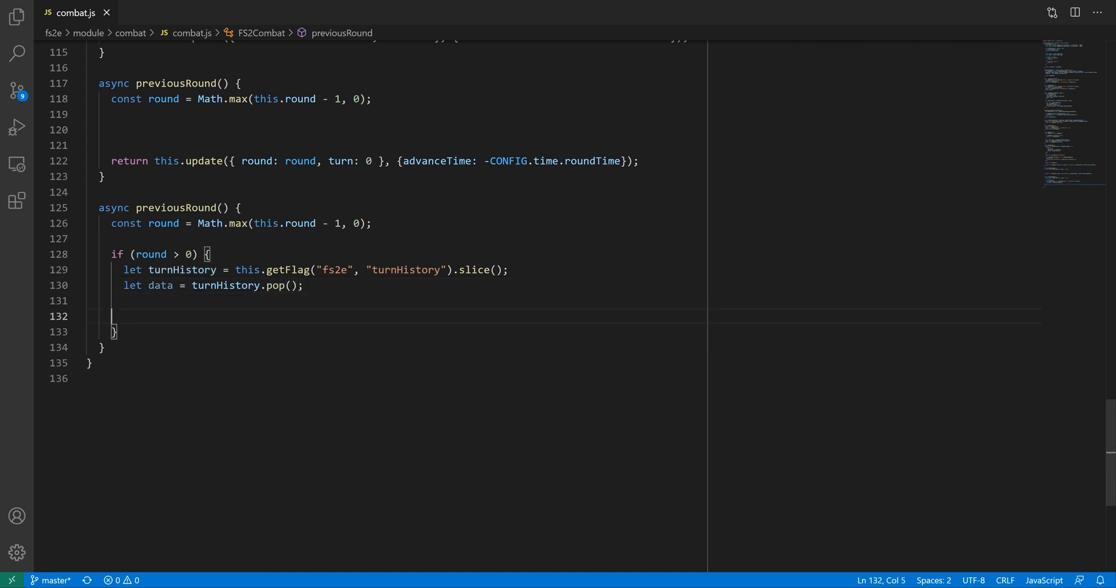
pyautogui.write('let roundState;')
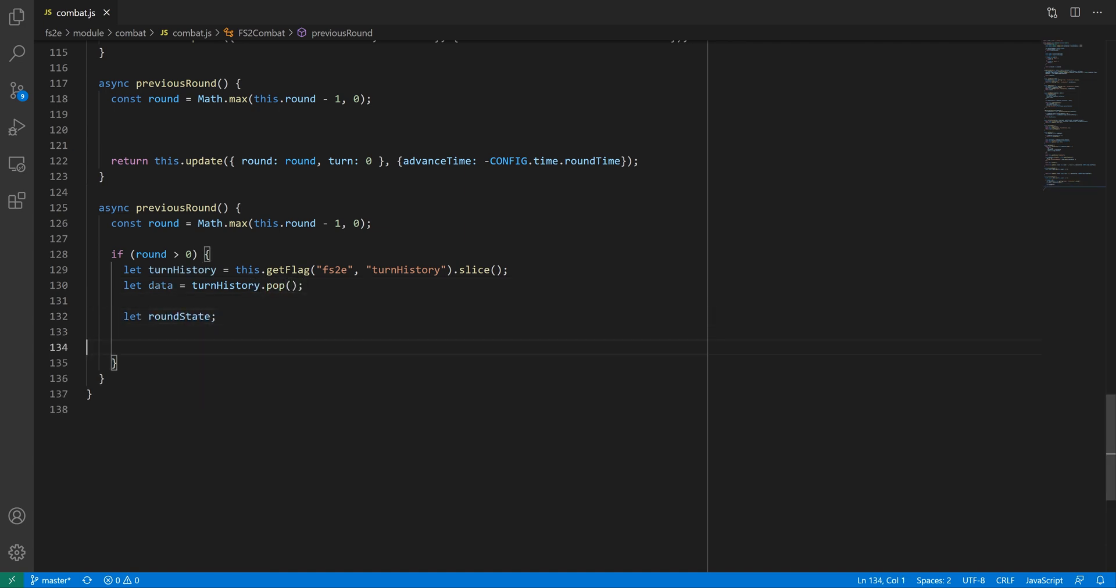
pyautogui.write('if (Array)')
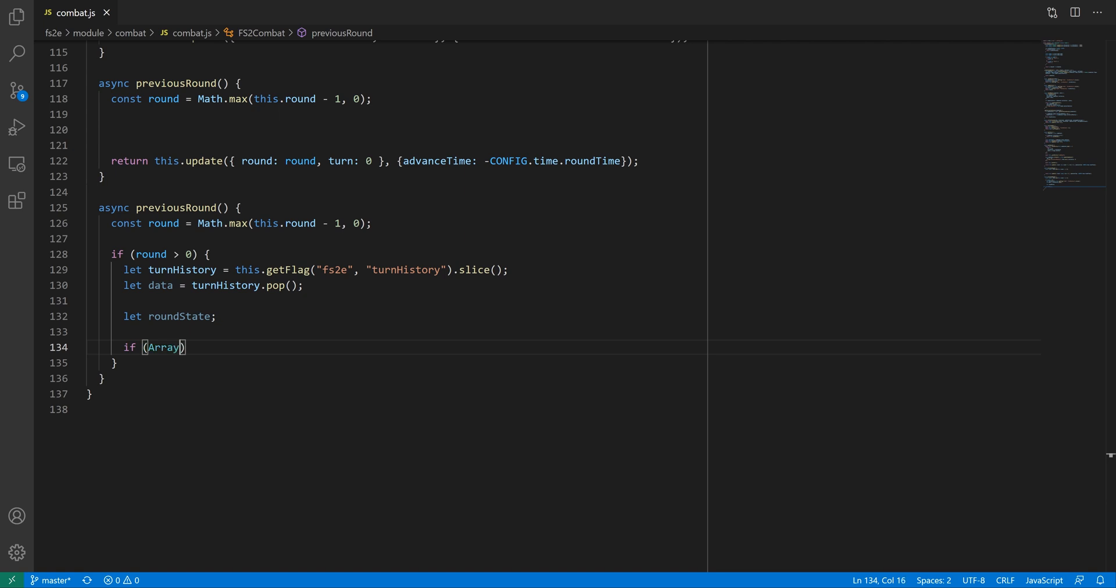
pyautogui.write('.isArray(data)) {')
pyautogui.write('roundState = data;')
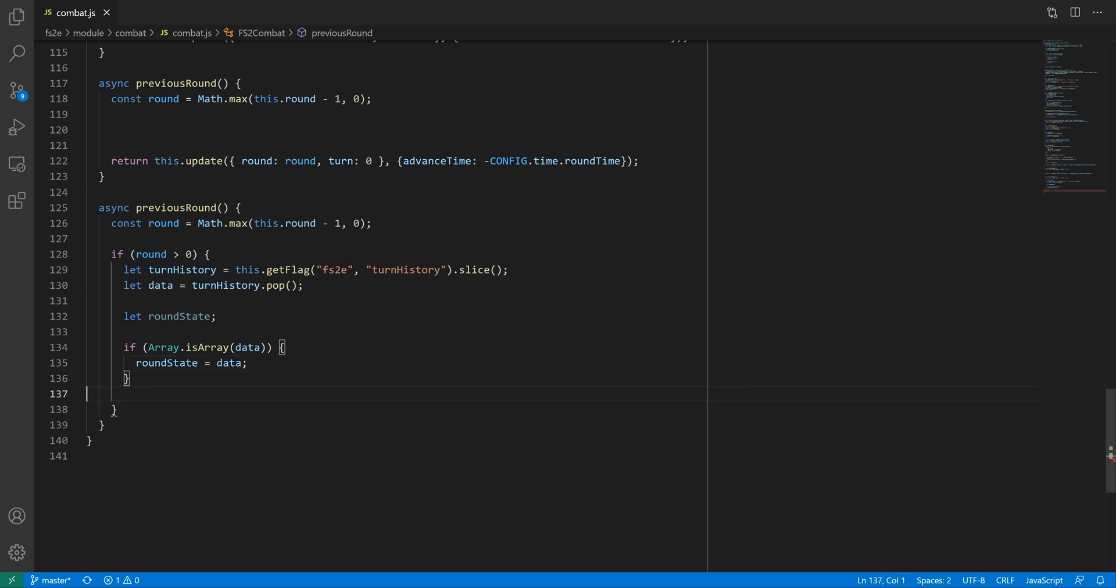
# In the else branch locate the last "newRound" entry for roundState, then update round, turn 0 with negative advanceTime
pyautogui.write('else {')
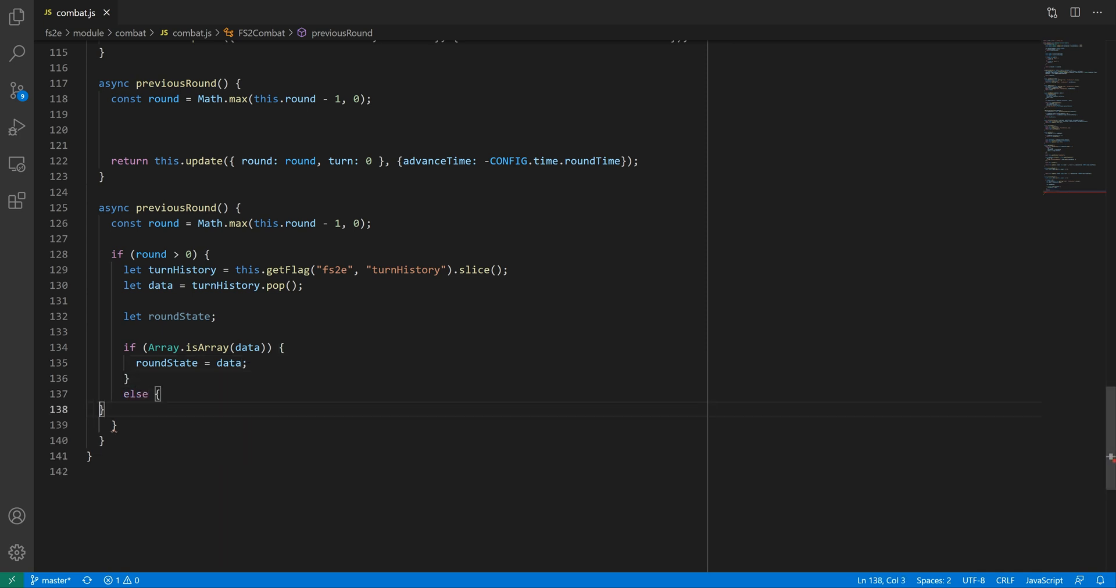
pyautogui.write('let index =')
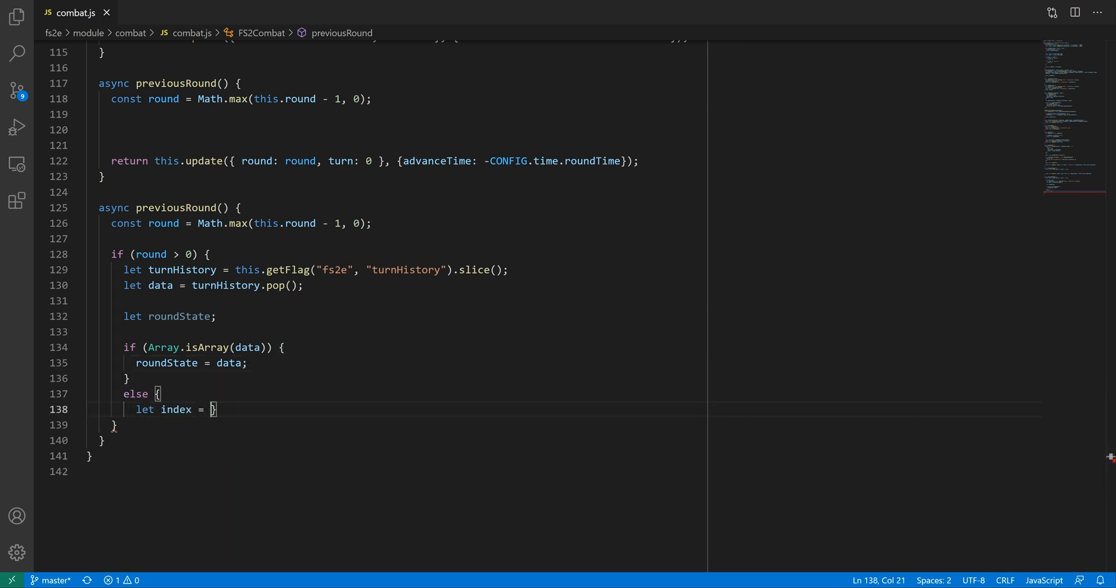
pyautogui.write('turnHistory.lastI')
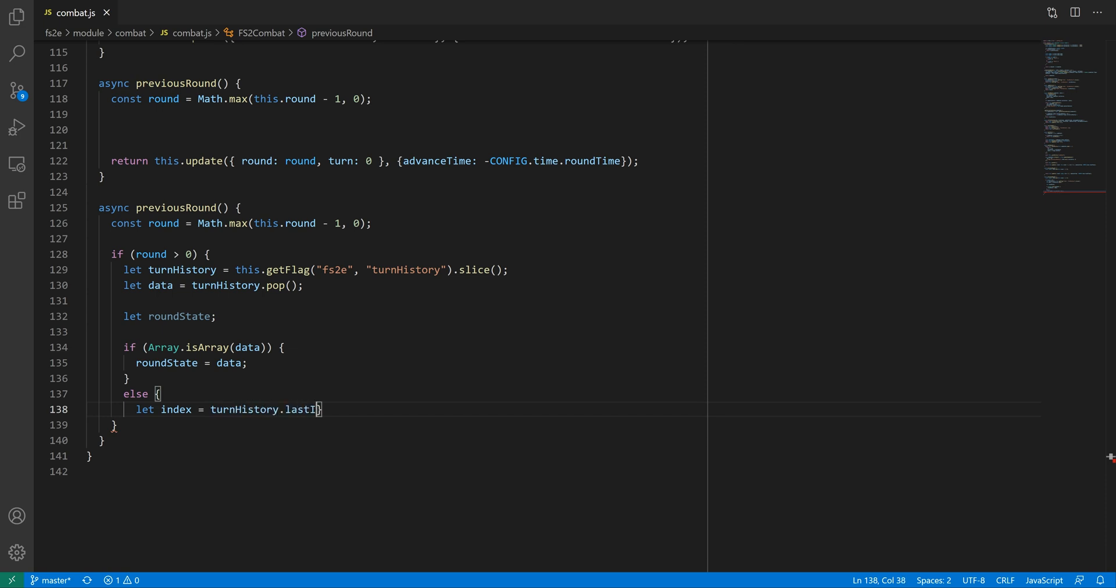
pyautogui.write('ndexOf("newRound");')
pyautogui.write('turnHistory.splice(index);')
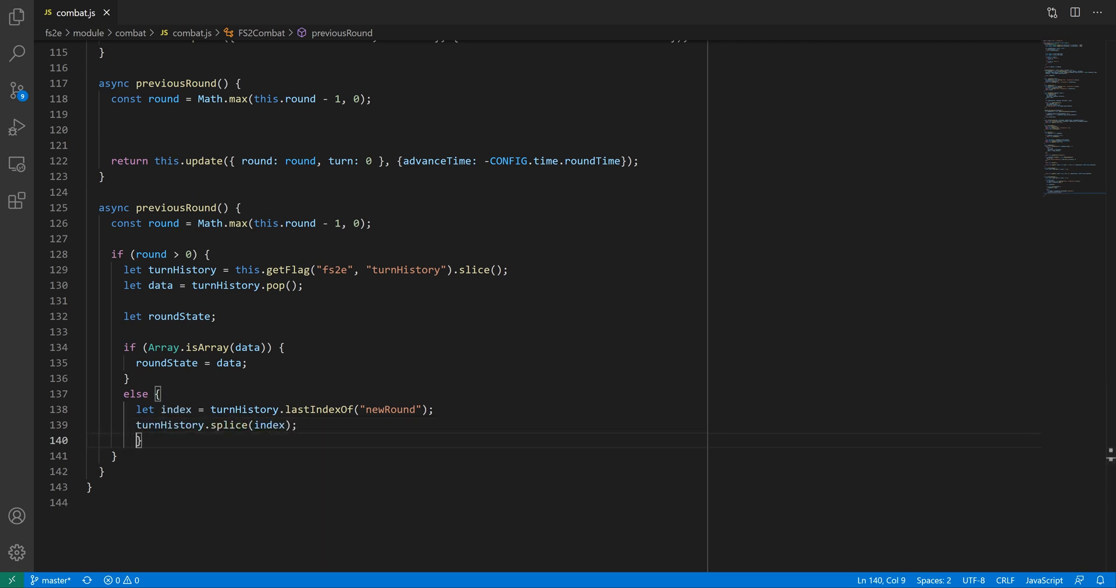
pyautogui.write('roundState = turnHistory.pop();')
pyautogui.write('return this.update({')
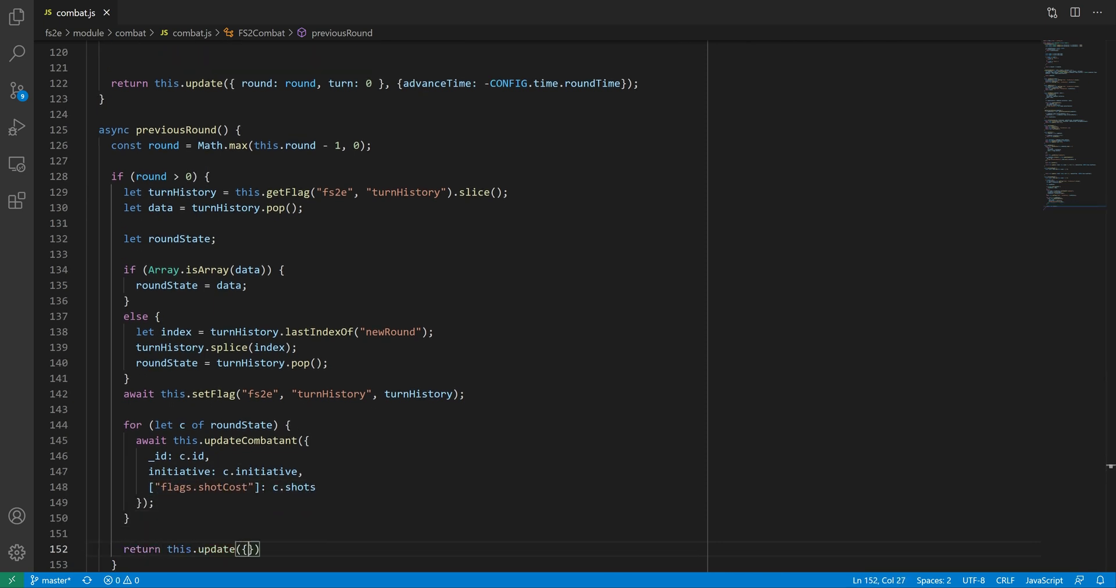
pyautogui.write('{ round: round, turn: 0 }, {advanceTime: -CONFIG.time.roundTime')
pyautogui.write('async previous')
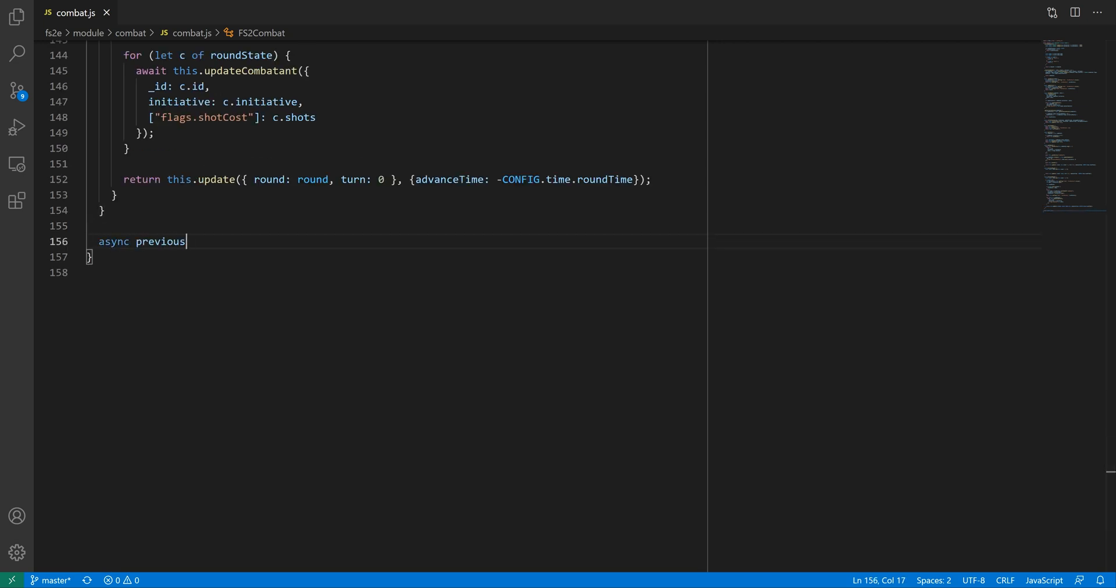
# Start previousTurn: await this._popHistory() and call updateCombatant with _id: data.id
pyautogui.write('Turn() {')
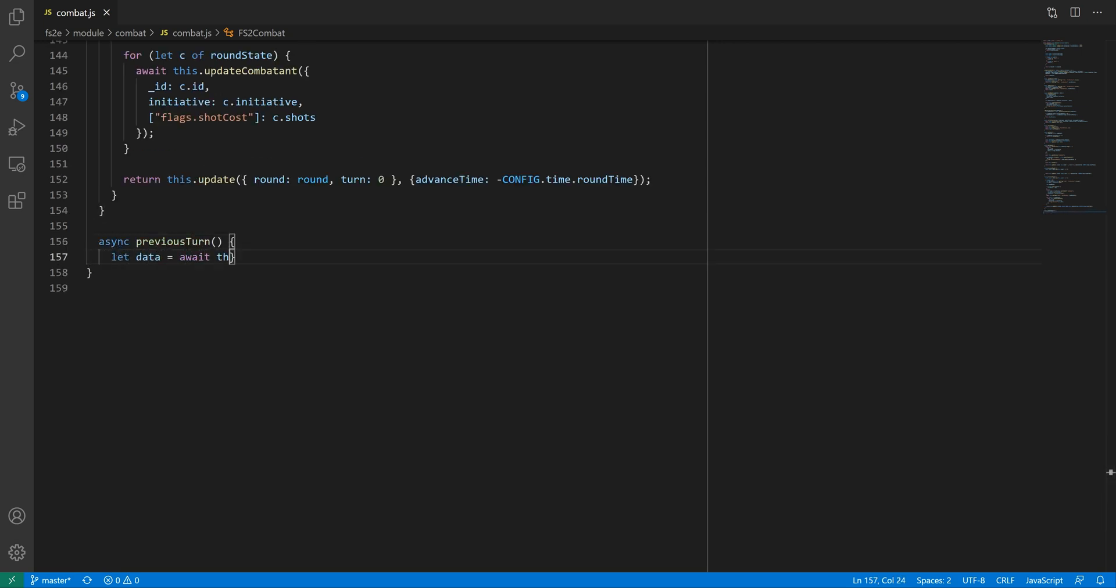
pyautogui.write('is._popHistory();')
pyautogui.write('if (data == null || data === "newRound") {')
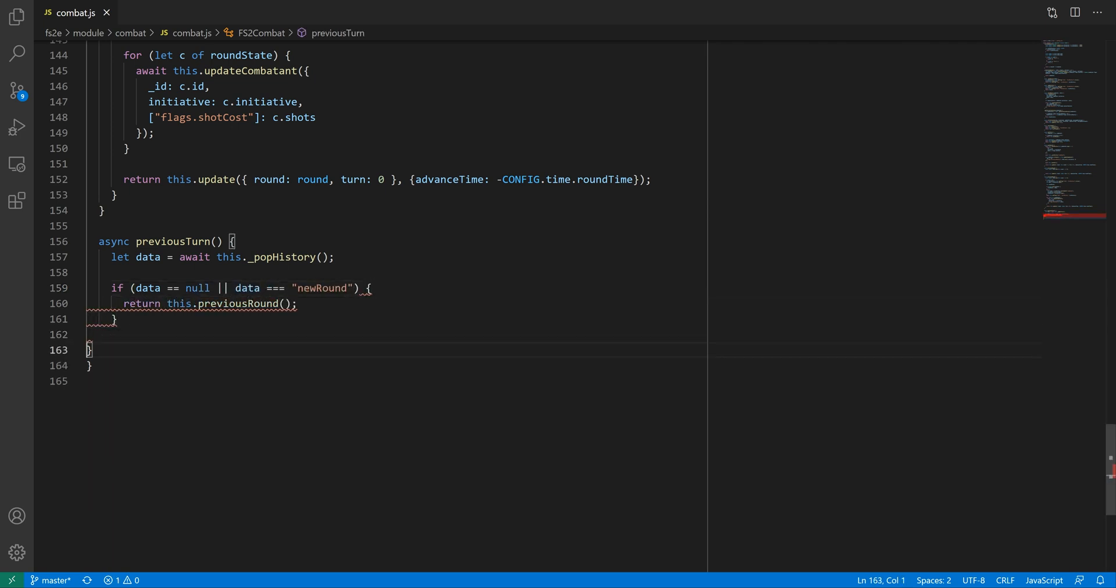
pyautogui.write('await this.updateCombatant({')
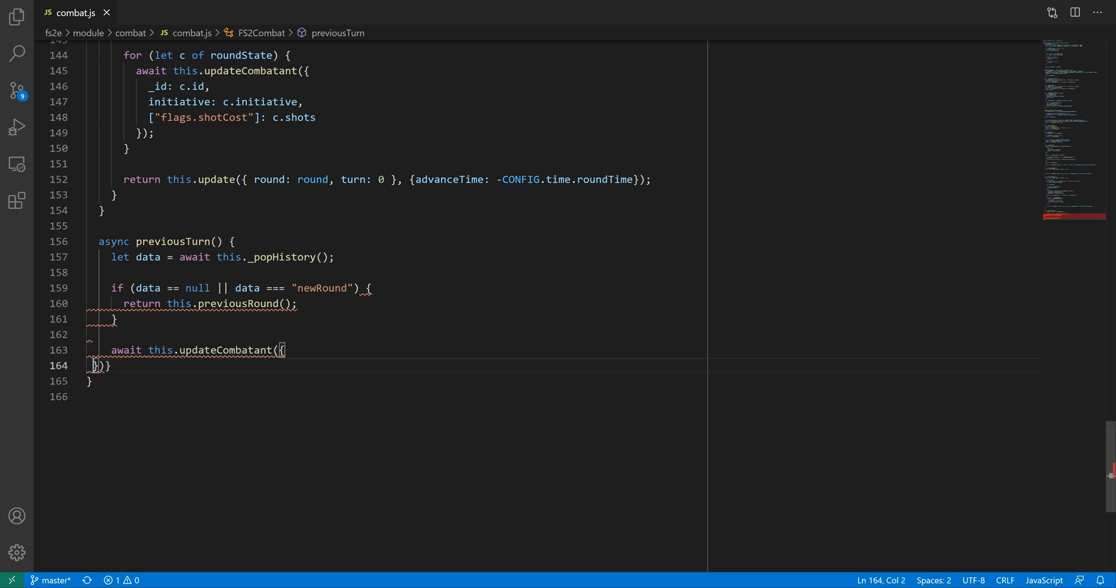
pyautogui.write('_id: data.id,')
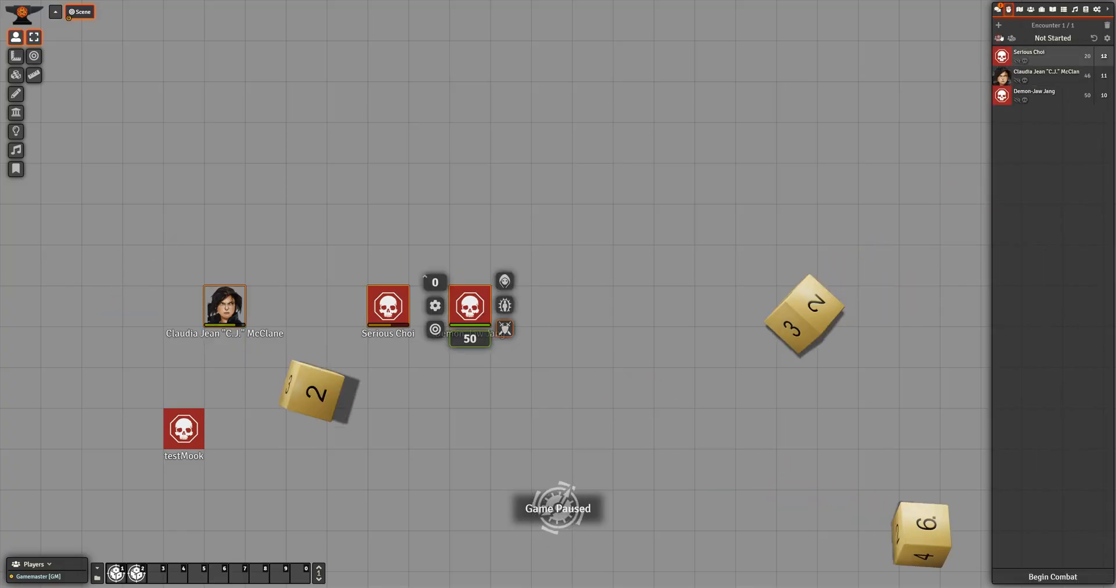
# Begin the combat encounter and advance turns until the tracker reaches Sequence 3
pyautogui.click(1051, 577)
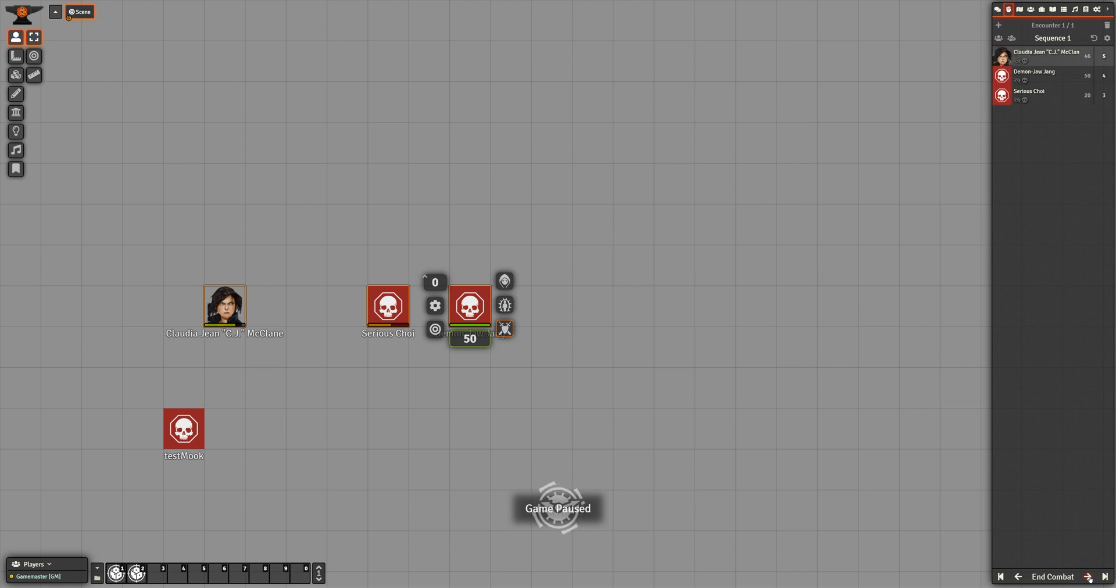
pyautogui.click(1089, 577)
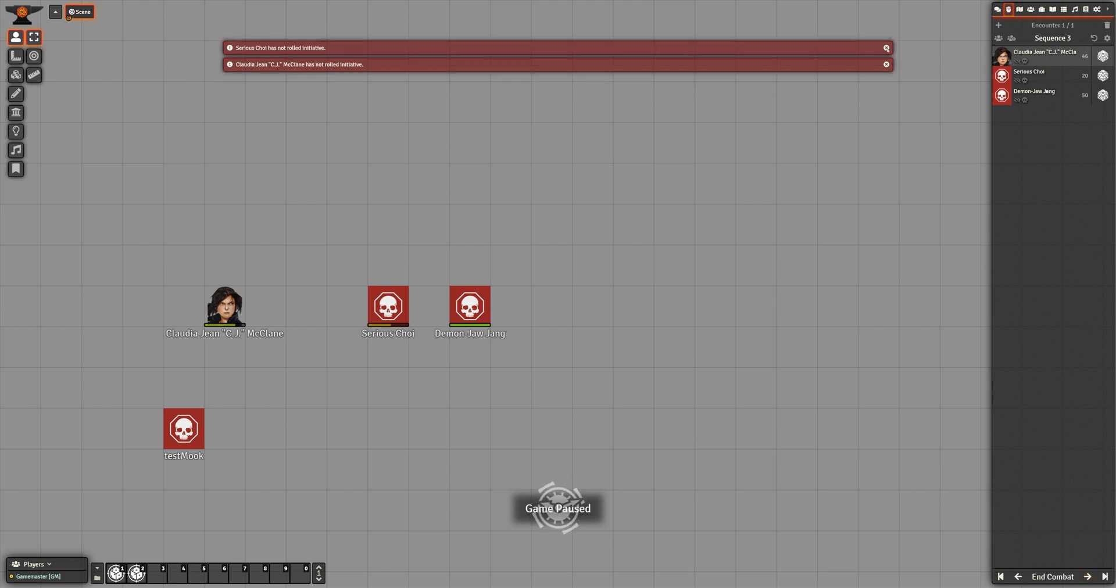
pyautogui.click(885, 63)
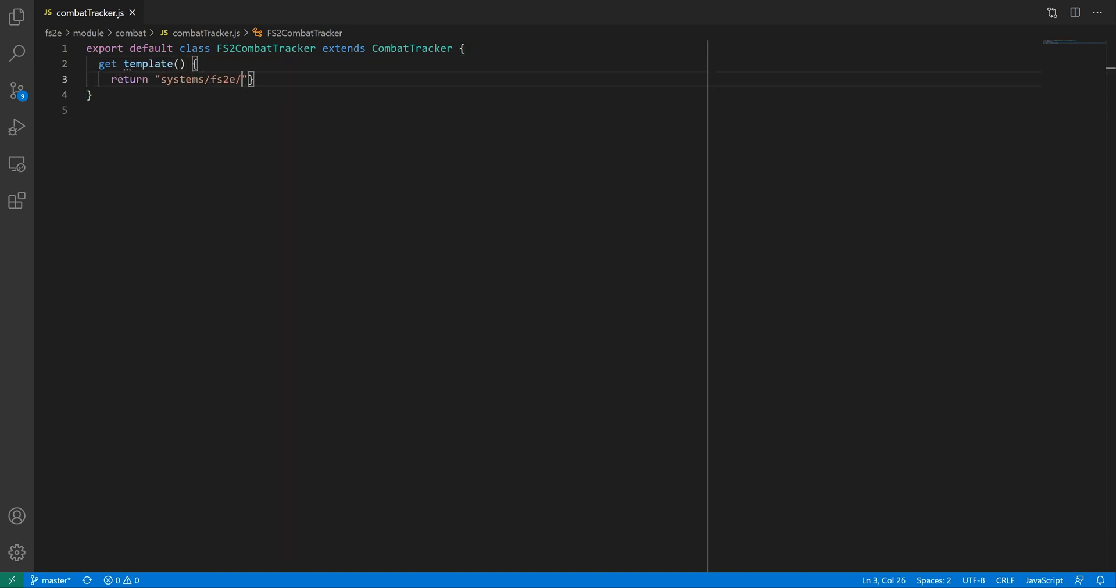
# Add a template getter returning "systems/fs2e/templates/combat-tracker.hbs"
pyautogui.write('templates/combat-tracker.hbs";')
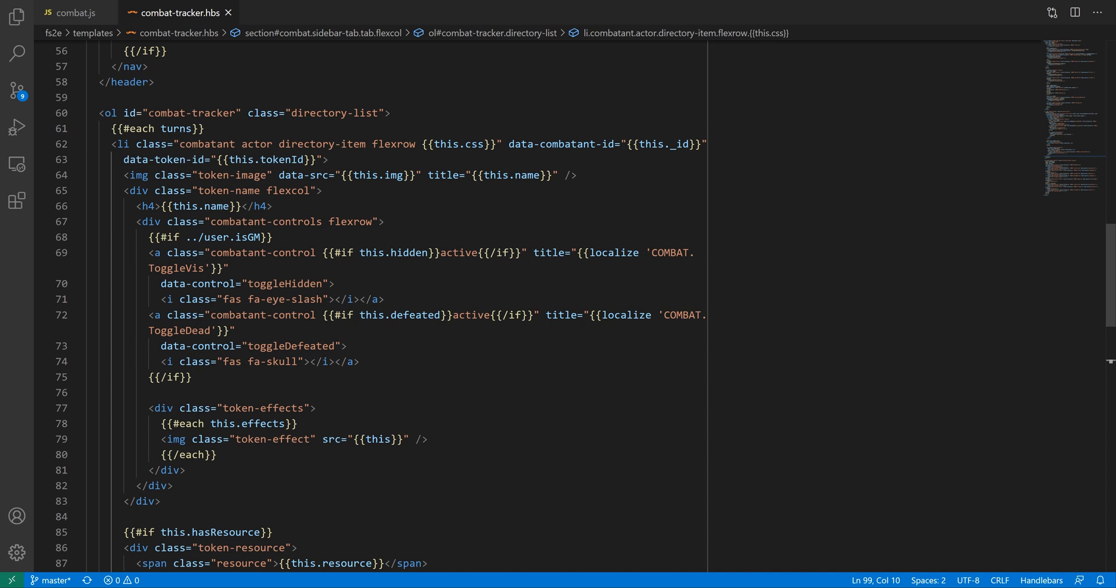
# Insert an <input class="shotCost" value={{this.flags.shotCost}} type="text"/> and begin an <a class="interrupt"> link with an icon
pyautogui.doubleClick(192, 113)
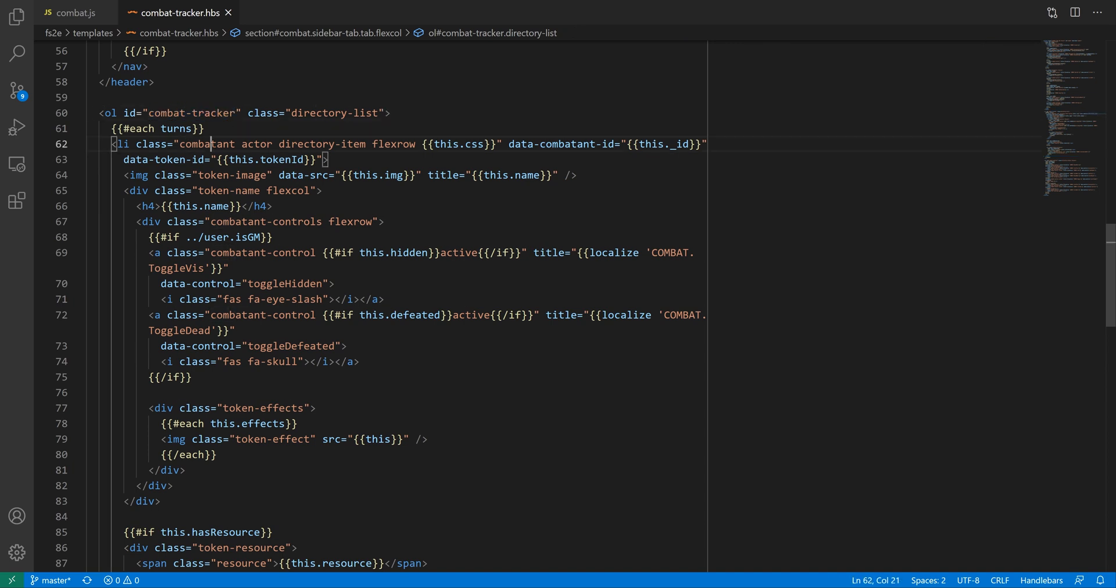
pyautogui.doubleClick(207, 144)
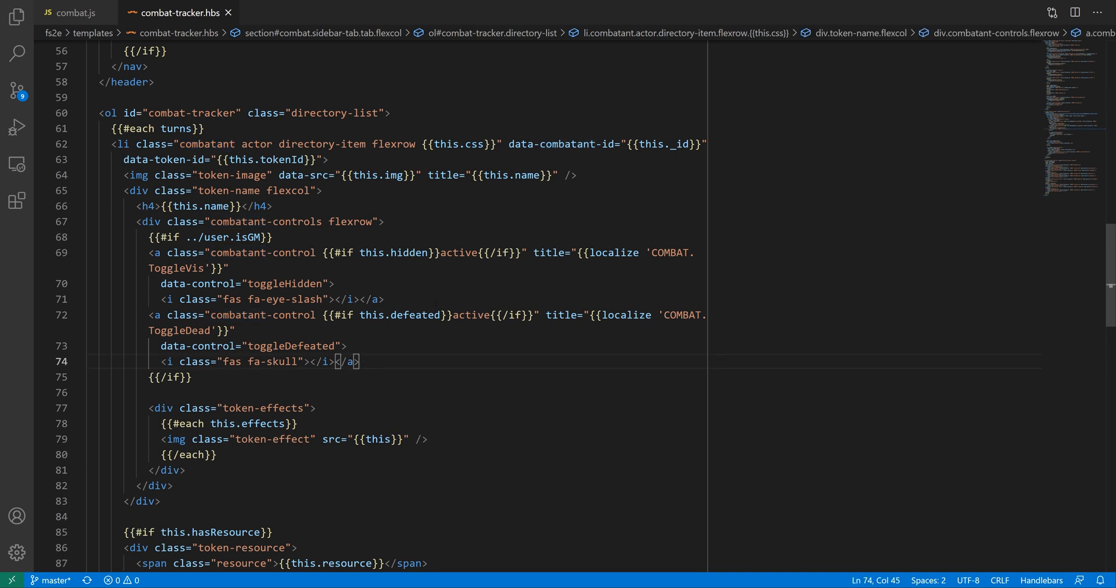
pyautogui.write('<input clas')
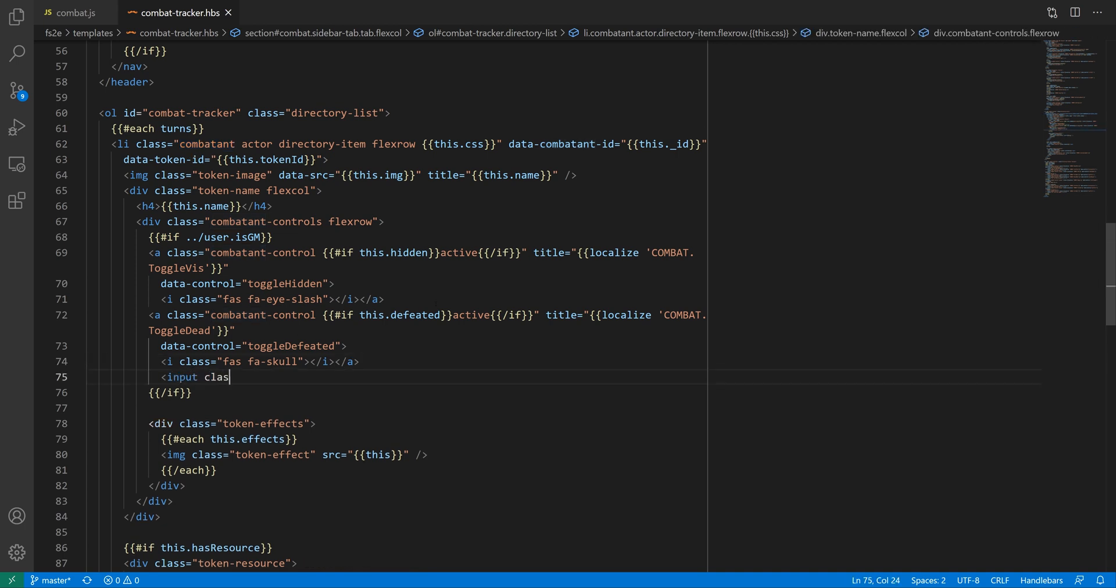
pyautogui.write('s="shotCost" value={{this}}')
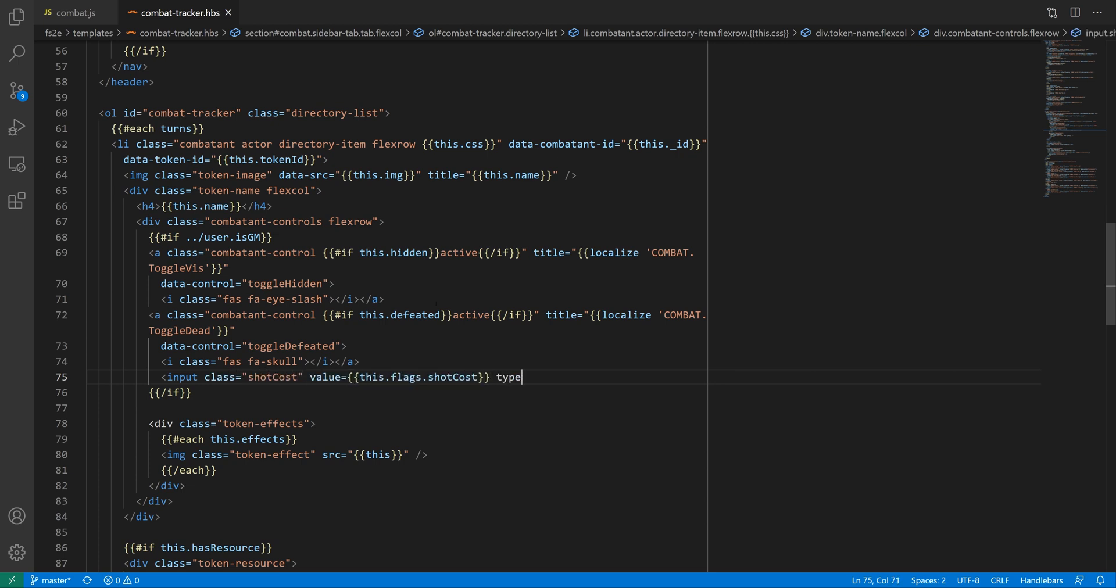
pyautogui.write('="text"/>')
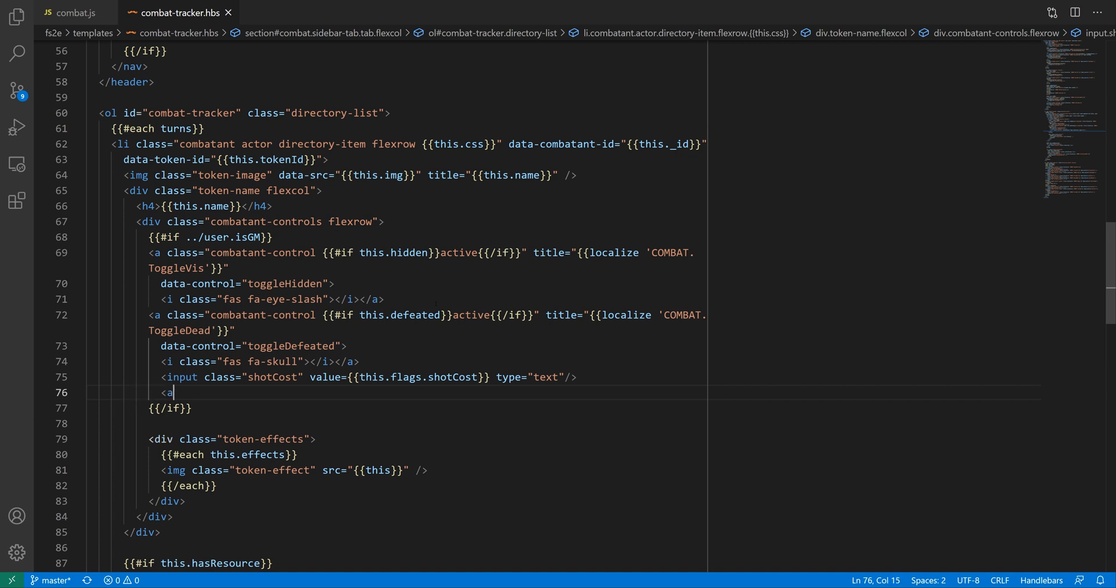
pyautogui.write('class="interrupt"><i cla')
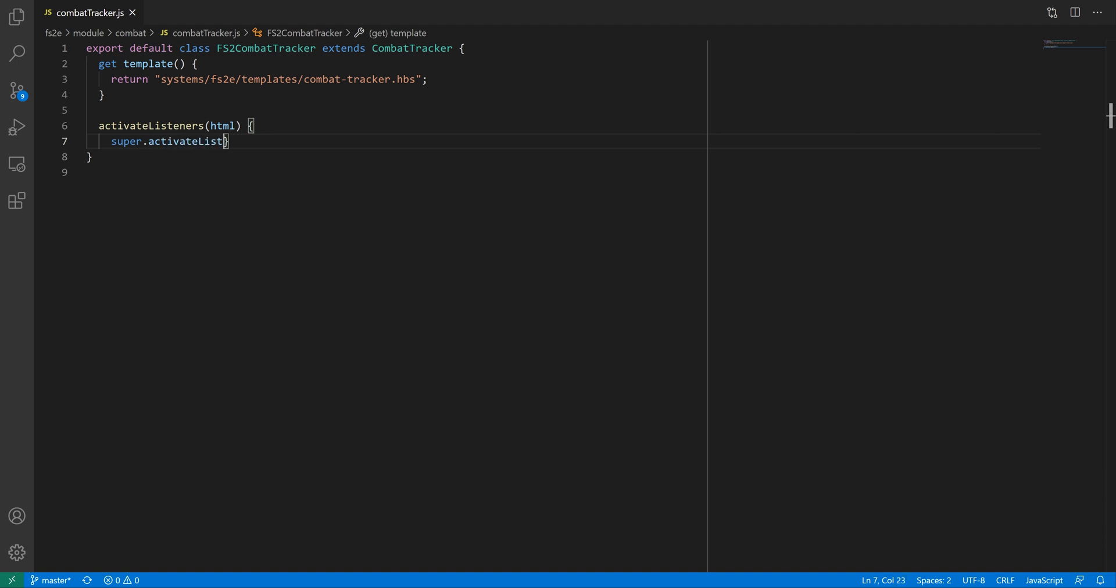
# Override activateListeners to call super, bind .shotCost change to _onShotCostChanged and .interrupt click to _onInterrupt
pyautogui.write('eners(html);')
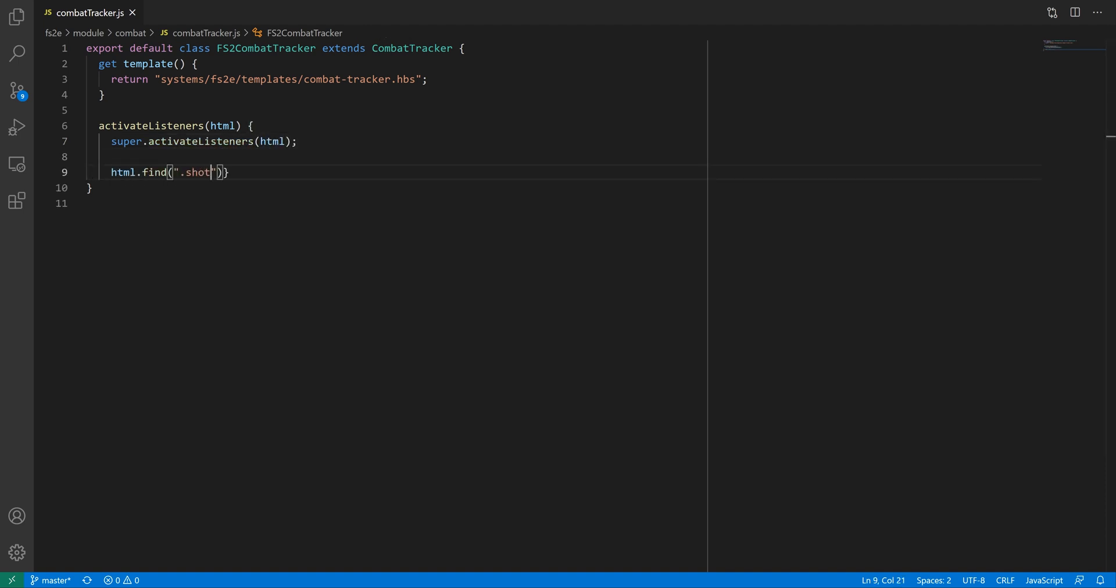
pyautogui.write('Cost").change(this._onShotCostChanged.bind(this));')
pyautogui.write('html.find(".interrupt')
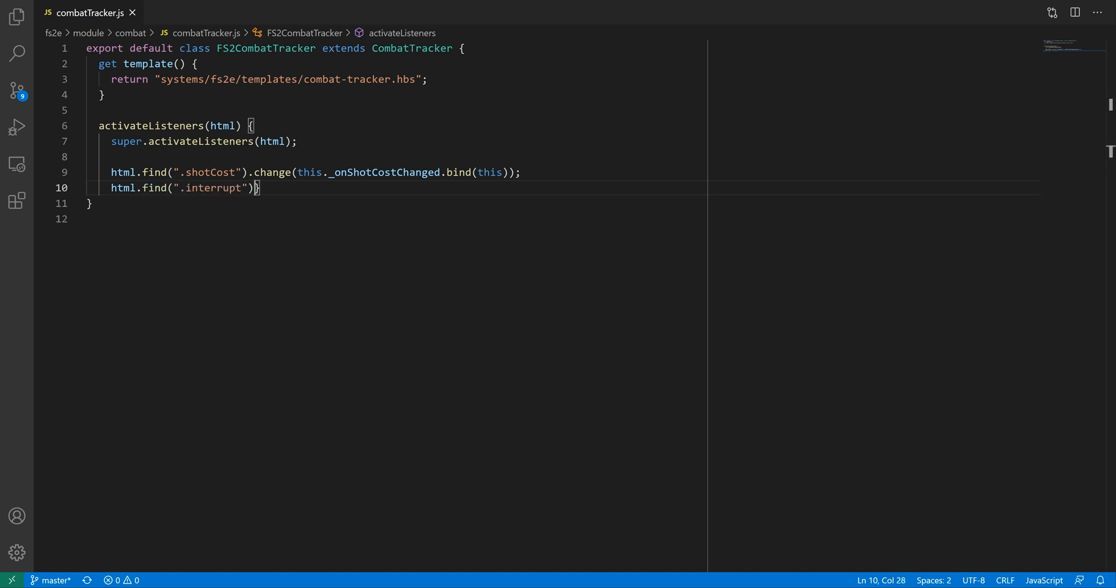
pyautogui.write('.click(this._onInterrupt.bind(this));')
pyautogui.write('const b')
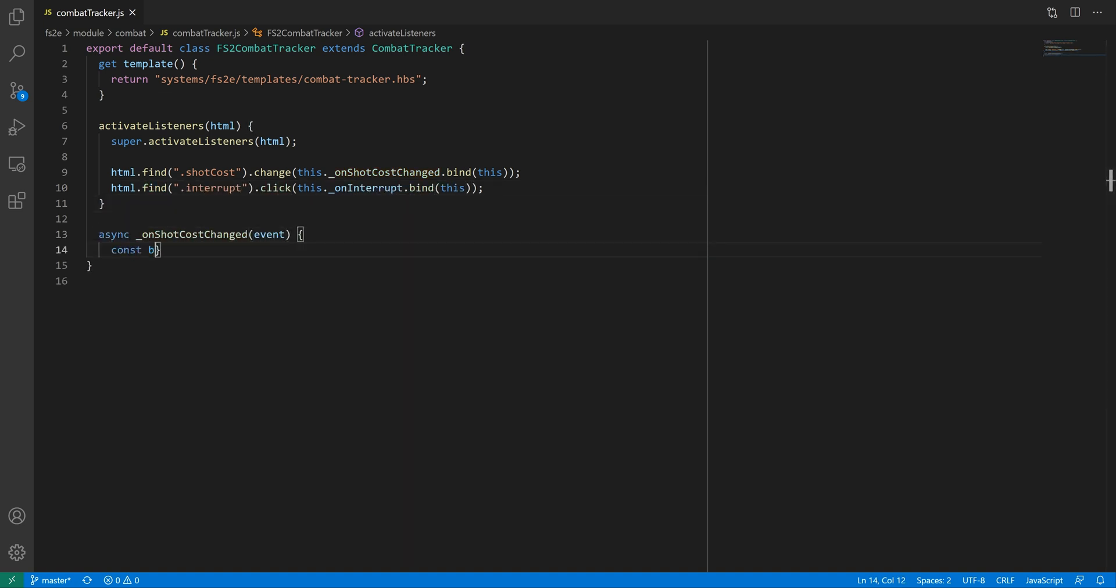
# Write the handlers: read event.currentTarget, re-render after saving, and await this.combat.spendShots(c, c.flags.shotCost)
pyautogui.write('tn = event.currentTarget;')
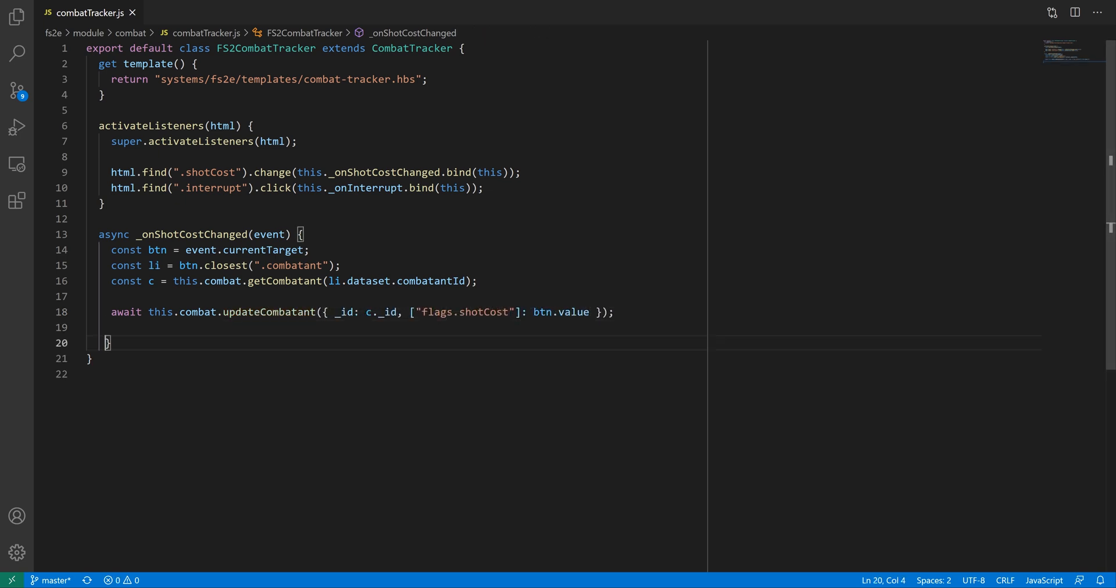
pyautogui.write('this.render();')
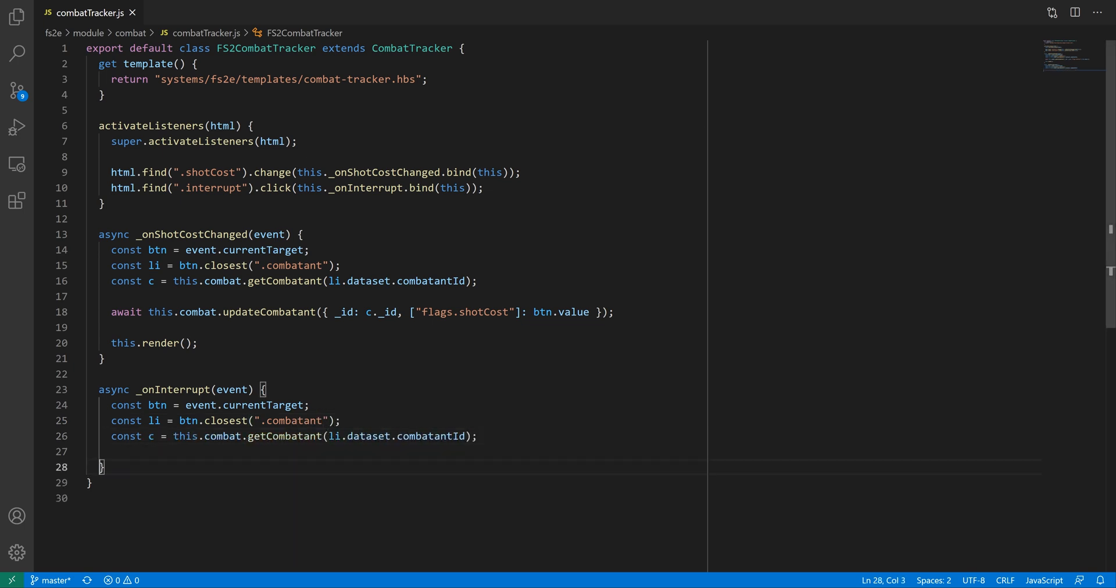
pyautogui.write('await this.combat.spendShots(c, c.flags.shotCost);')
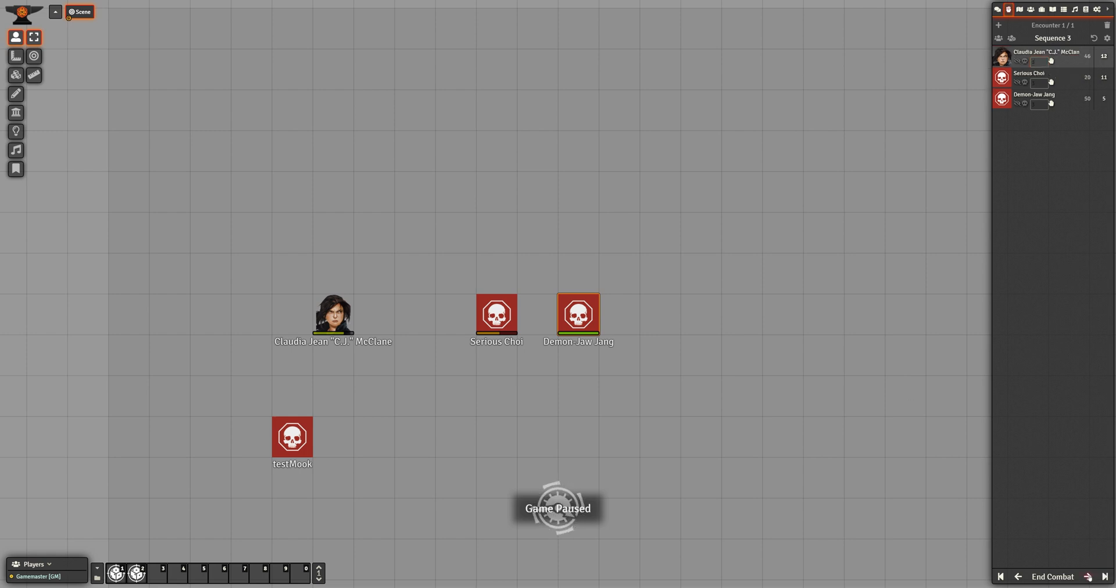
# Trigger the player's interrupt, inspect the enemy's Update Combatant form and initiative field, then close it
pyautogui.click(332, 316)
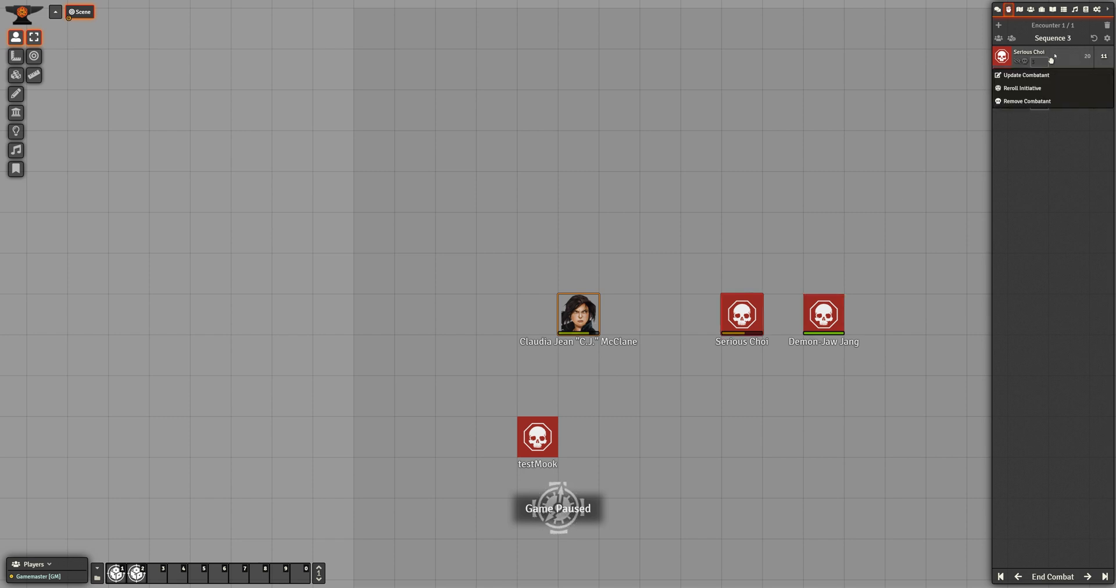
pyautogui.click(1026, 74)
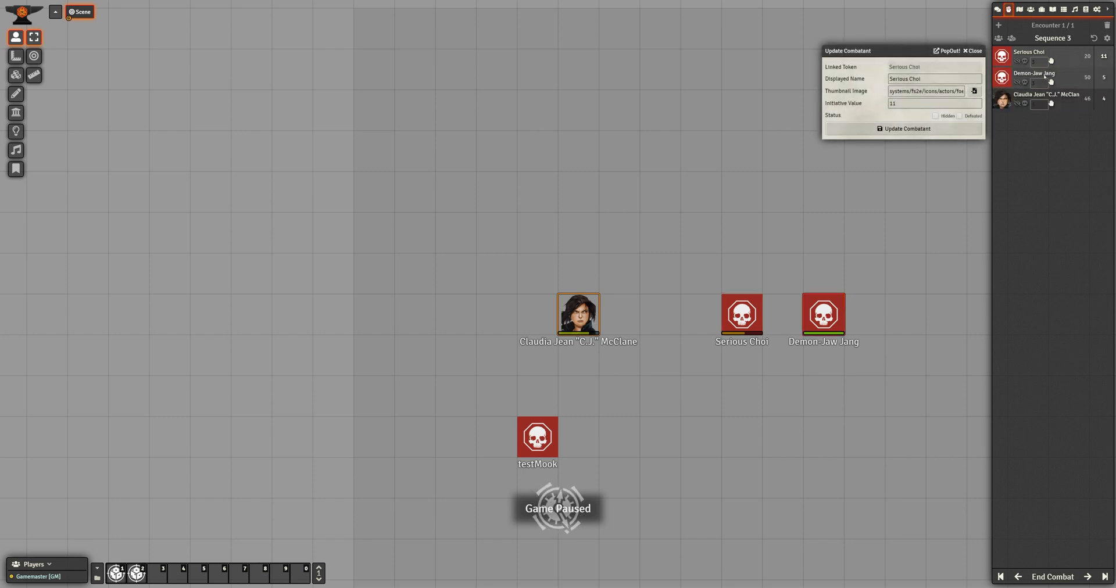
pyautogui.click(934, 103)
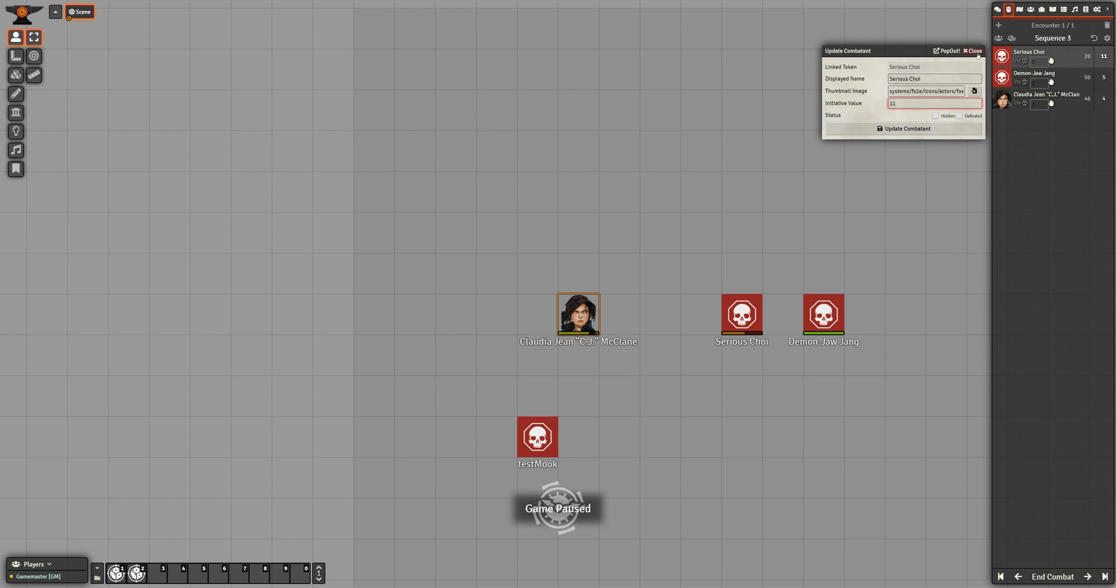
pyautogui.click(970, 51)
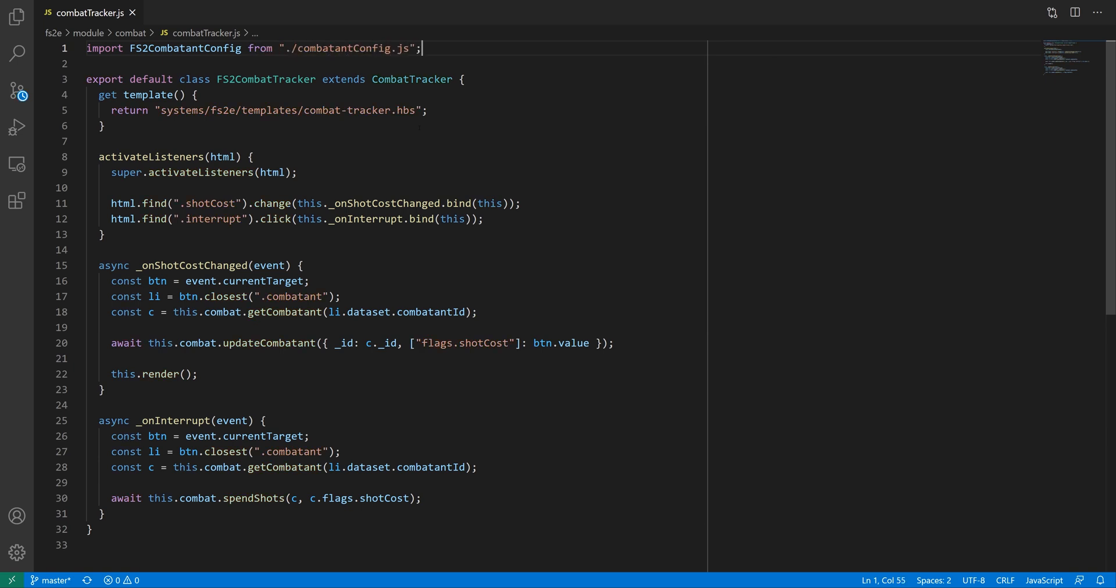
# Add _onConfigureCombatant(li) creating a new FS2CombatantConfig with a top offset option
pyautogui.write('_onConfigureCombat')
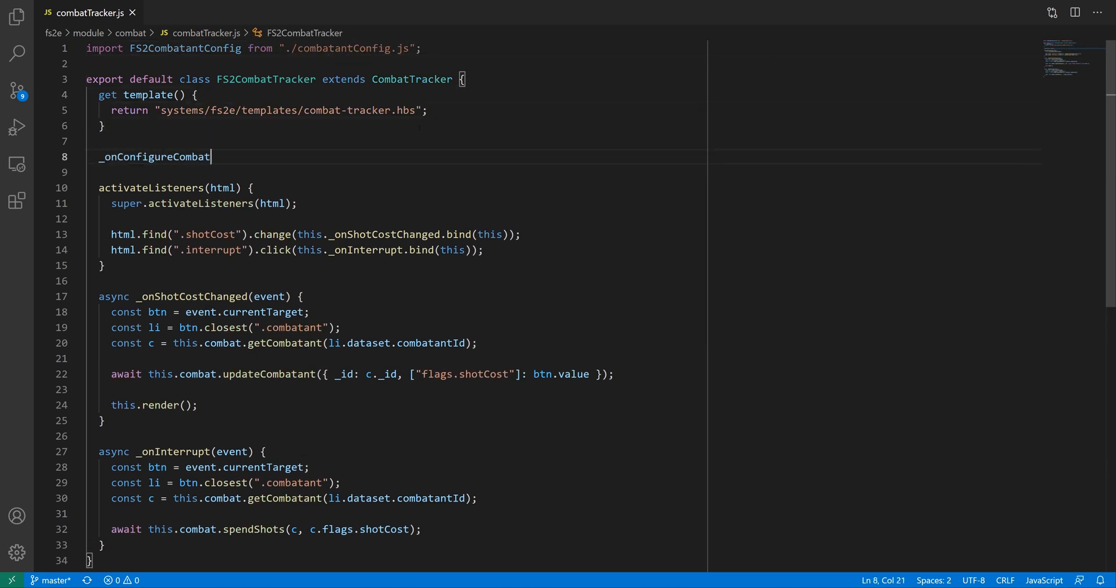
pyautogui.write('(li) {')
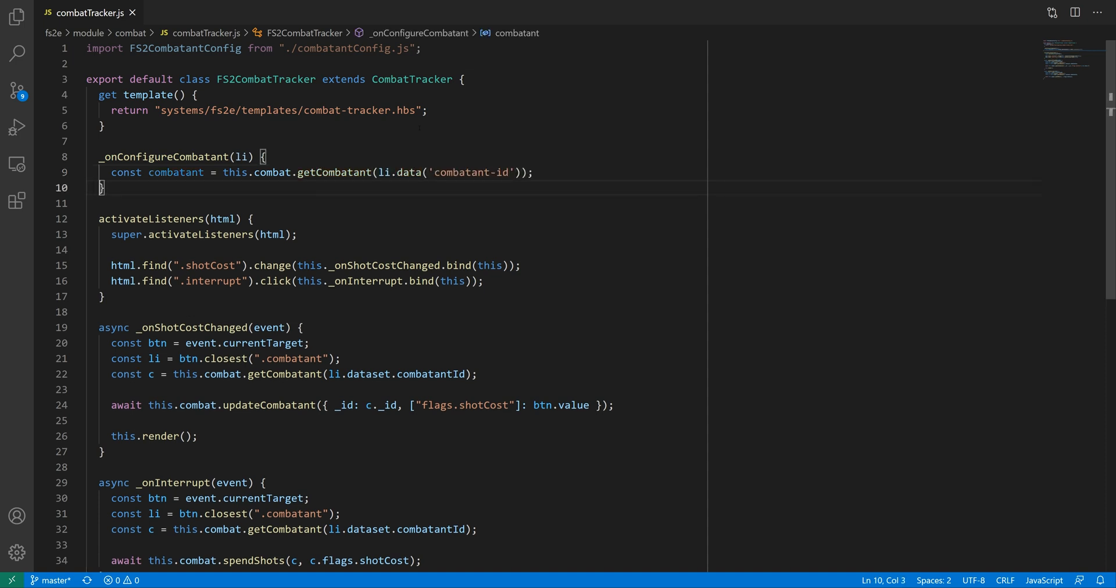
pyautogui.write('new FS2CombatantConfig(combatant, {')
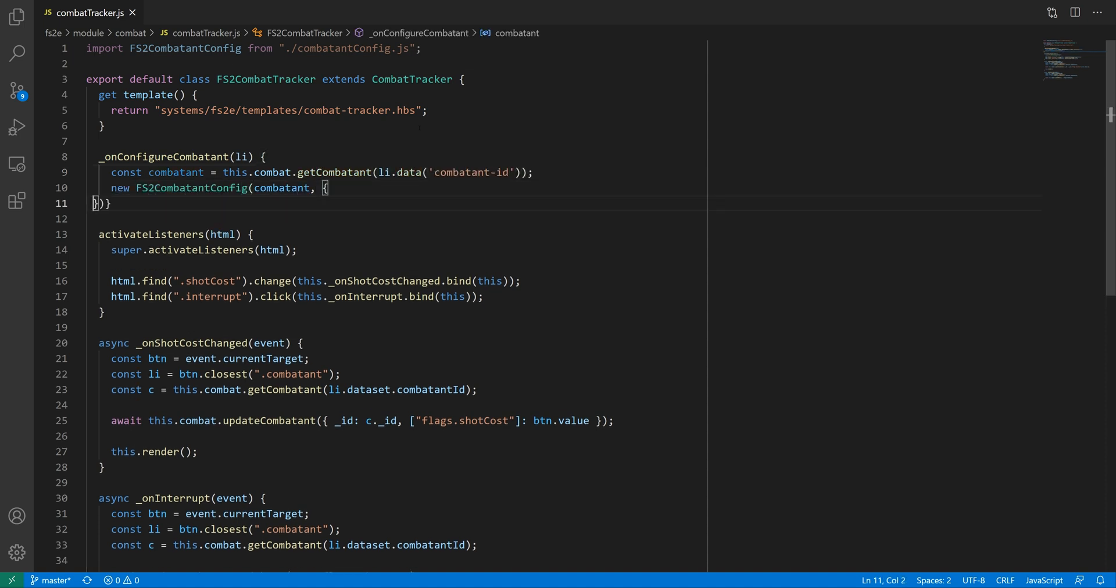
pyautogui.write('top: Math.min(li[0].offsetTop, win')
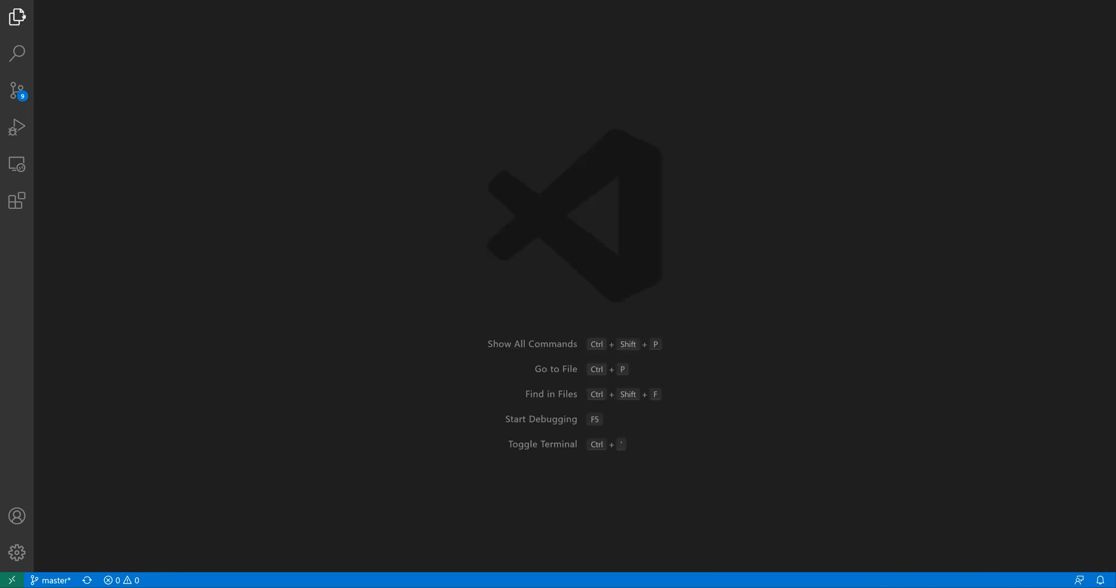
# In combatant-config.hbs, add a form-fields number input named flags.shotCost bound to object.flags.shotCost
pyautogui.click(16, 20)
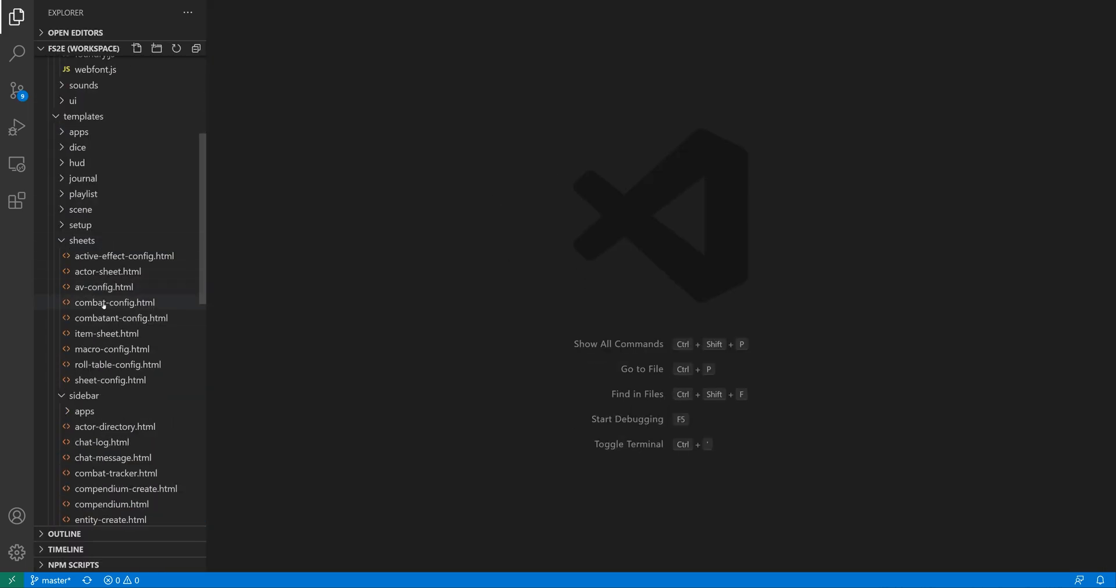
pyautogui.click(121, 319)
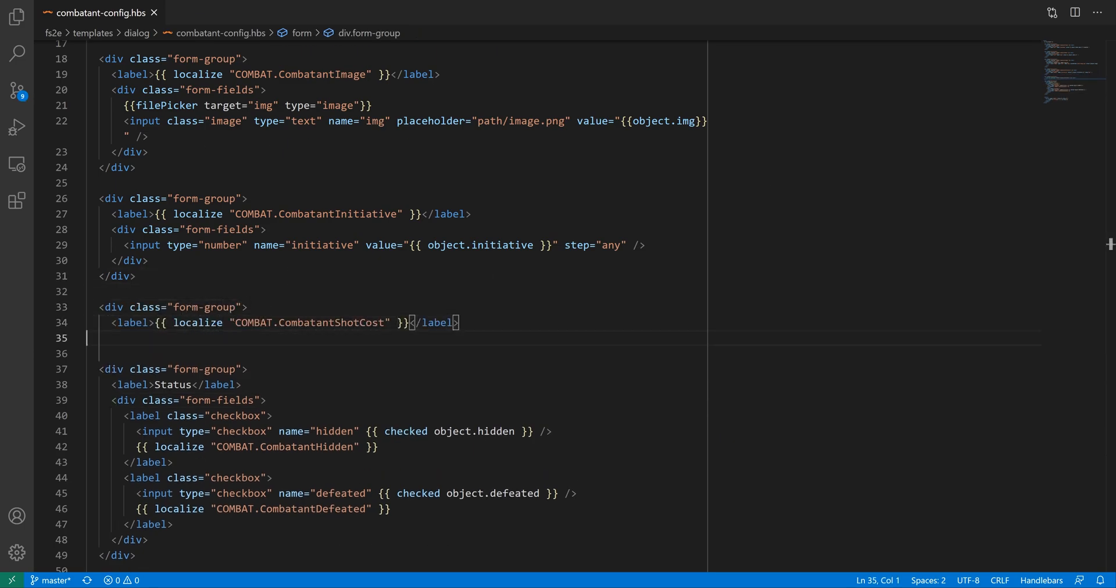
pyautogui.write('<div class="form-fields">')
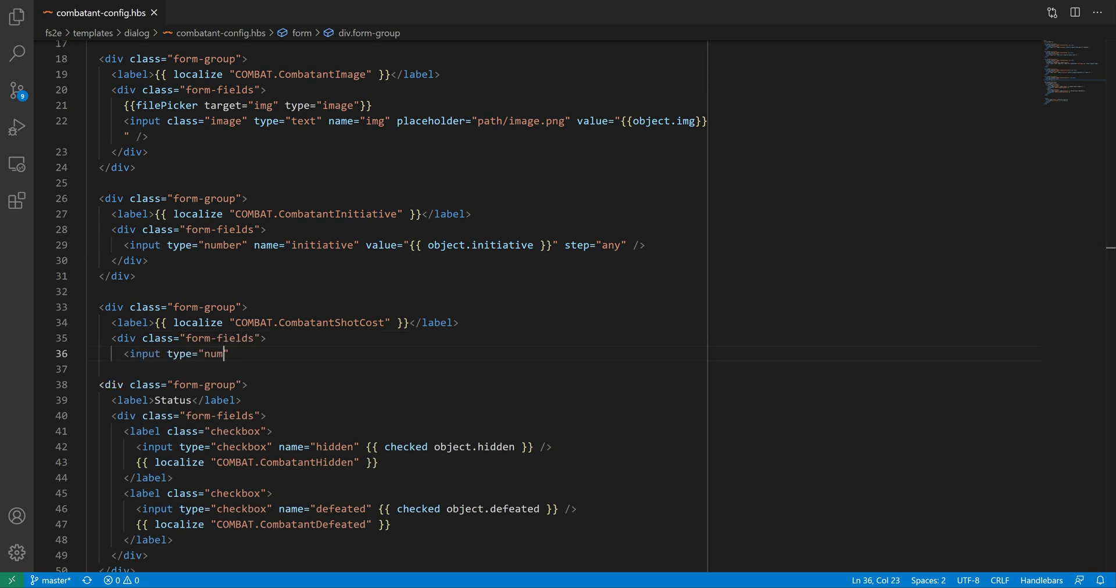
pyautogui.write('ber" name="flags.shotCost" value="{{ object.flags.s')
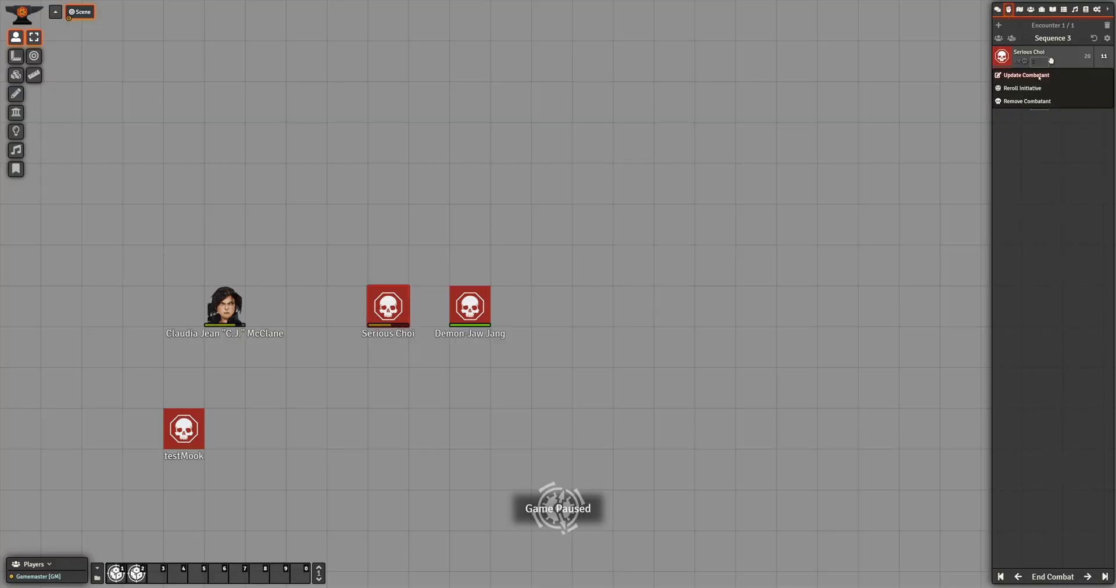
# Try the Update Combatant form on the enemy, then close it and check the tracker
pyautogui.click(1027, 74)
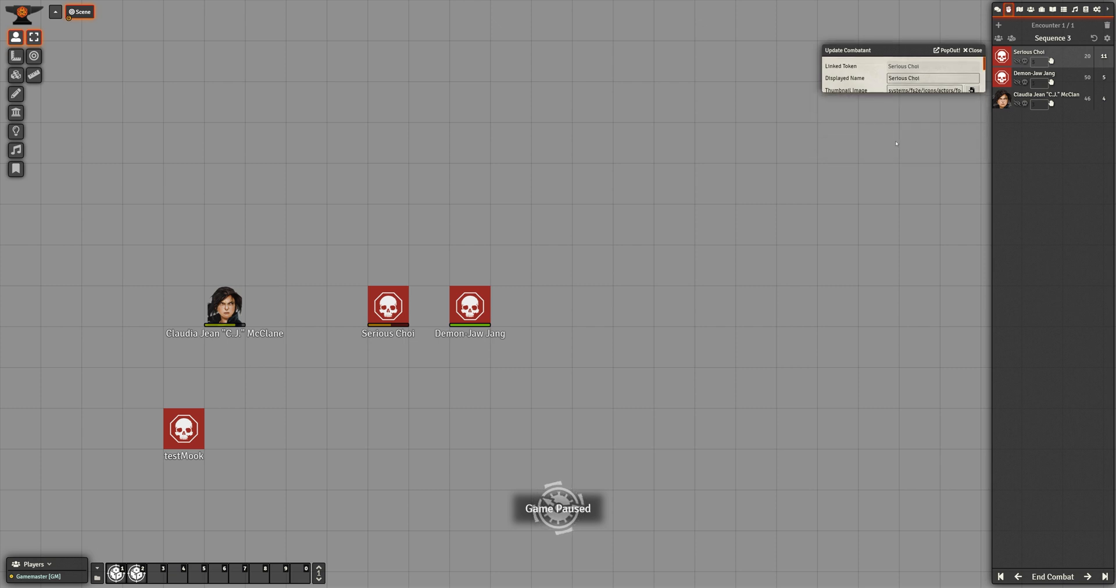
pyautogui.click(965, 51)
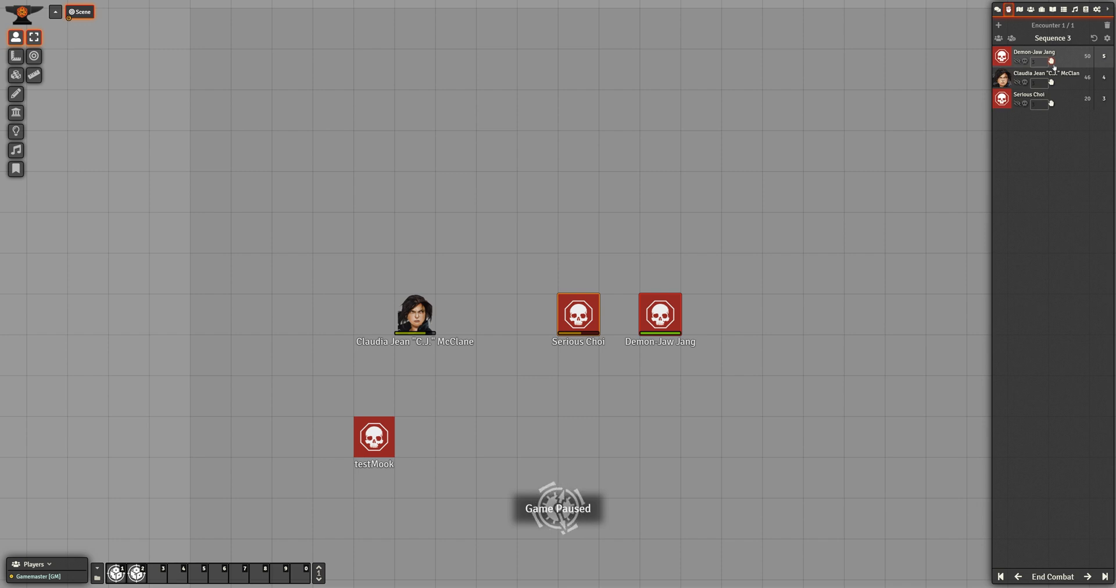
pyautogui.click(415, 316)
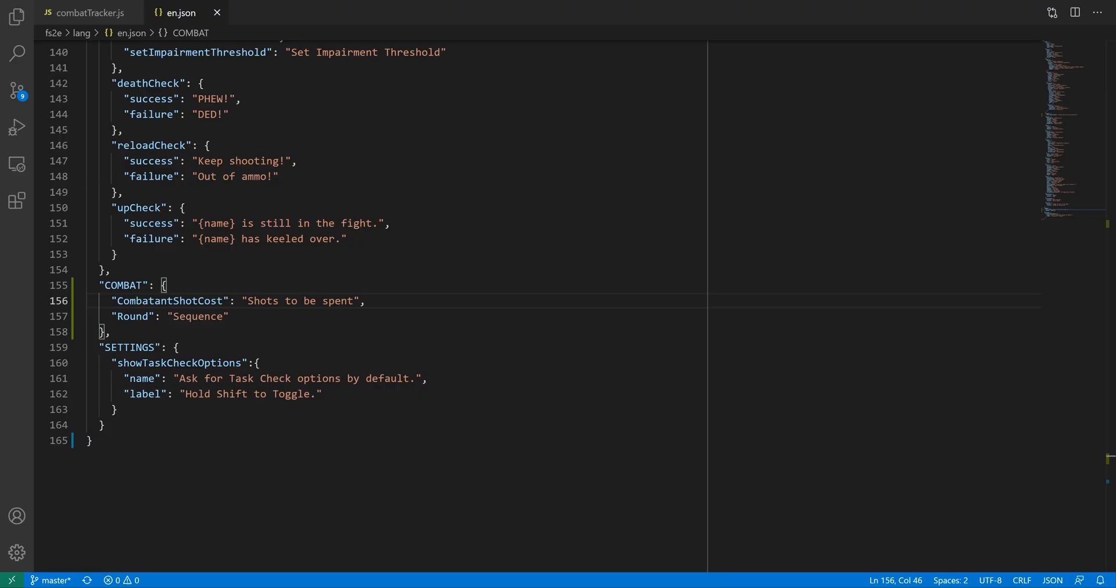
# Select the COMBAT localisation key in en.json to search for it
pyautogui.click(119, 286)
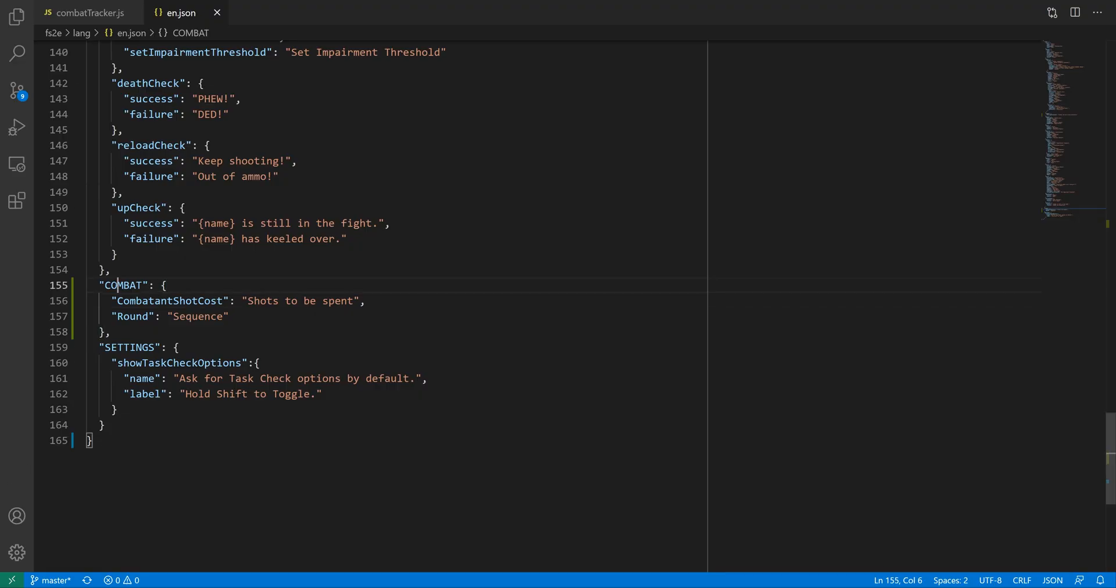
pyautogui.doubleClick(123, 286)
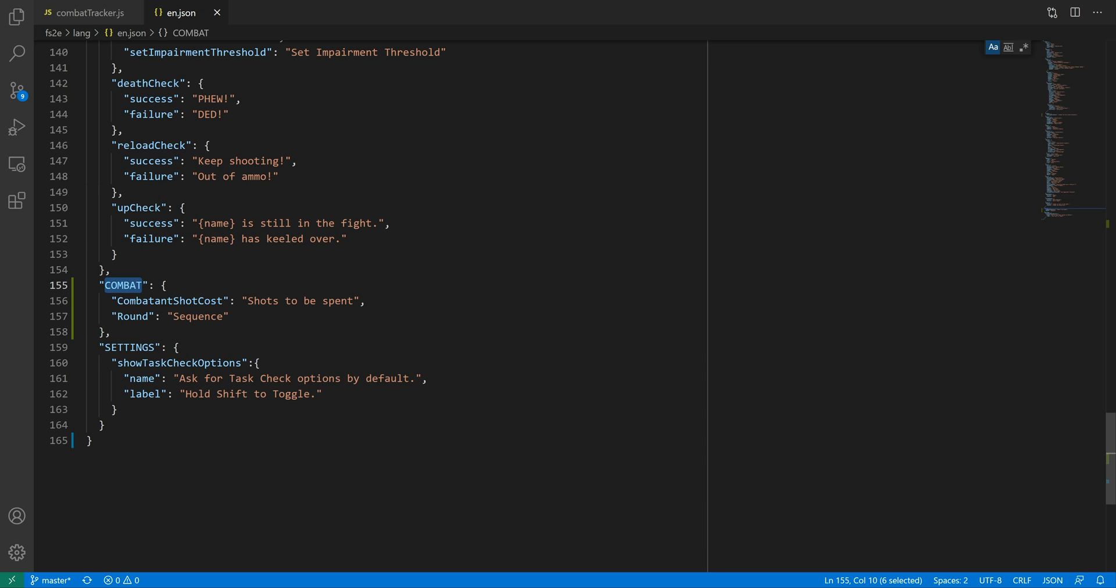